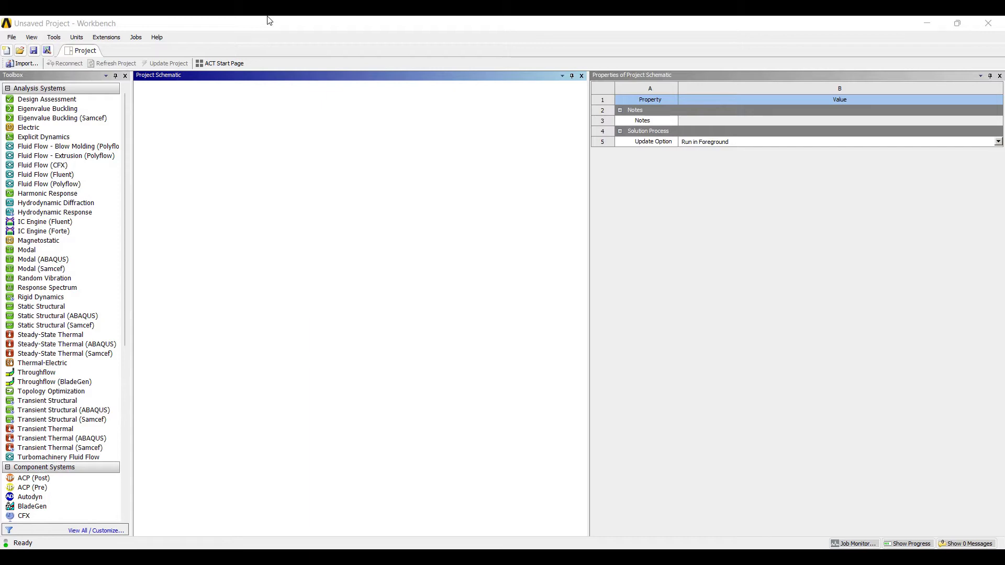
pyautogui.moveTo(465, 465)
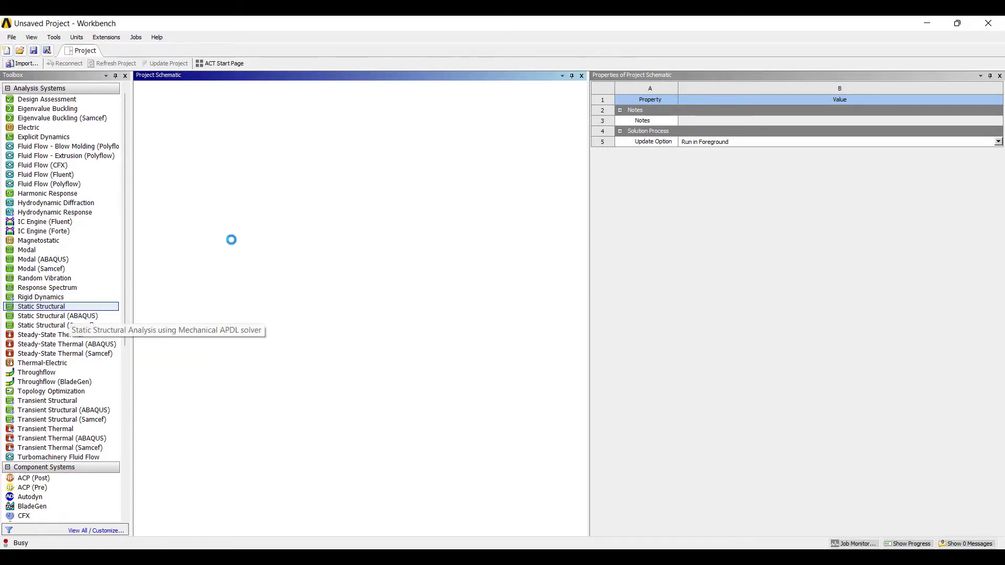
# Add a Static Structural system named SFBM-EG03 and open its Geometry cell in DesignModeler
pyautogui.doubleClick(40, 306)
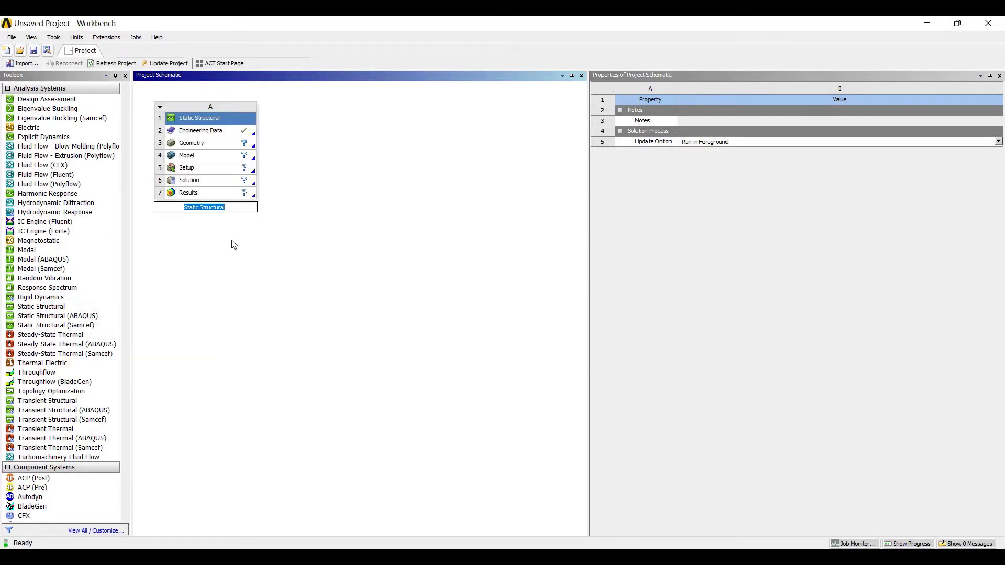
pyautogui.write('SFBM-EG')
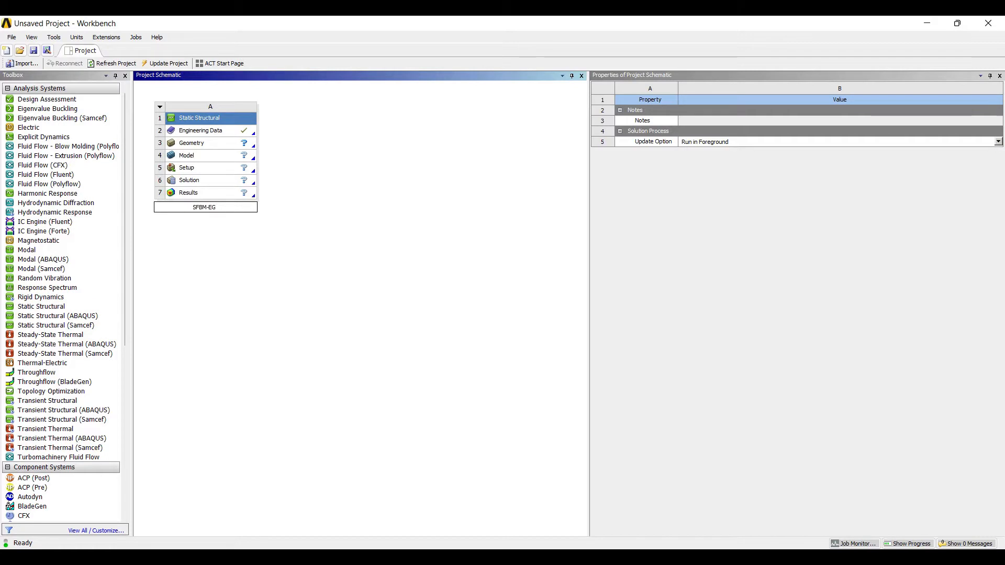
pyautogui.click(199, 143)
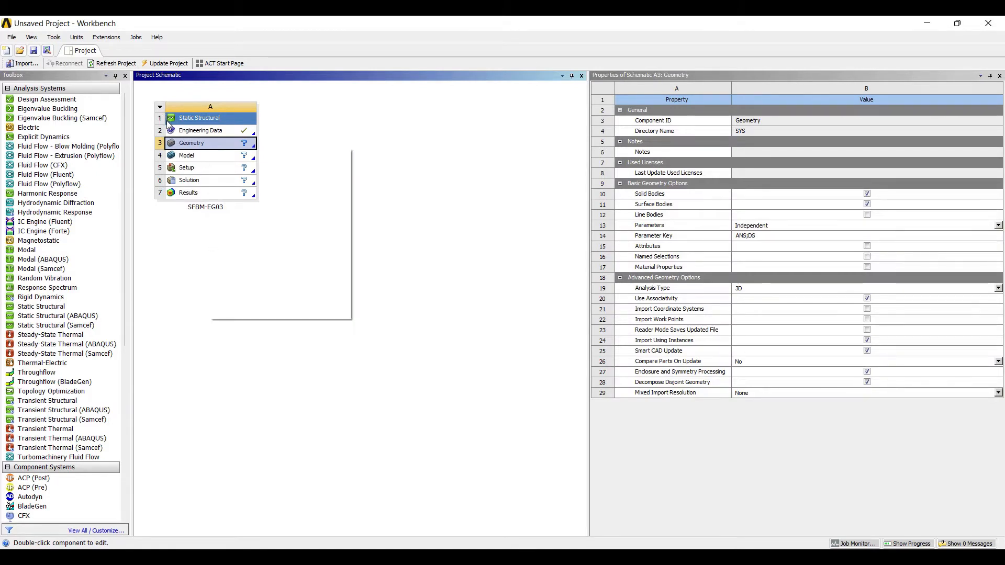
pyautogui.doubleClick(191, 143)
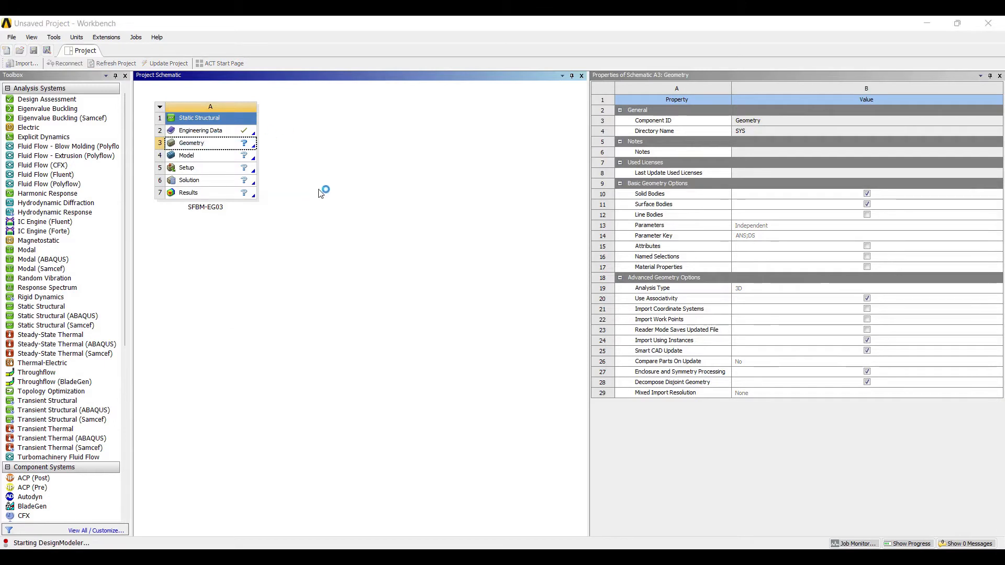
pyautogui.moveTo(319, 204)
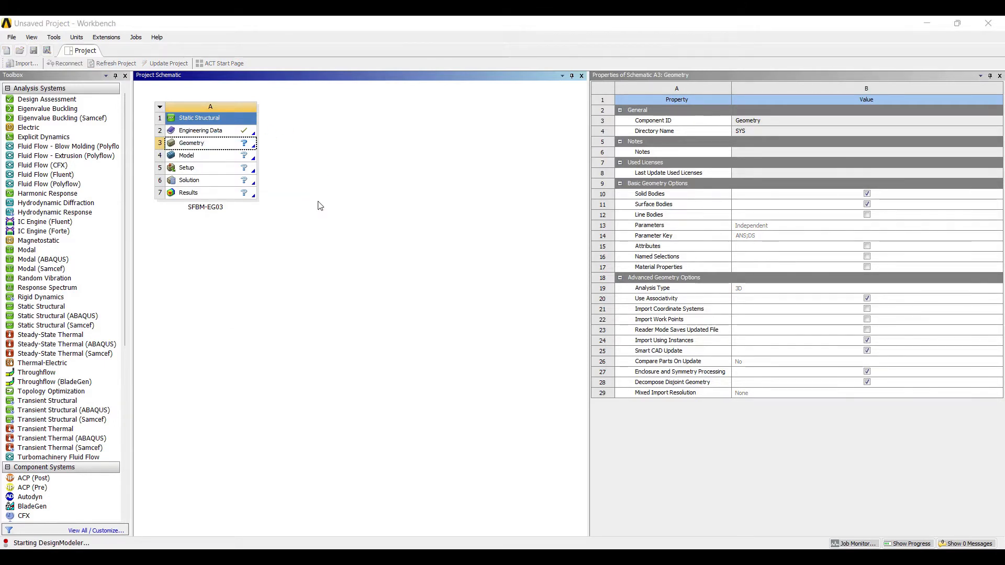
# Sketch four end-to-end lines along the X axis on the XY plane
pyautogui.doubleClick(191, 143)
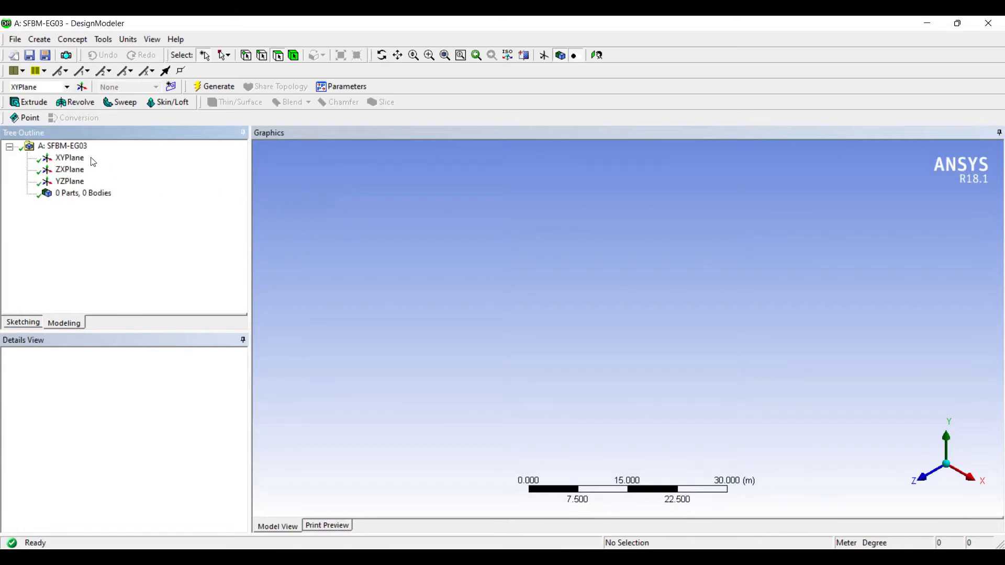
pyautogui.click(70, 158)
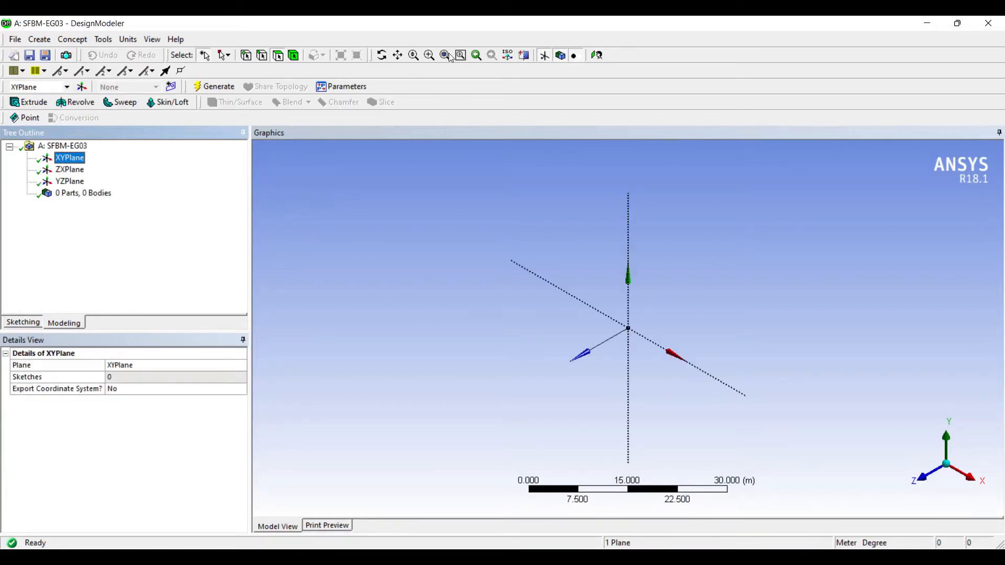
pyautogui.click(128, 40)
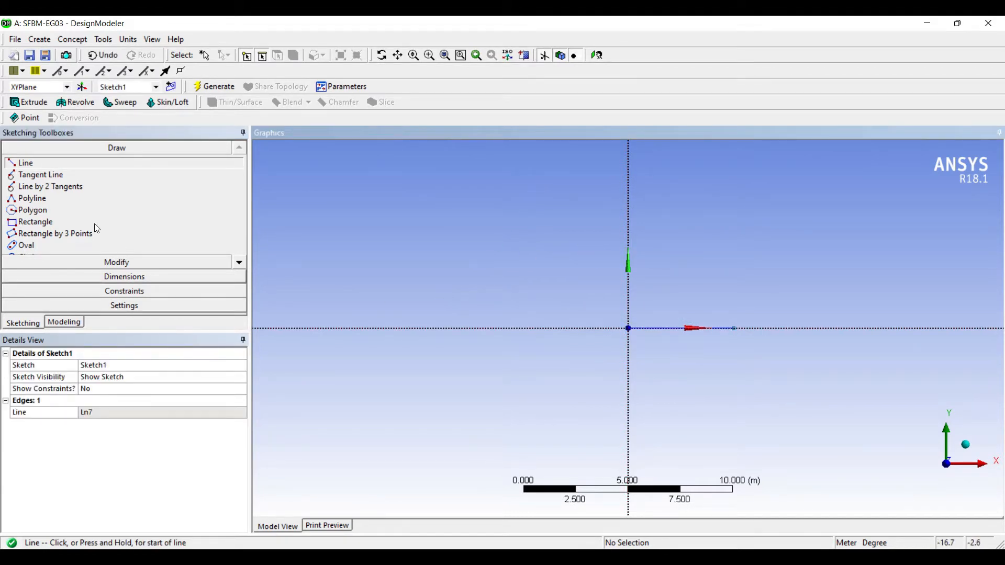
pyautogui.click(125, 276)
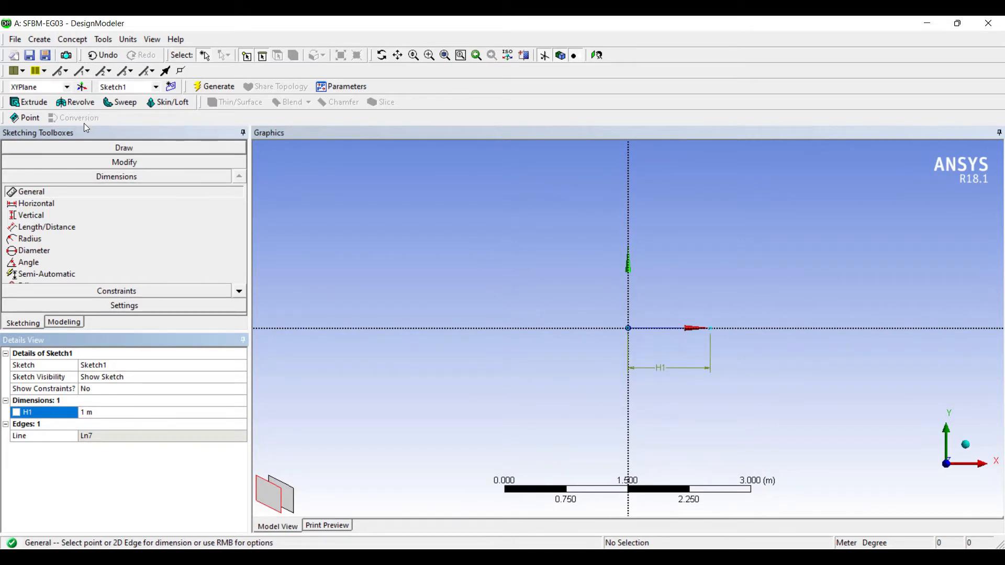
pyautogui.click(116, 148)
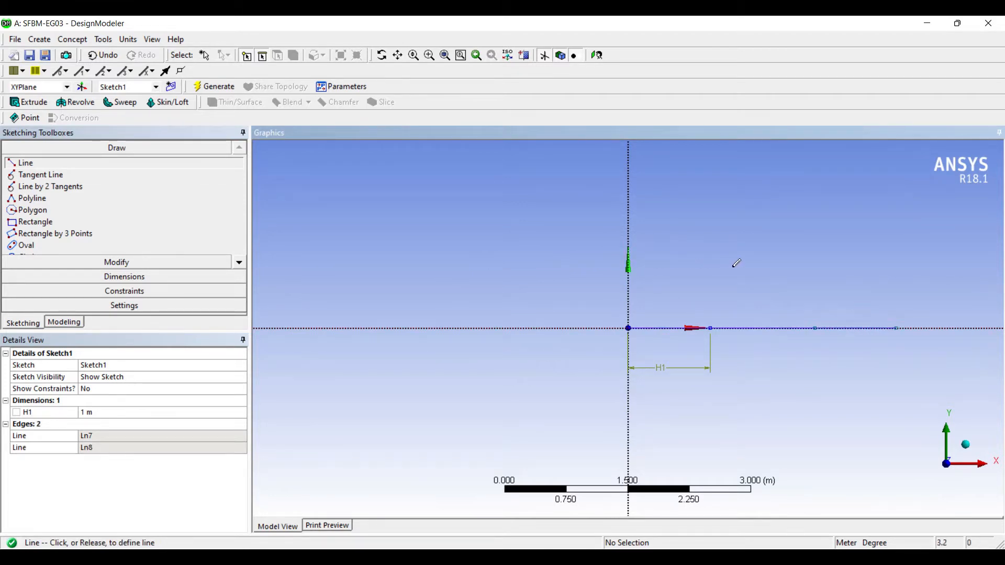
pyautogui.click(987, 328)
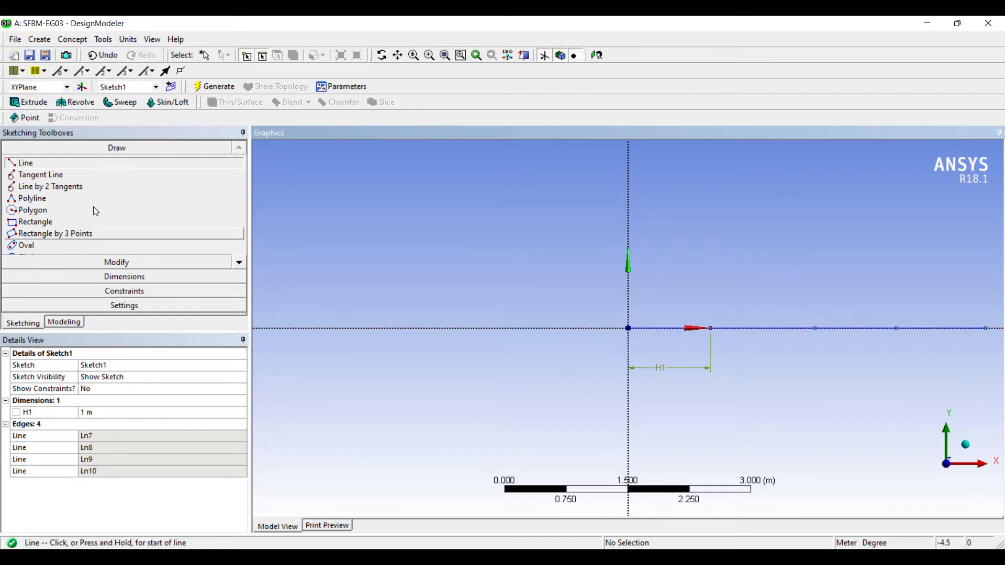
# Dimension the lines H1–H4 as 1, 1.5, 2 and 1.5 m
pyautogui.click(123, 276)
pyautogui.write('1.5 m')
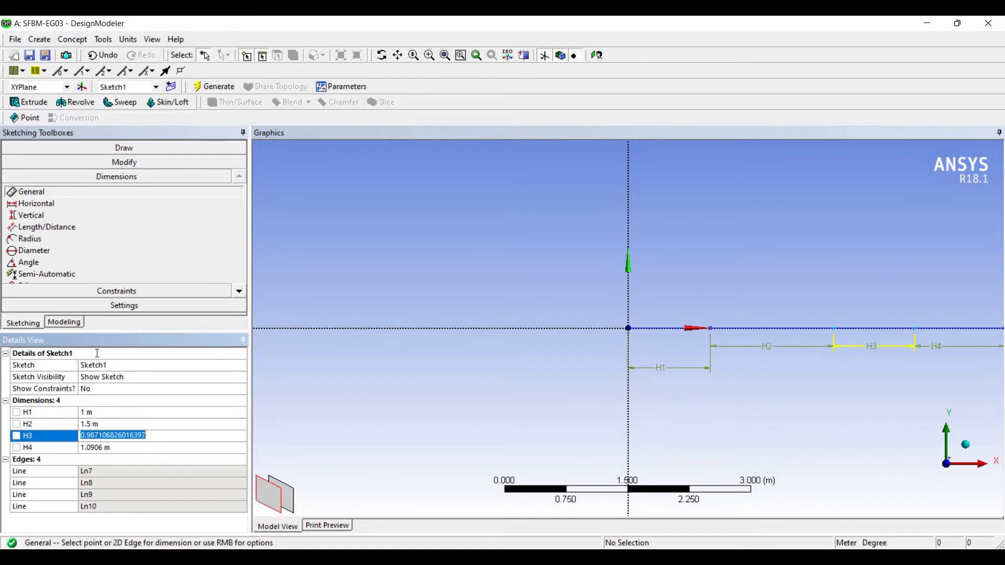
pyautogui.write('2 m')
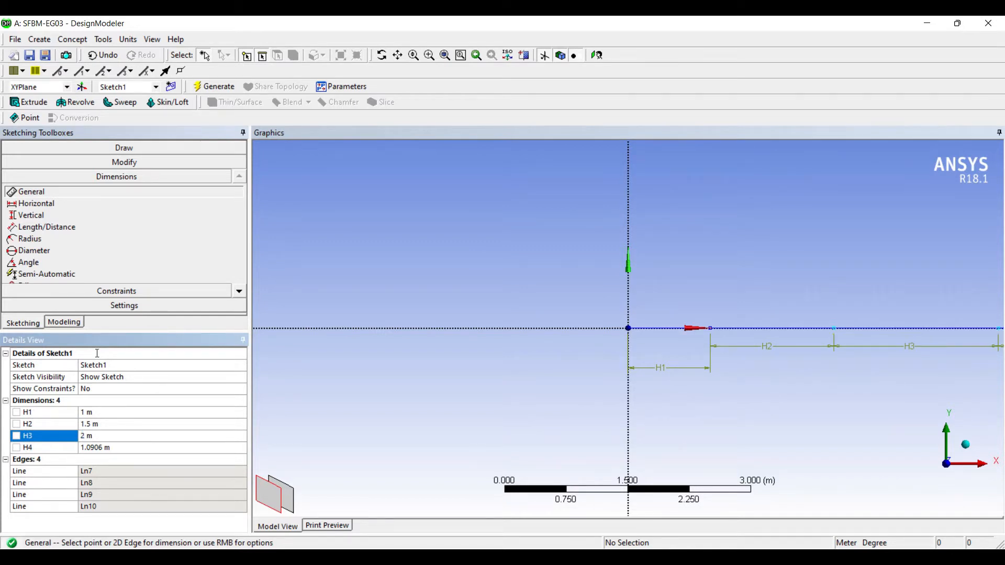
pyautogui.click(27, 447)
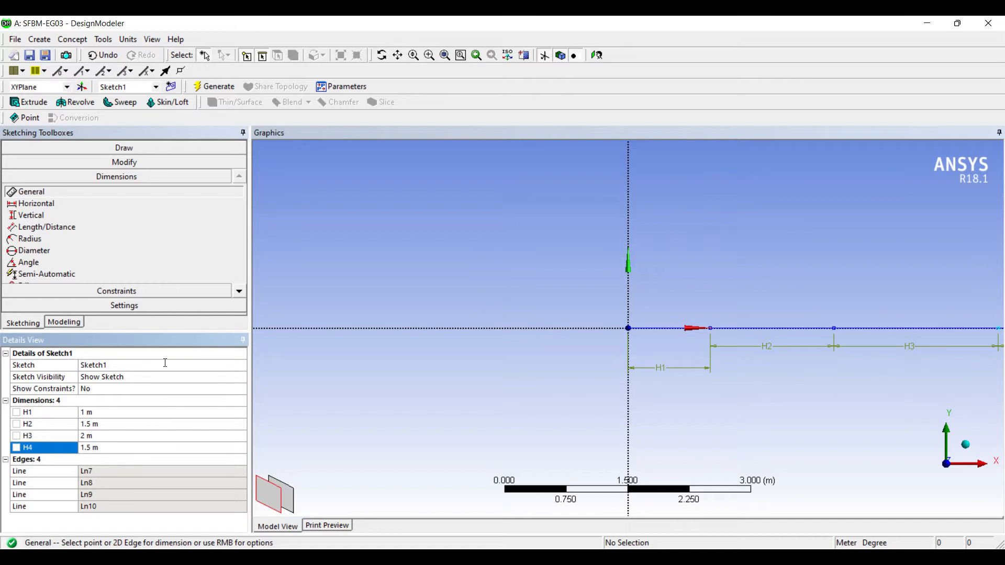
pyautogui.moveTo(197, 242)
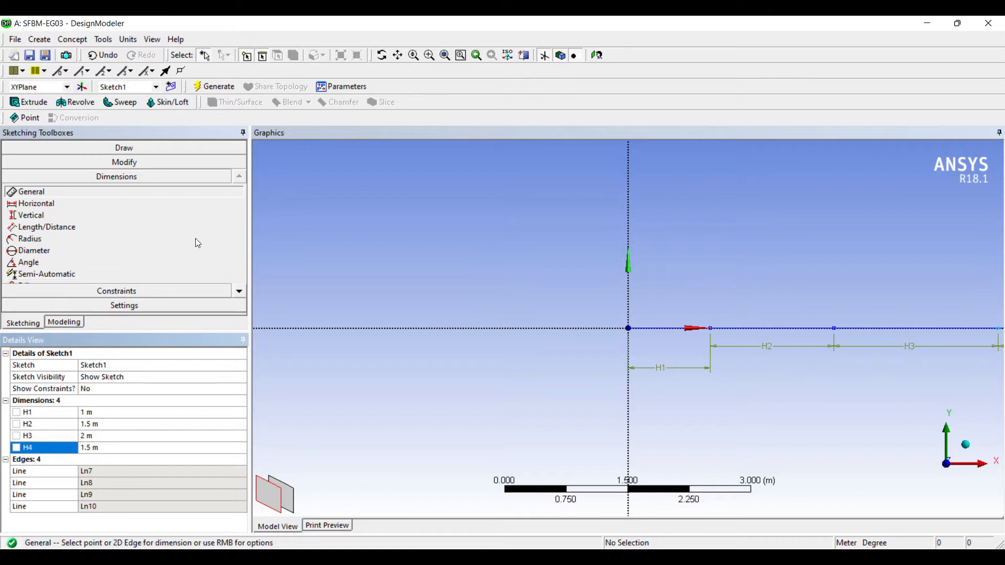
pyautogui.scroll(-3)
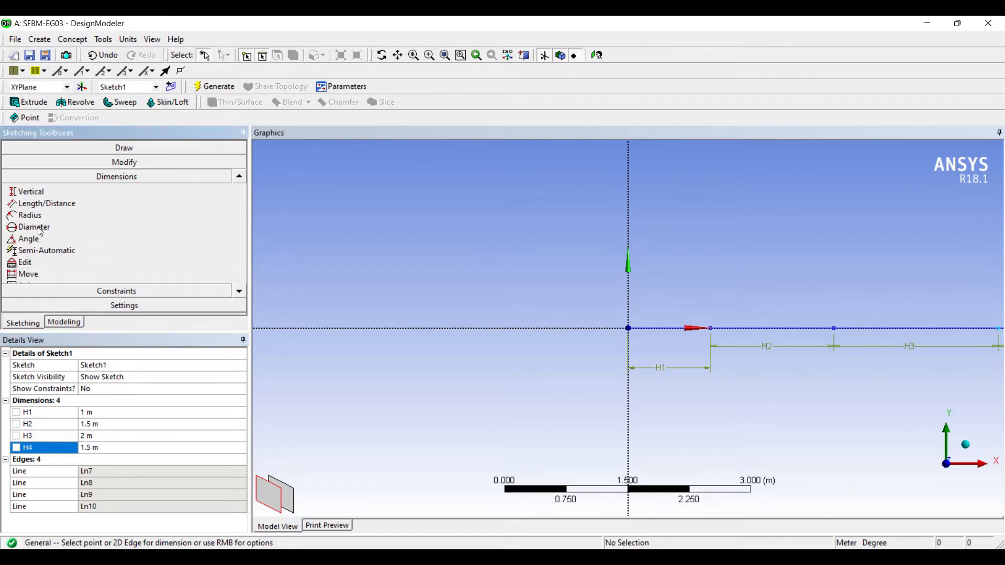
pyautogui.click(28, 274)
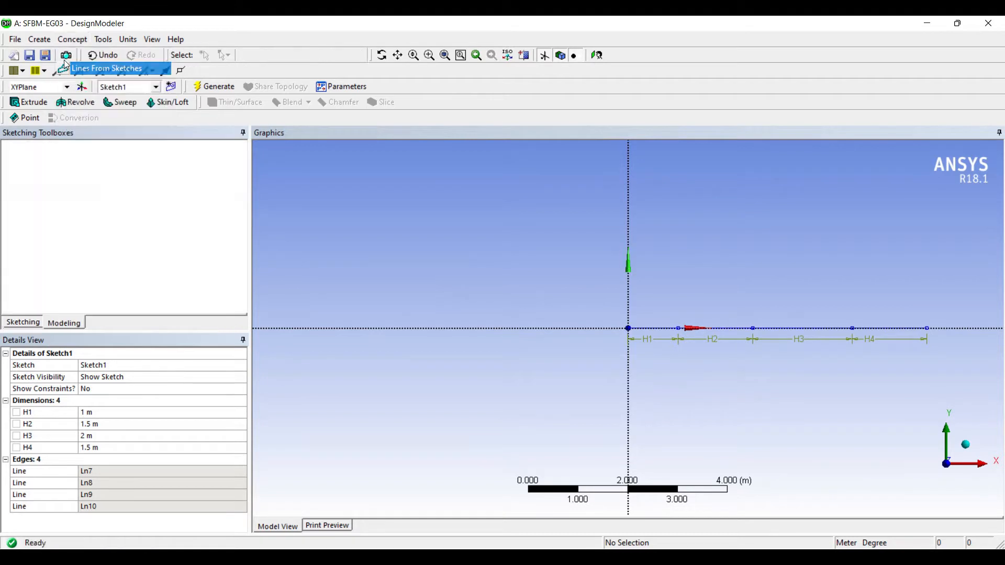
# Generate a line body from the four sketch lines
pyautogui.click(106, 69)
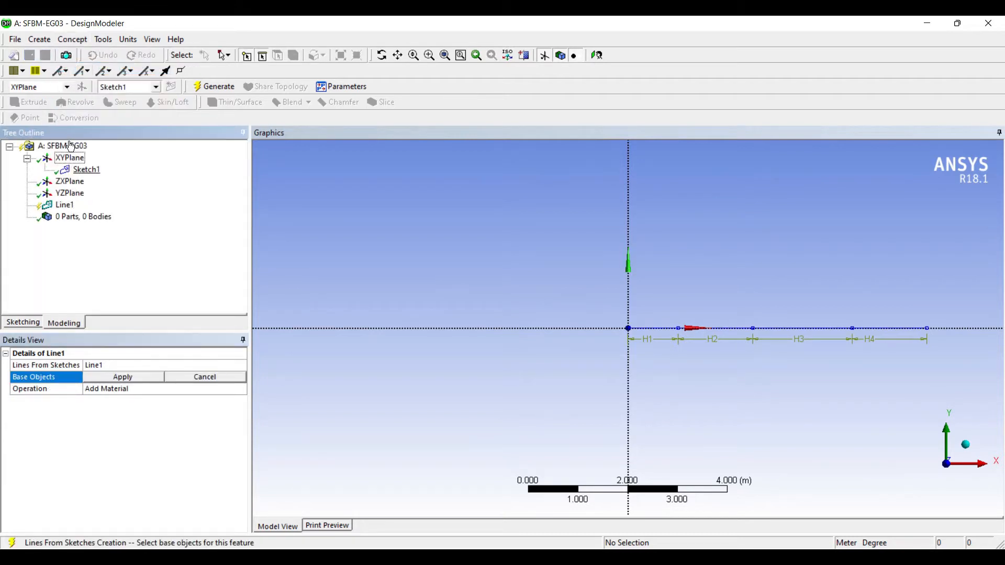
pyautogui.click(122, 377)
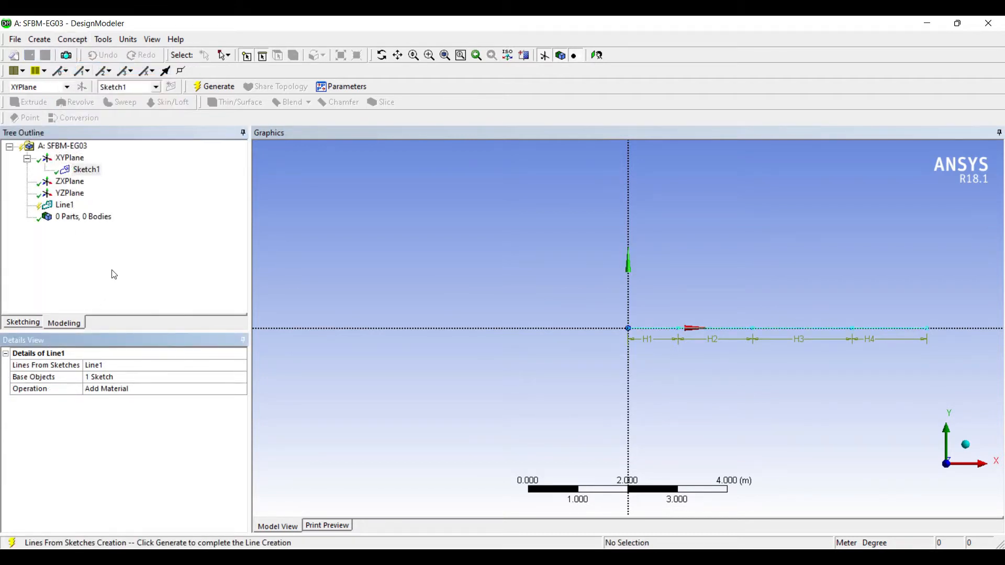
pyautogui.click(218, 87)
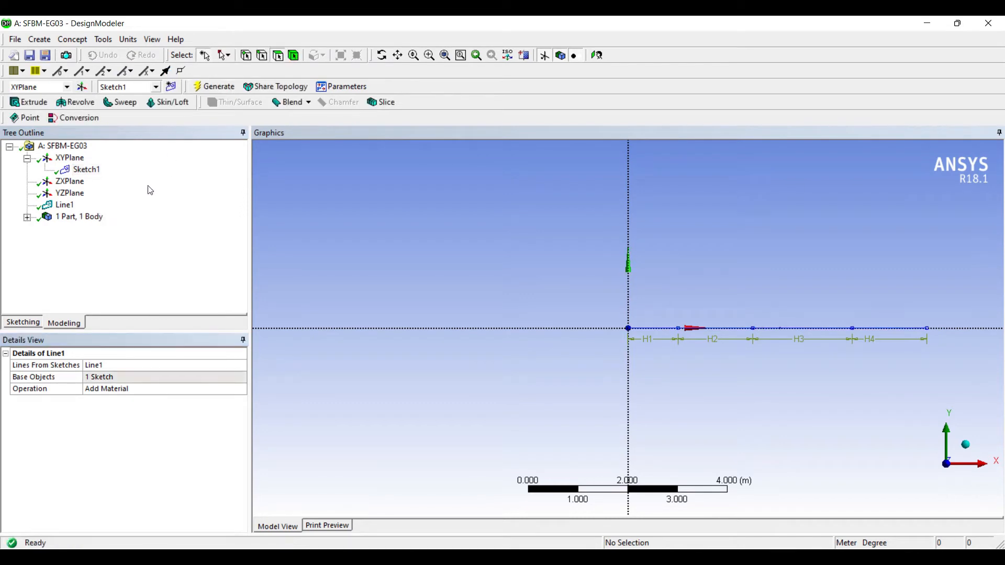
pyautogui.click(79, 216)
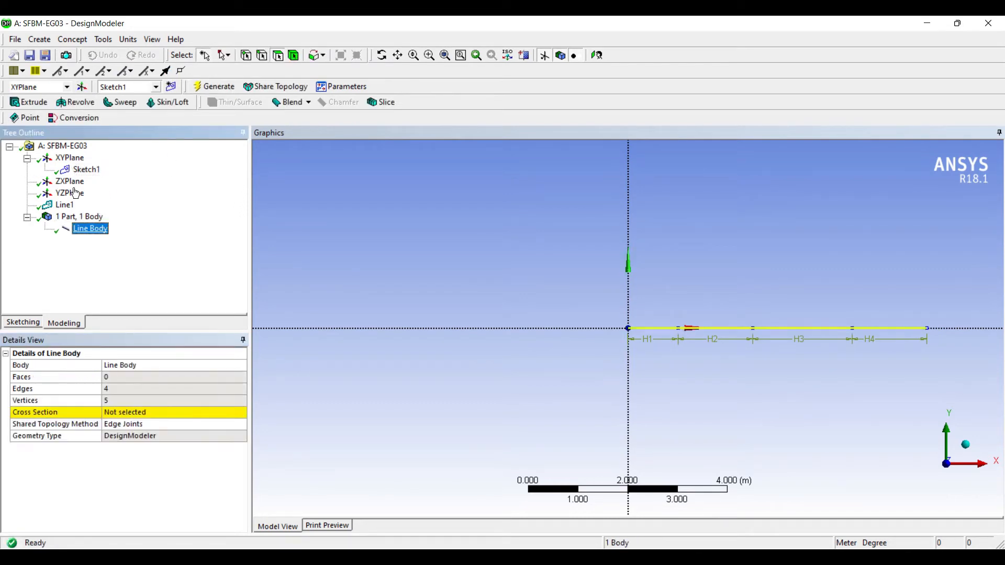
pyautogui.moveTo(97, 338)
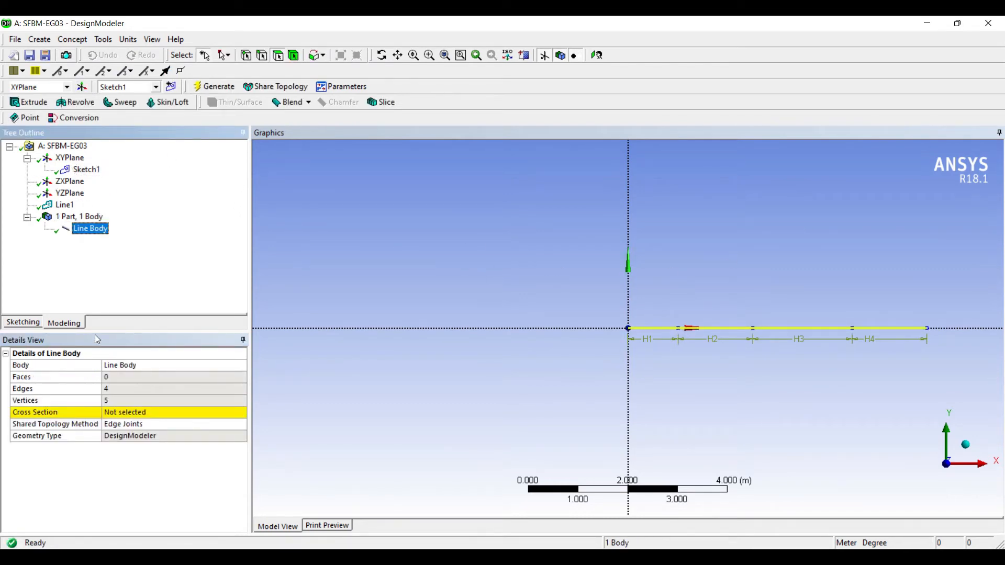
# Assign I-section cross section I1 to the line body and display Cross Section Solids
pyautogui.click(72, 39)
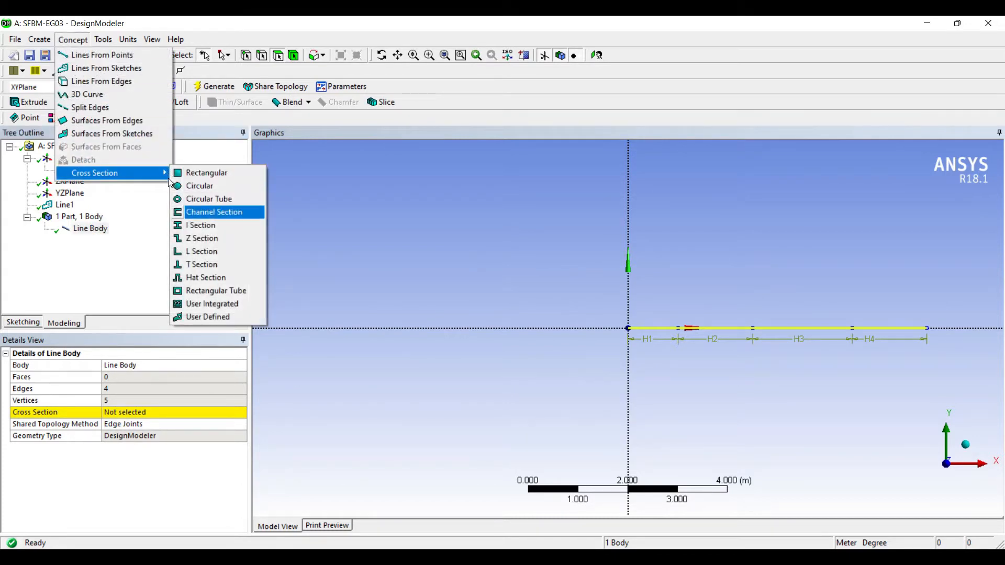
pyautogui.click(214, 212)
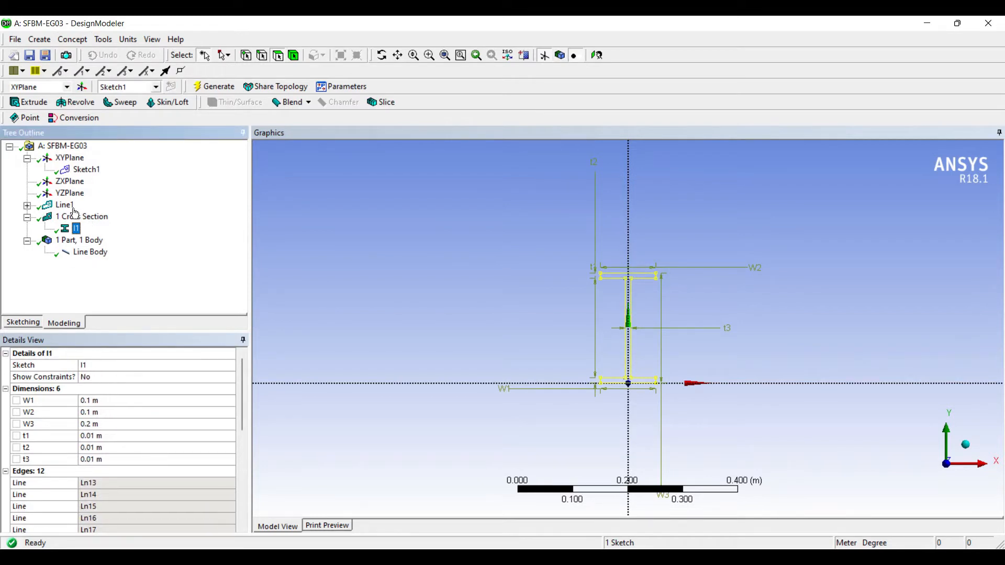
pyautogui.click(89, 251)
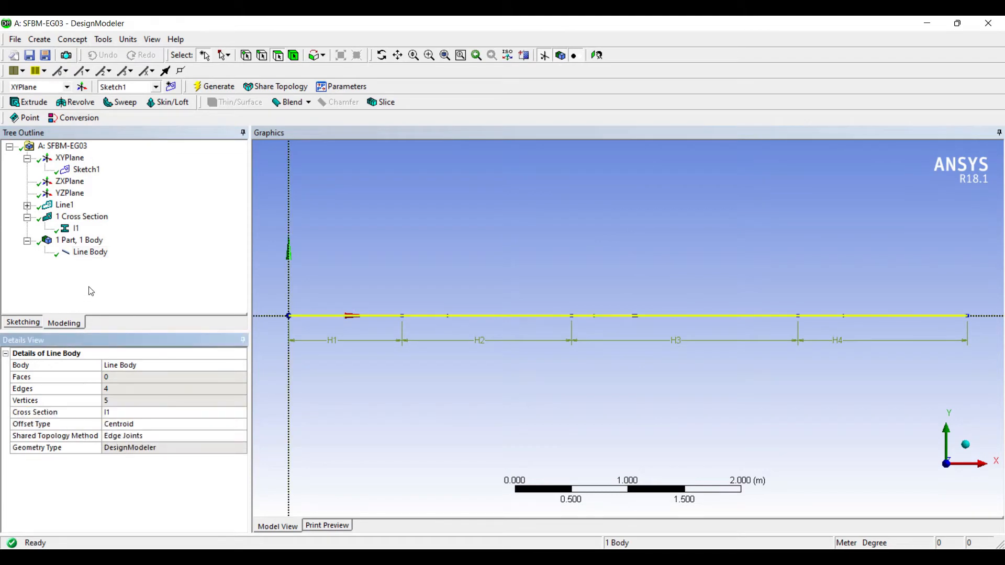
pyautogui.moveTo(121, 39)
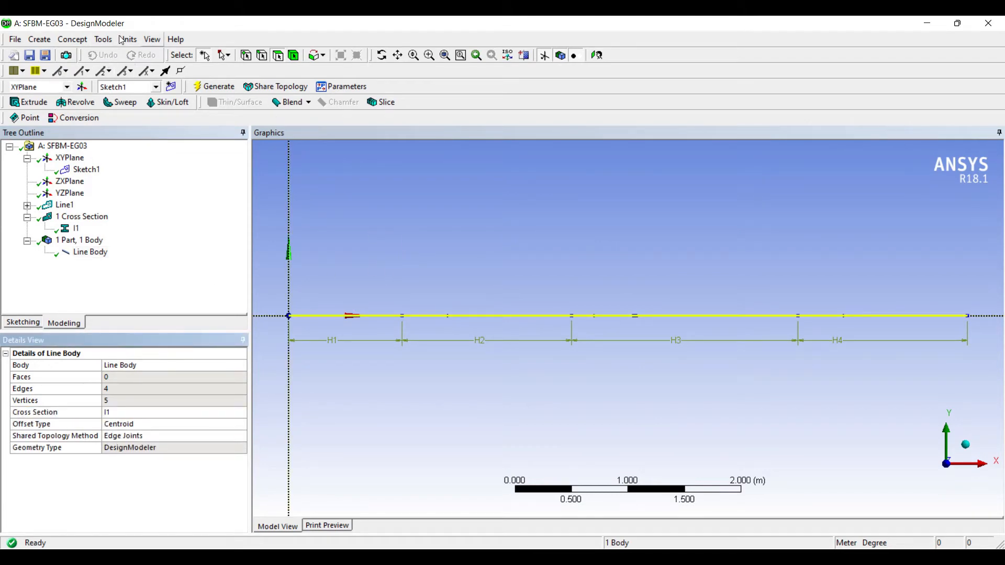
pyautogui.click(152, 39)
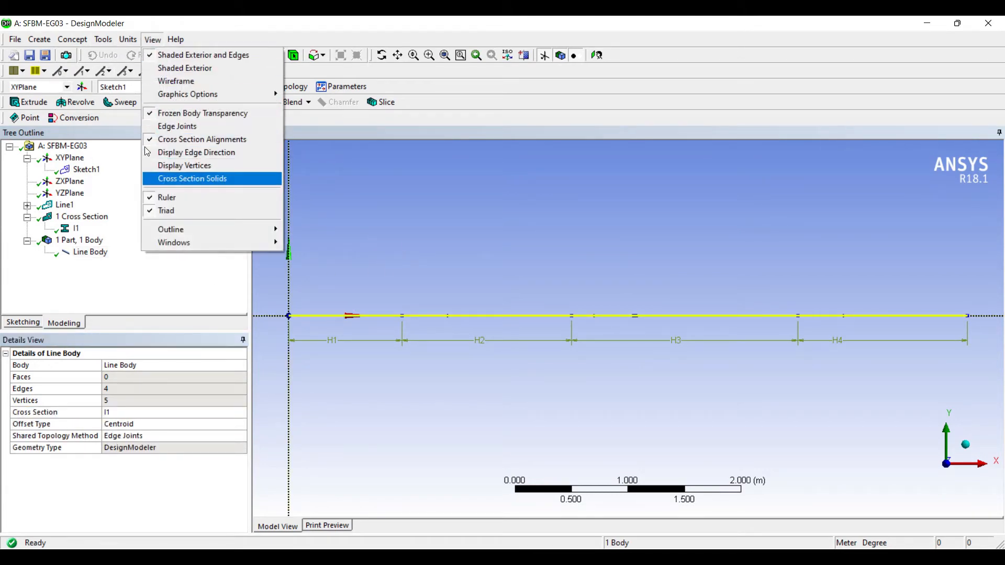
pyautogui.click(192, 178)
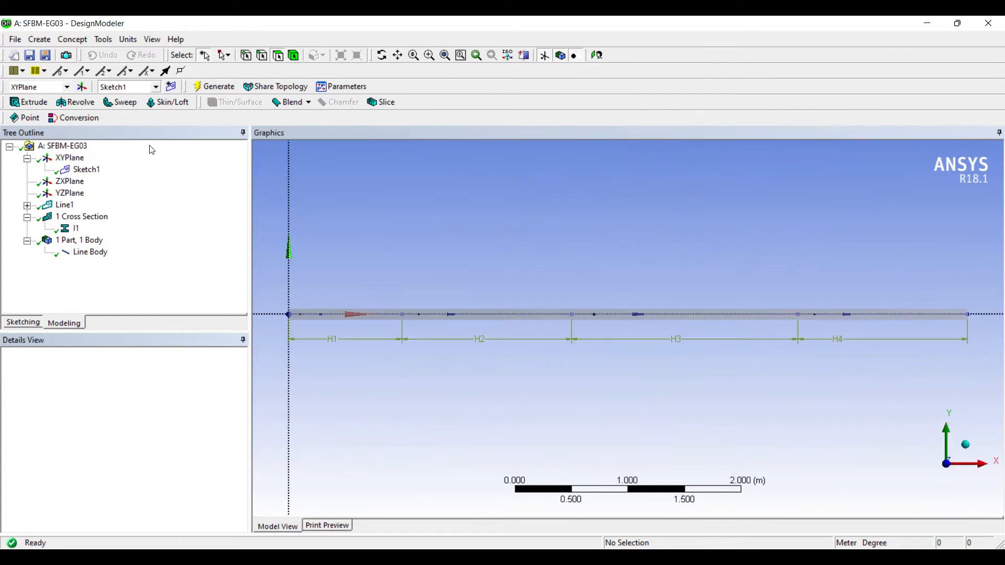
pyautogui.moveTo(323, 219)
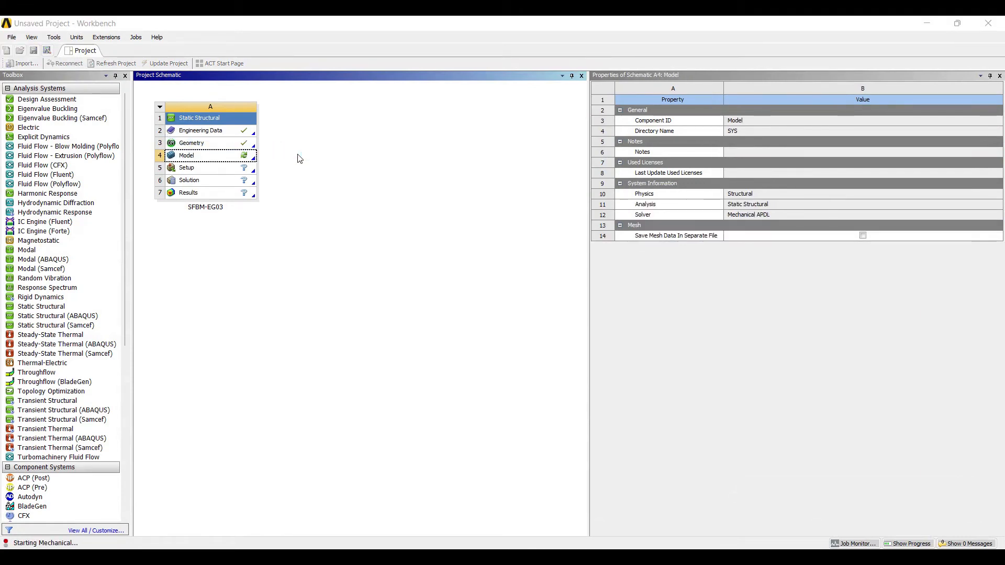
# Launch ANSYS Mechanical from the SFBM-EG03 Model cell
pyautogui.doubleClick(187, 154)
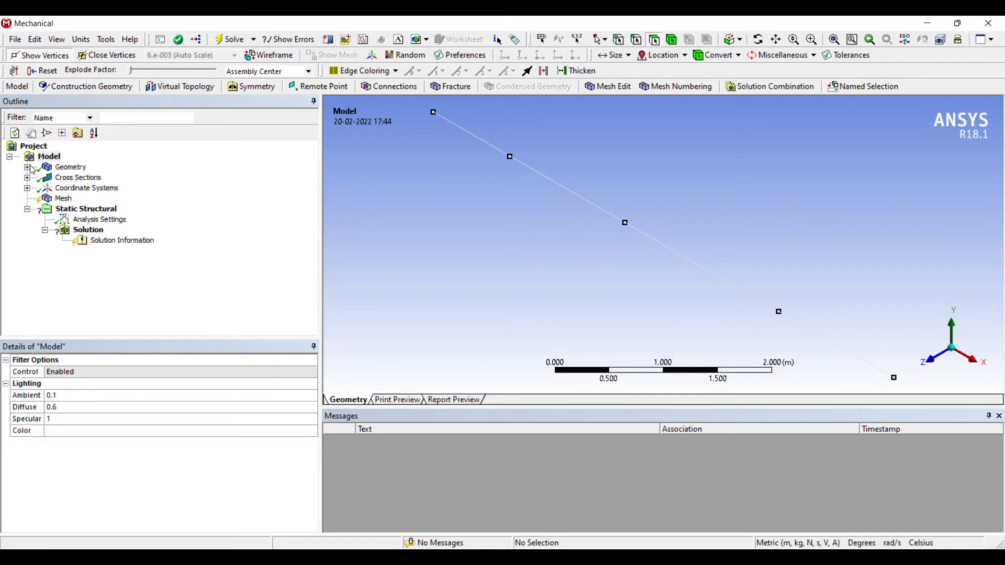
# Set the mesh Relevance Center to Fine and generate the beam mesh
pyautogui.click(63, 198)
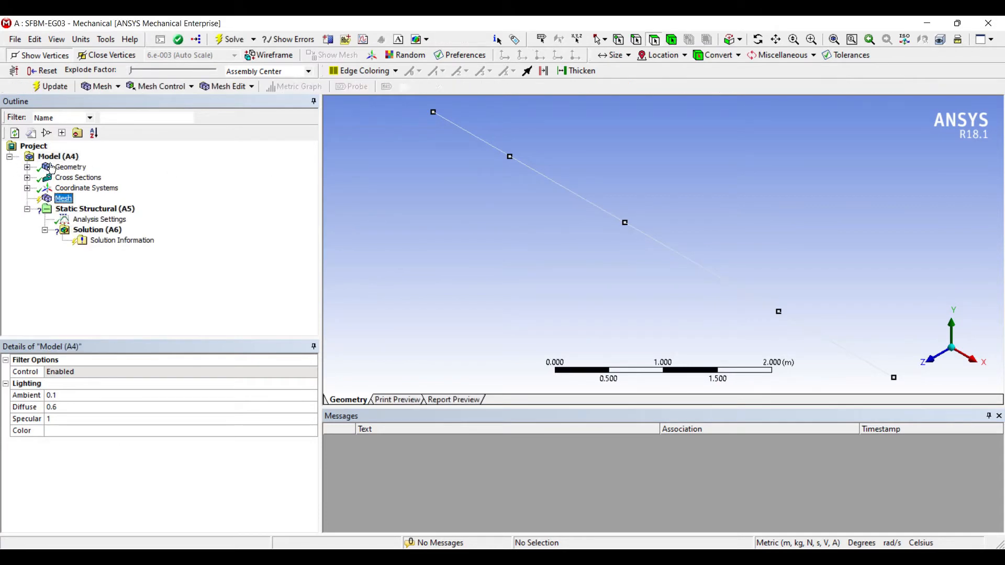
pyautogui.click(63, 198)
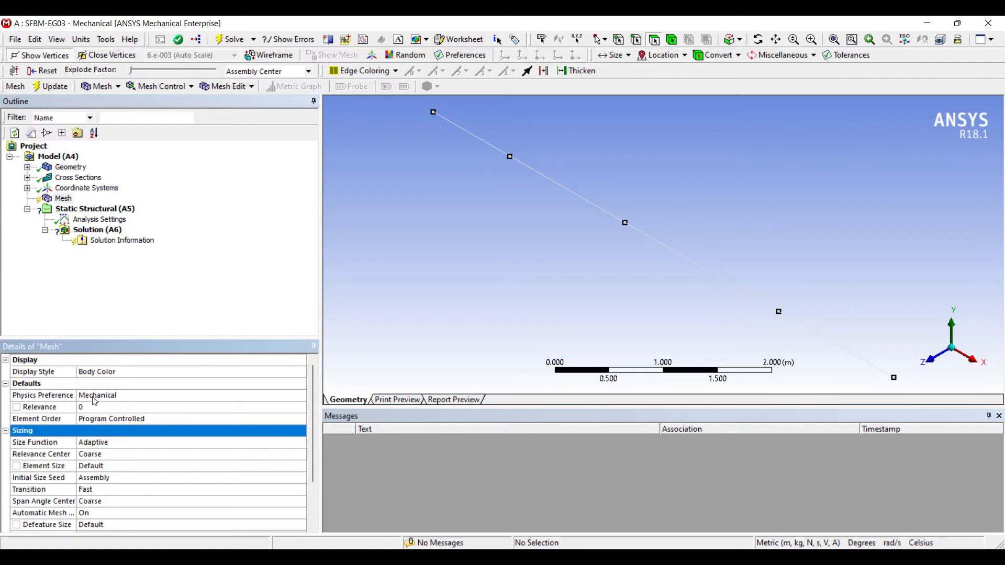
pyautogui.click(128, 453)
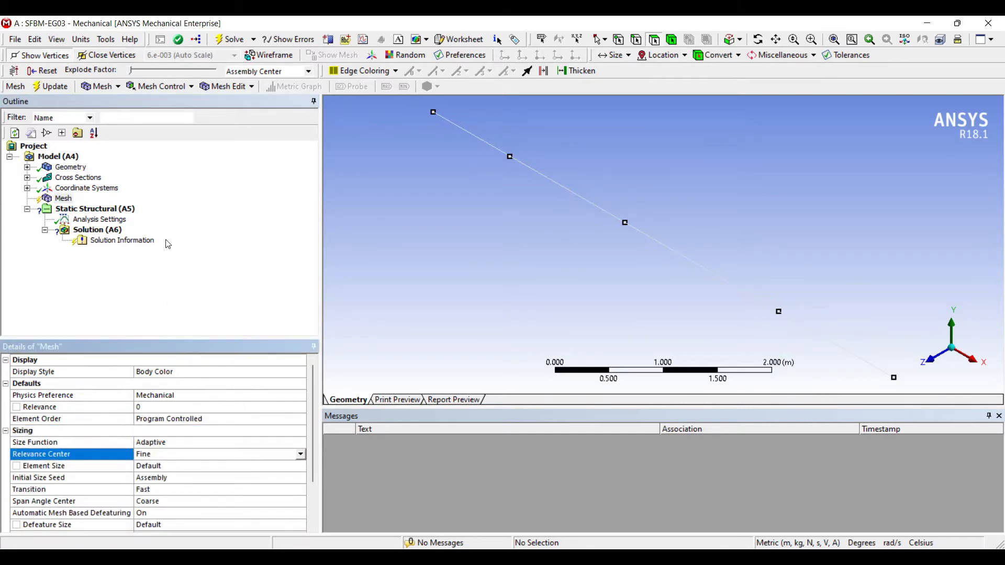
pyautogui.moveTo(203, 235)
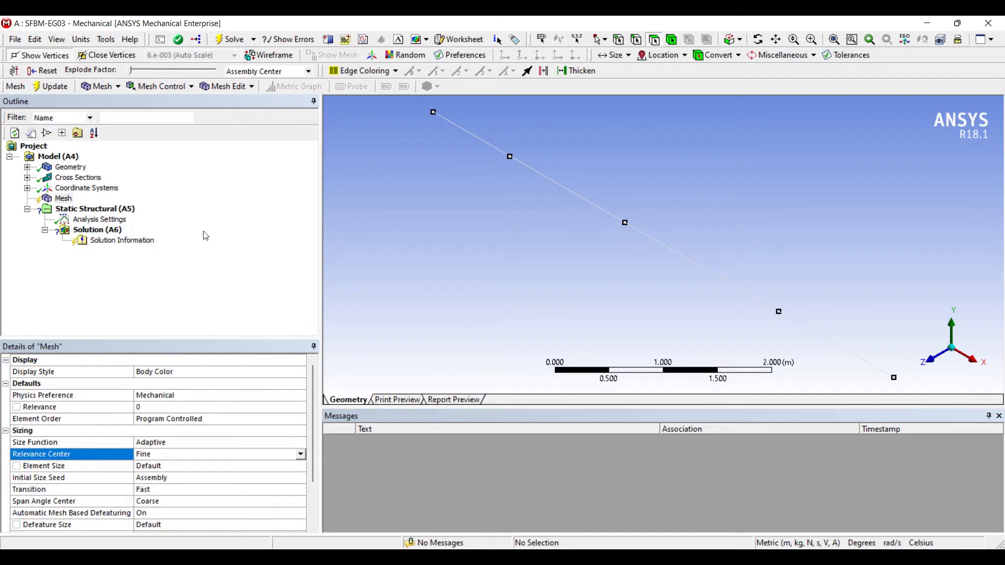
pyautogui.click(54, 87)
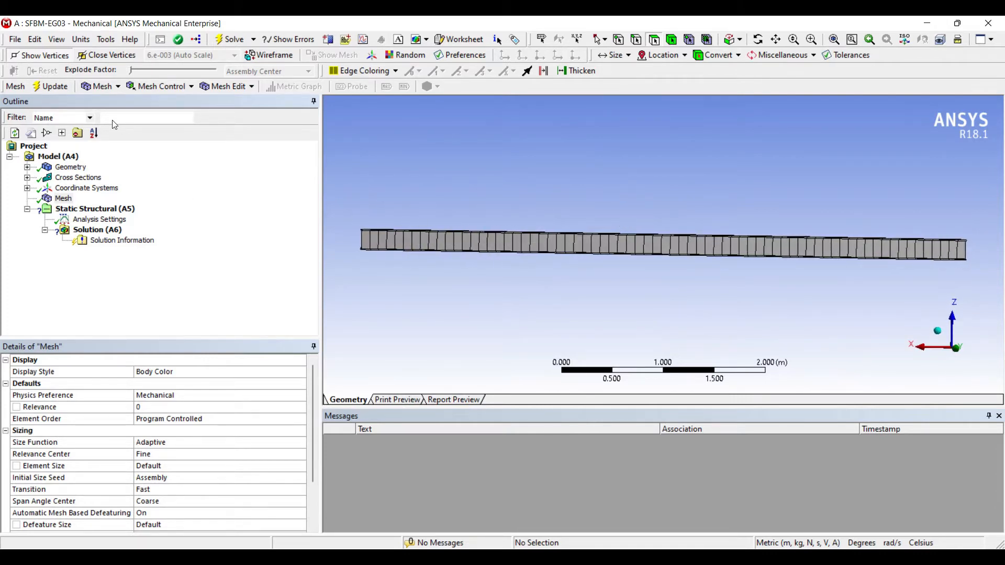
# Add a Remote Displacement at the left vertex with X, Y, Z and rotations X, Y zero
pyautogui.click(94, 208)
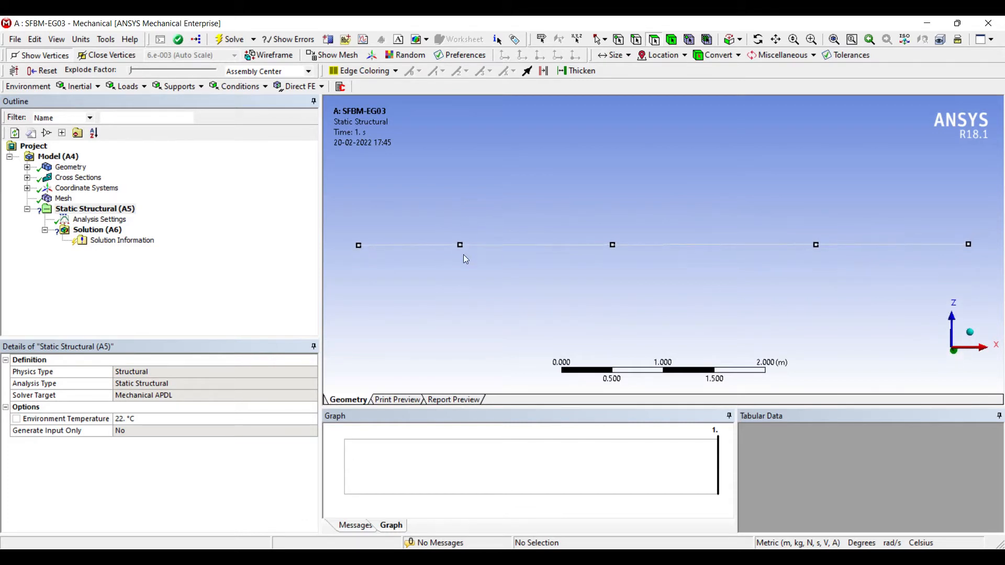
pyautogui.moveTo(286, 208)
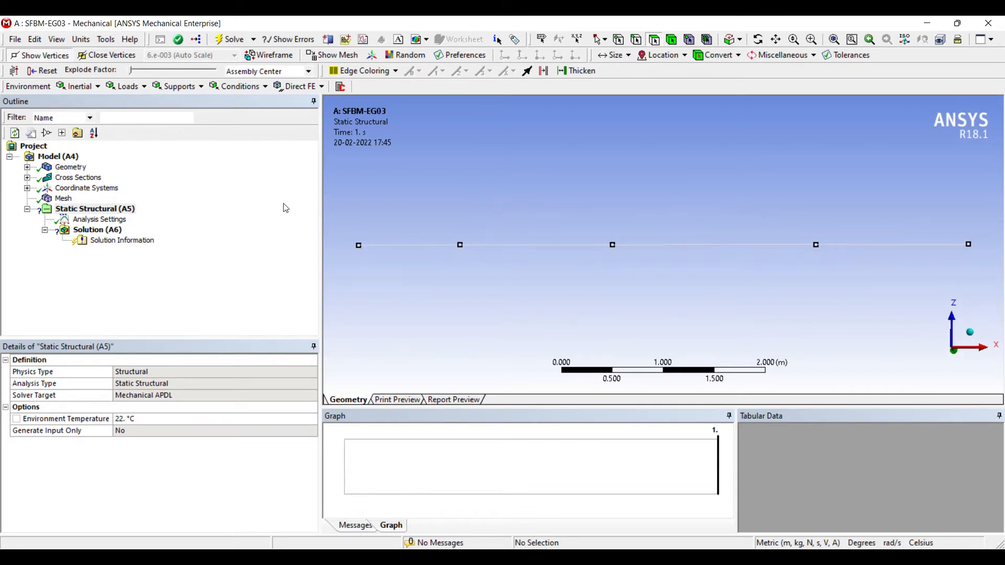
pyautogui.moveTo(303, 218)
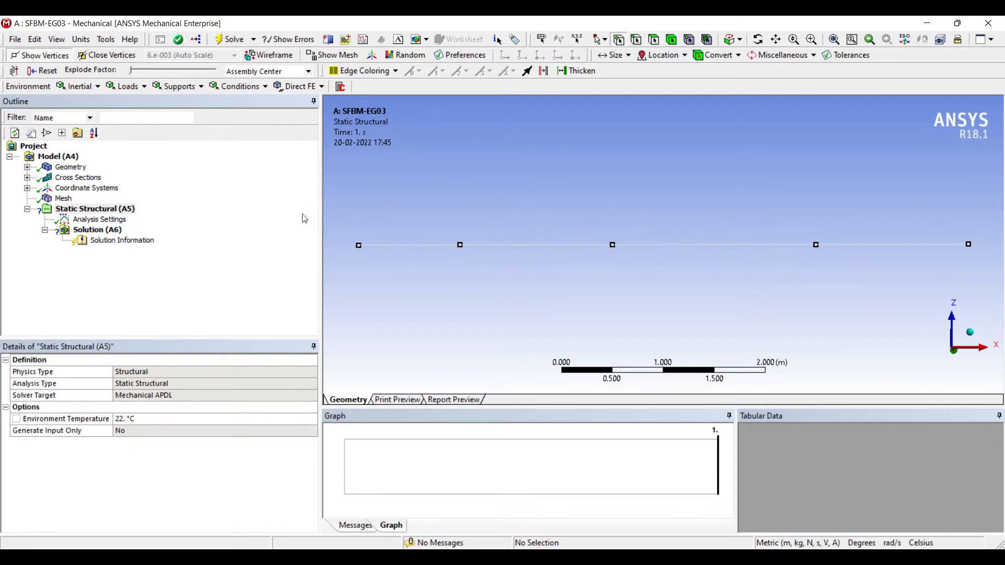
pyautogui.rightClick(358, 245)
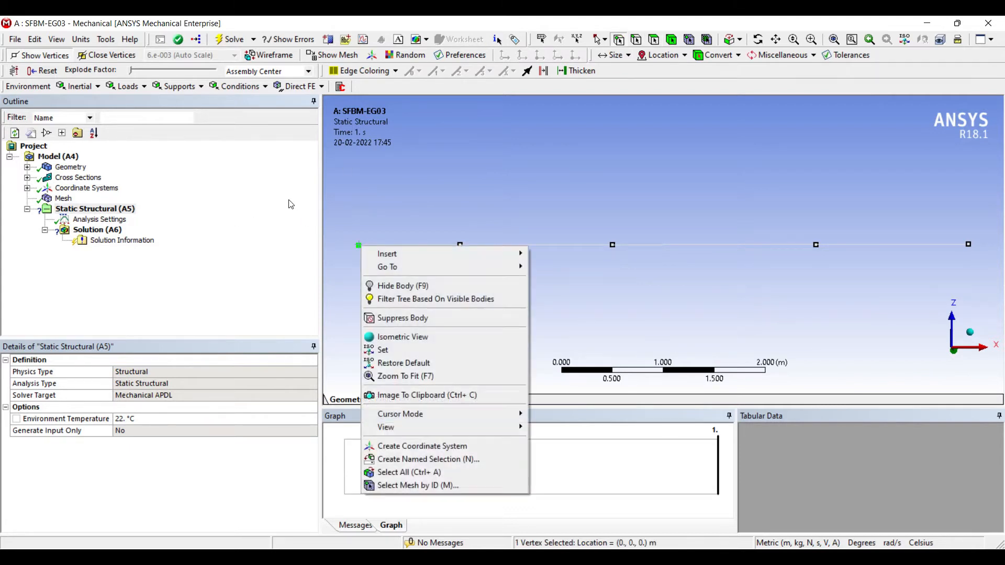
pyautogui.click(388, 254)
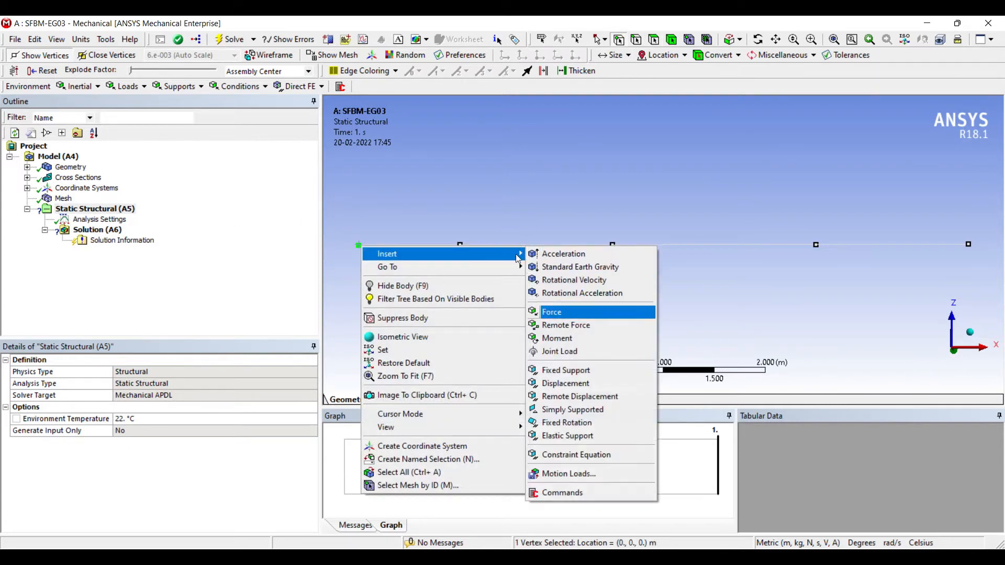
pyautogui.moveTo(579, 397)
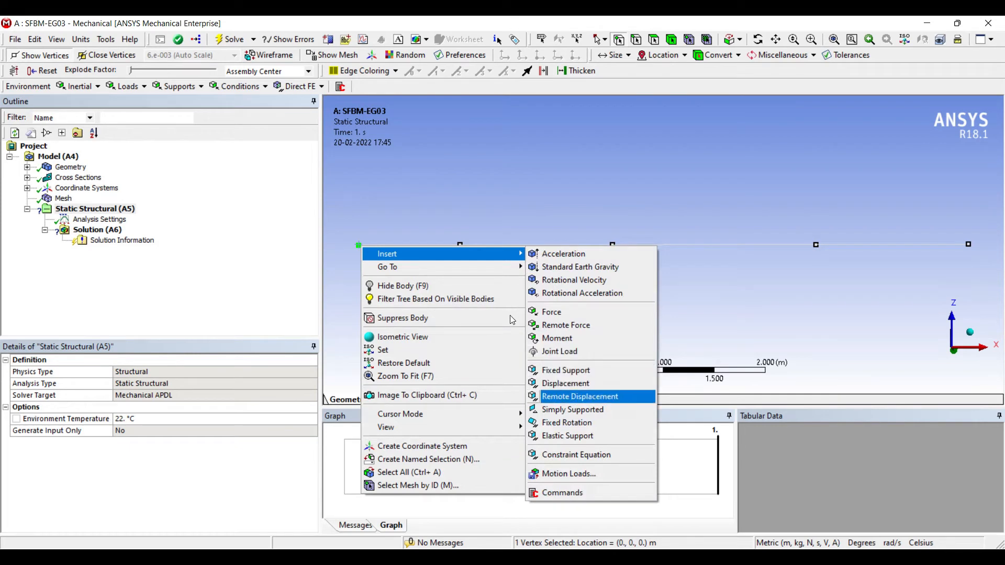
pyautogui.click(579, 396)
pyautogui.write('0')
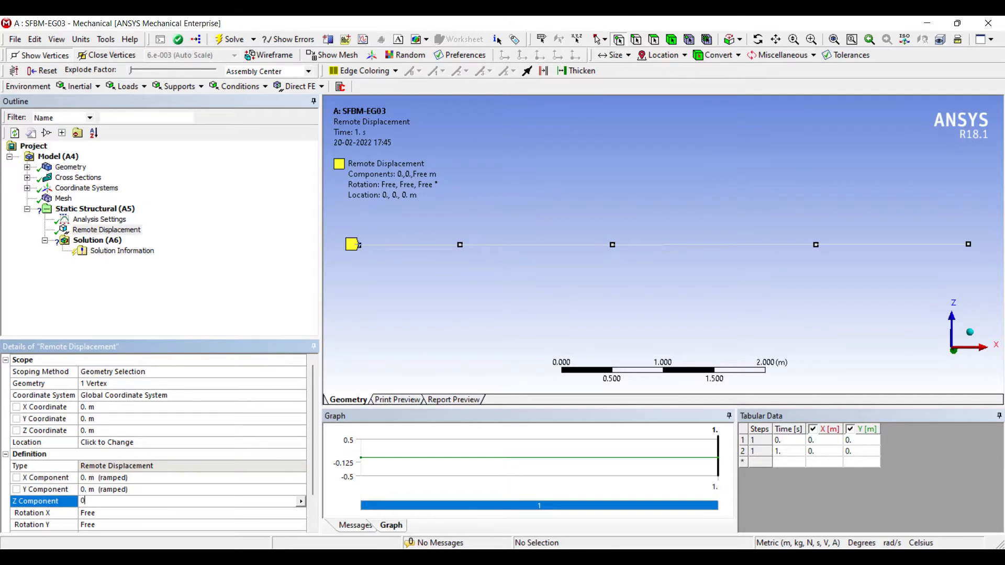
pyautogui.press('Return')
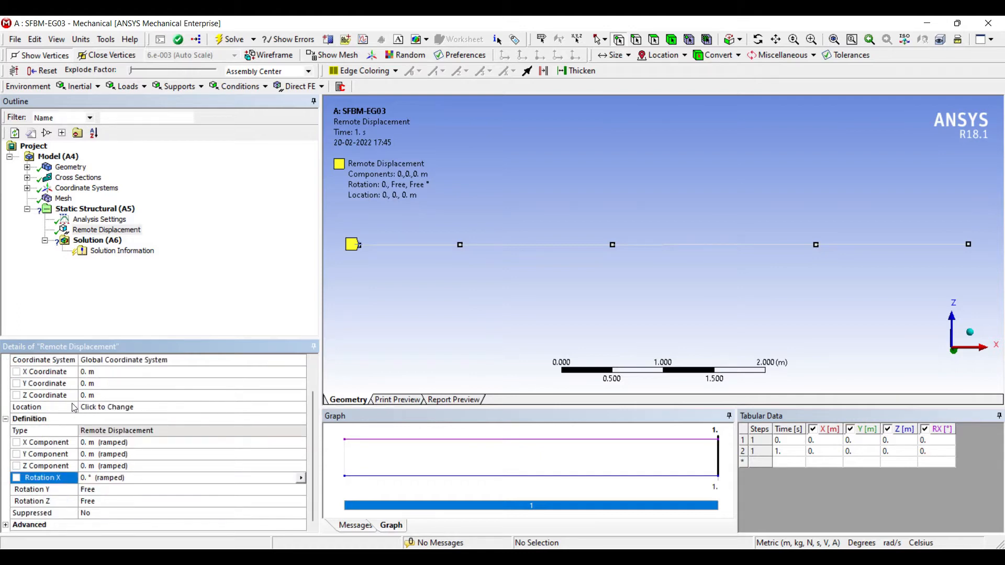
pyautogui.click(32, 489)
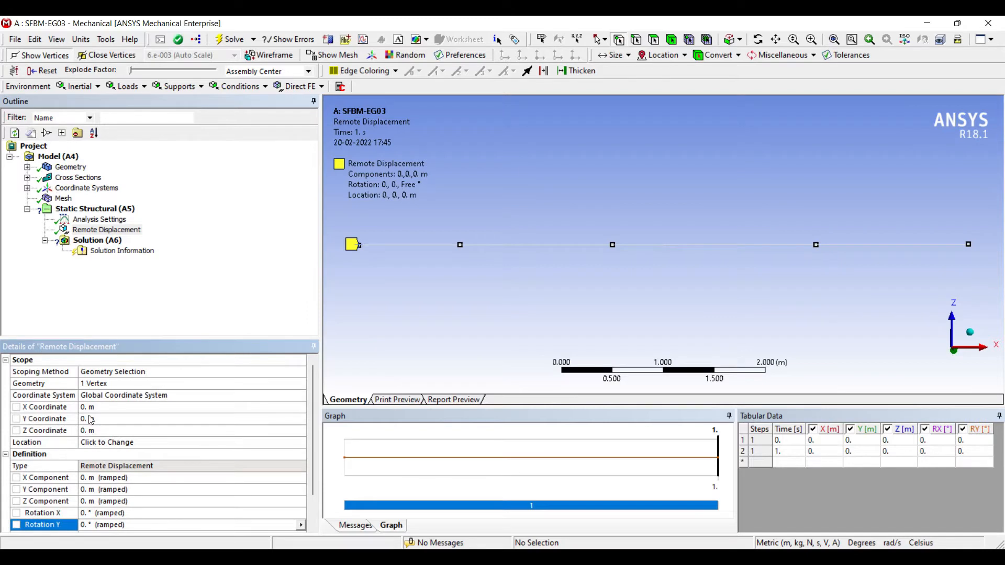
pyautogui.scroll(-3)
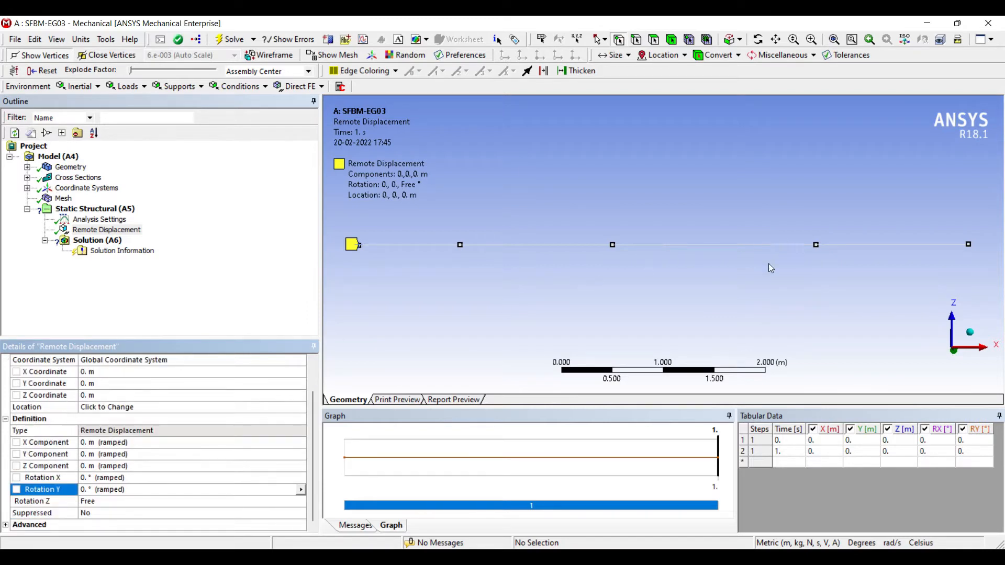
pyautogui.moveTo(351, 225)
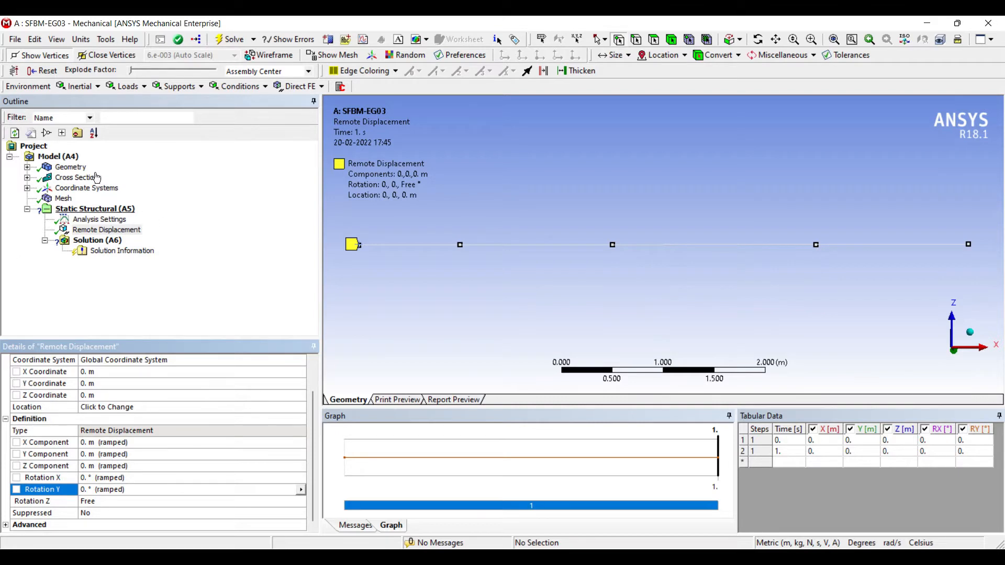
# Apply Force 1 at the x = 1 m vertex with X component 3460 N
pyautogui.rightClick(95, 208)
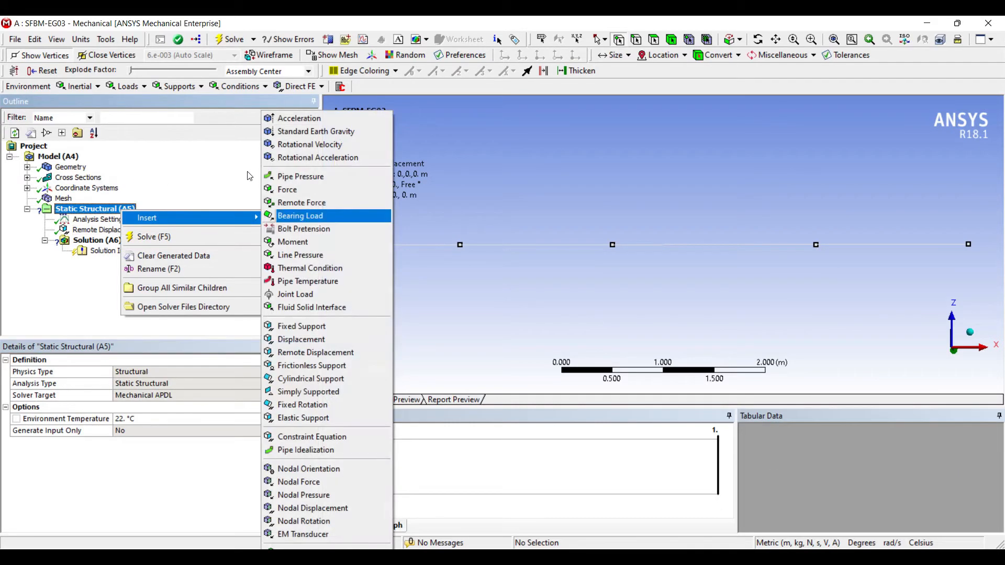
pyautogui.moveTo(275, 177)
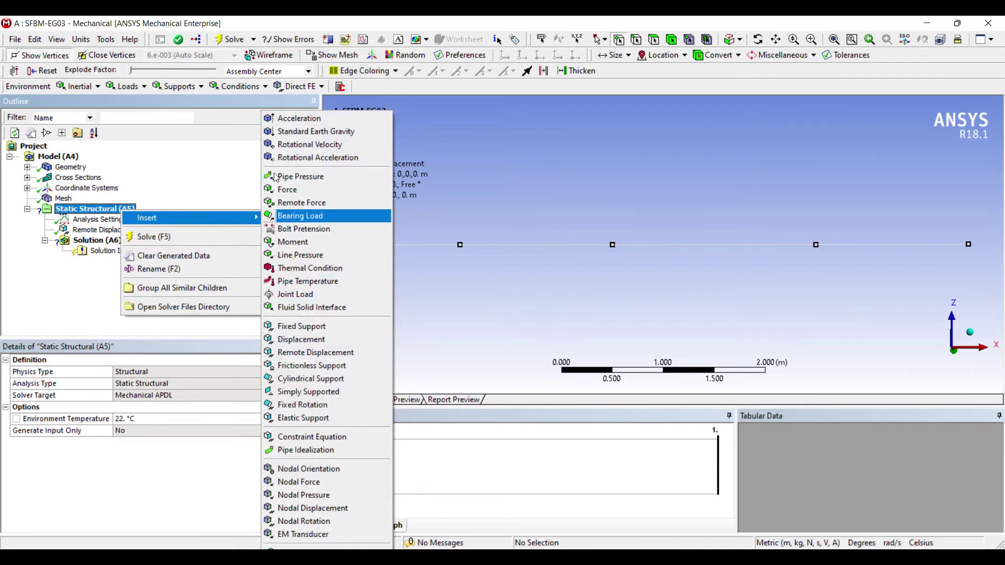
pyautogui.click(288, 189)
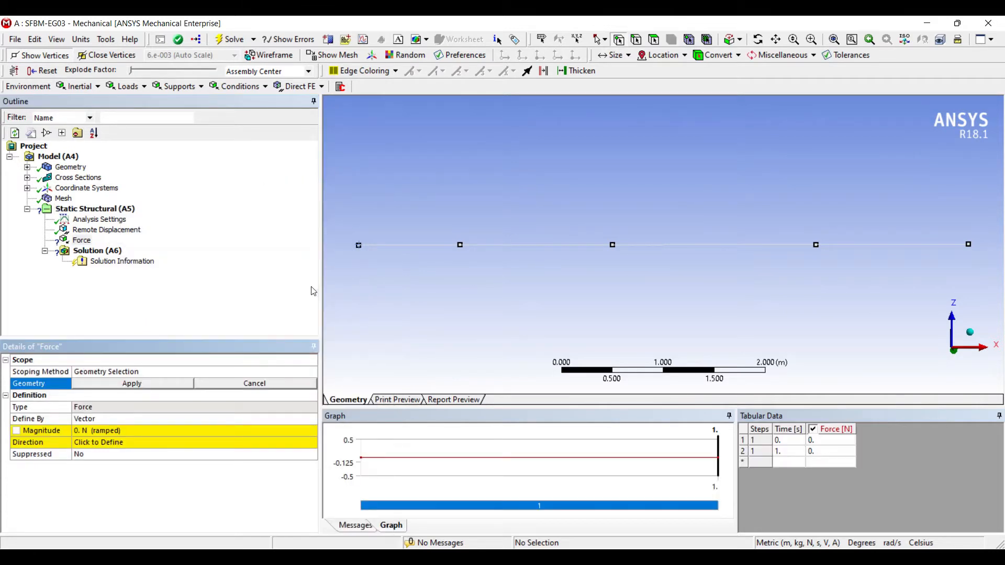
pyautogui.click(459, 245)
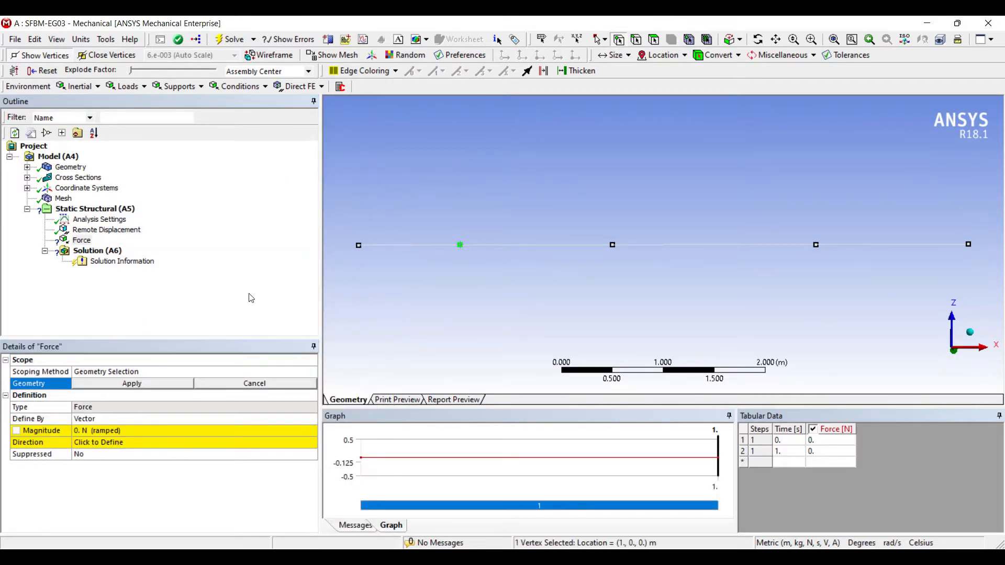
pyautogui.click(131, 383)
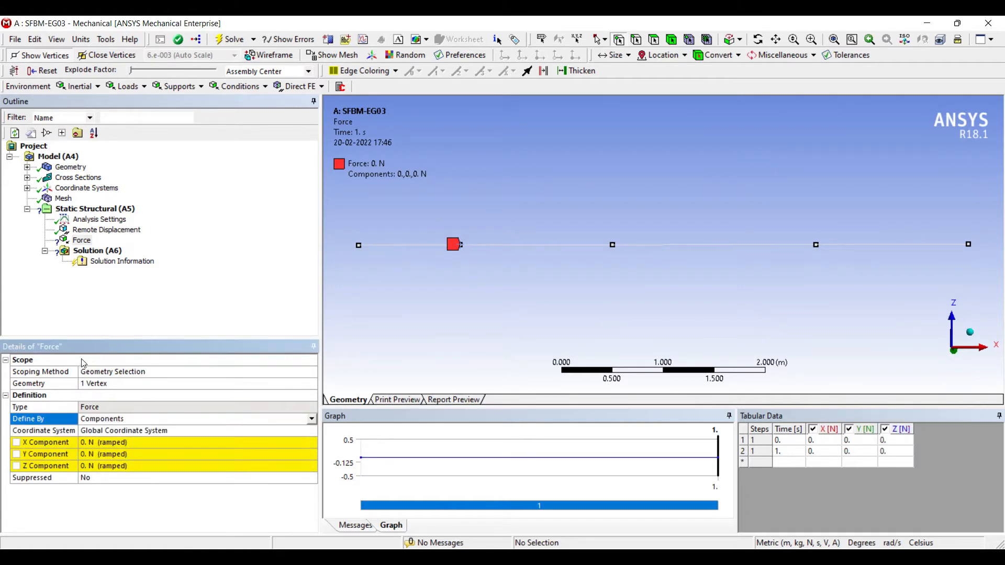
pyautogui.click(192, 441)
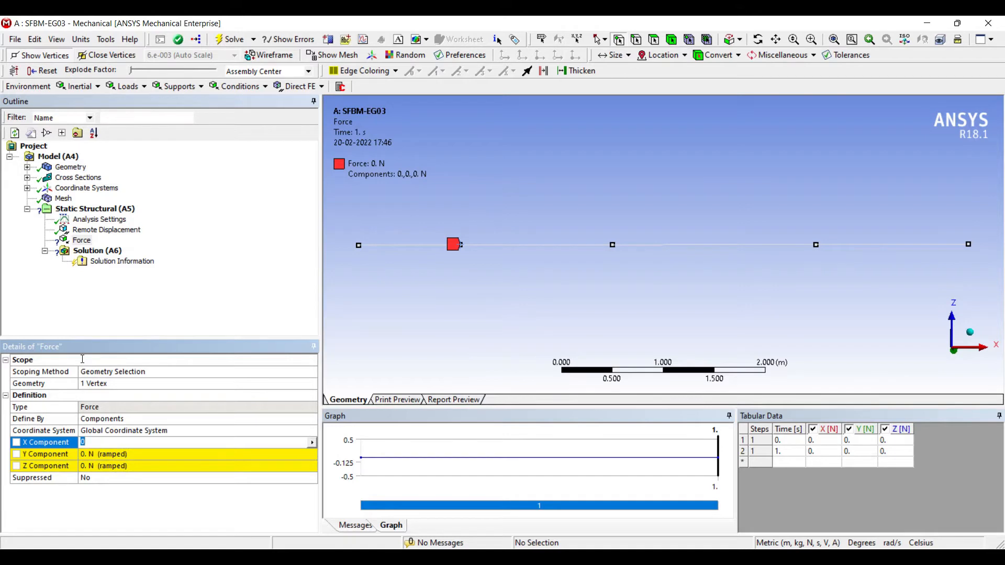
pyautogui.write('3460')
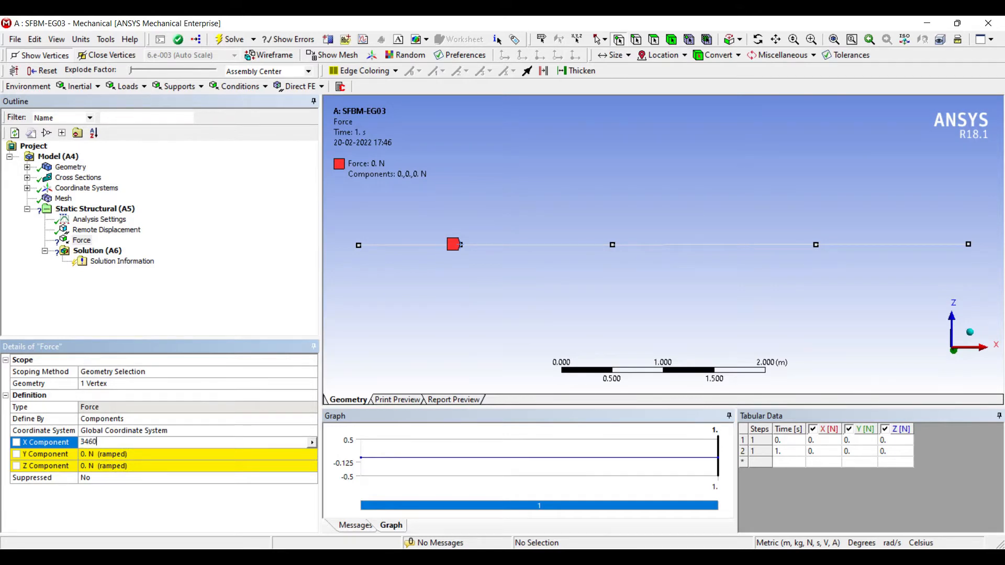
pyautogui.press('Return')
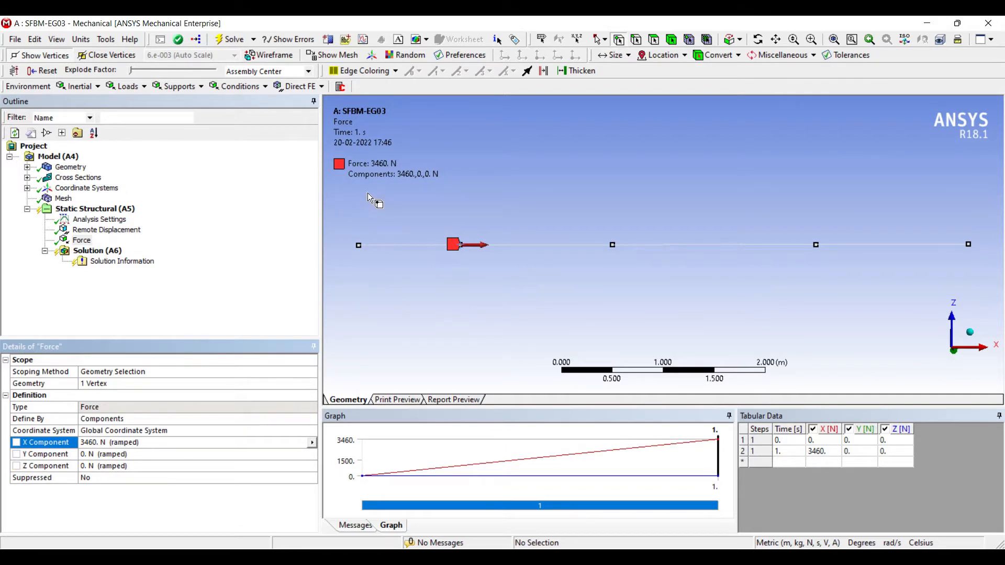
pyautogui.moveTo(373, 208)
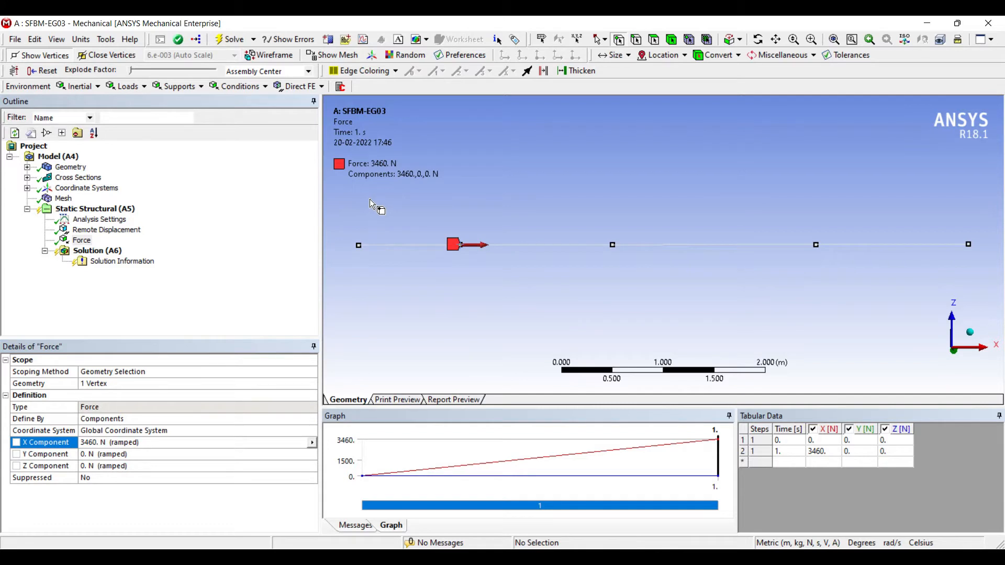
# Insert Force 2 at the x = 1 m vertex by components, Z = -2000 N
pyautogui.rightClick(453, 245)
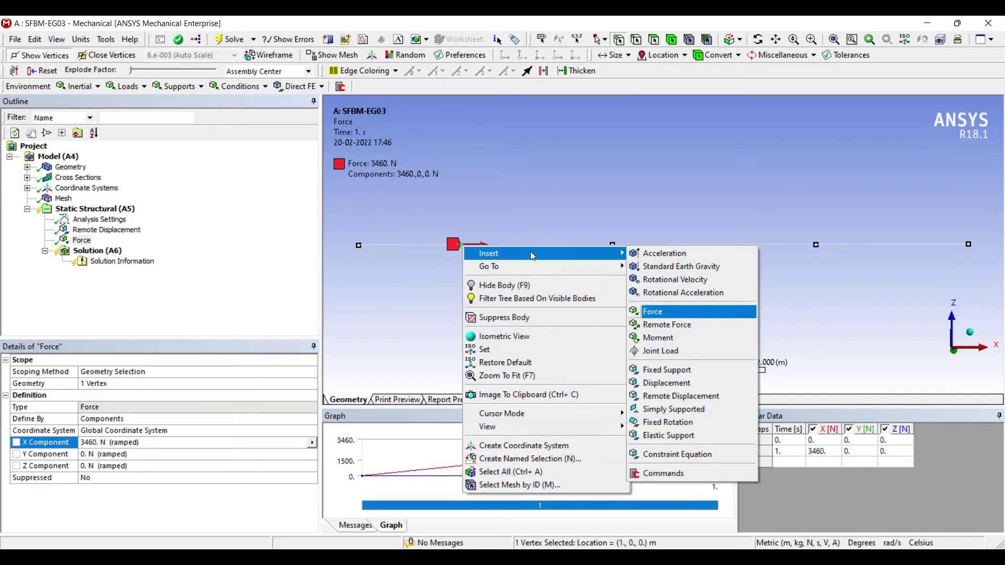
pyautogui.click(652, 311)
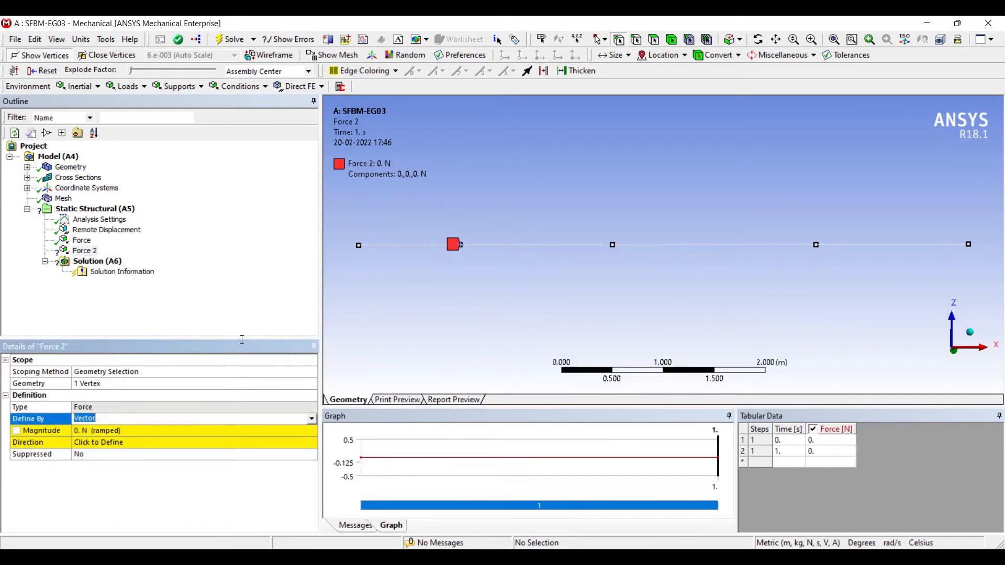
pyautogui.click(311, 418)
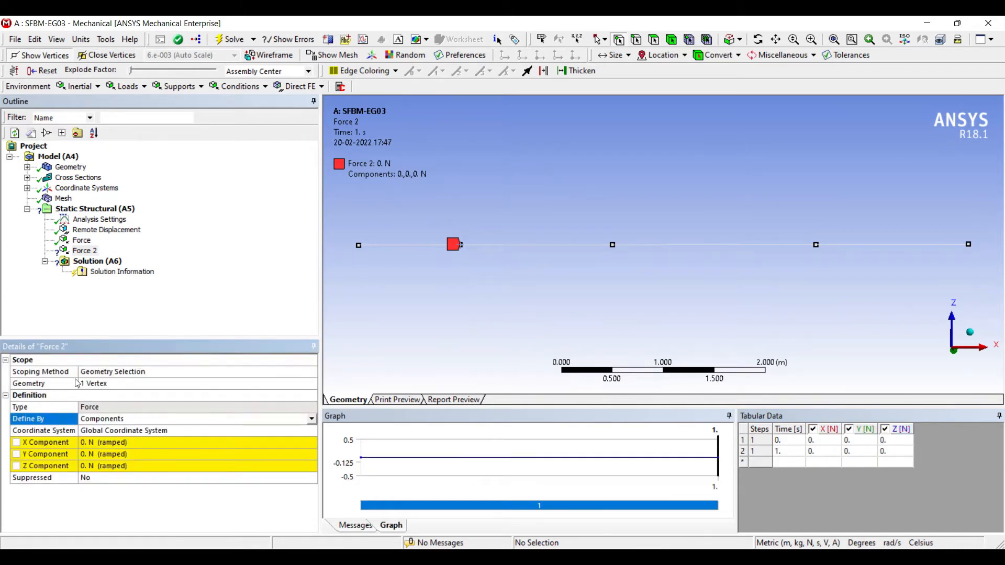
pyautogui.click(193, 466)
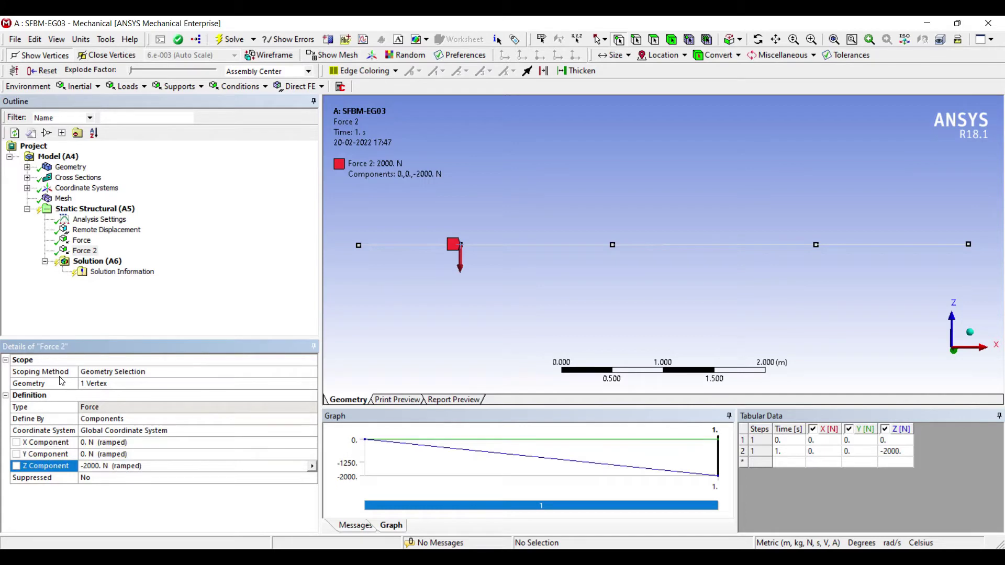
pyautogui.moveTo(493, 206)
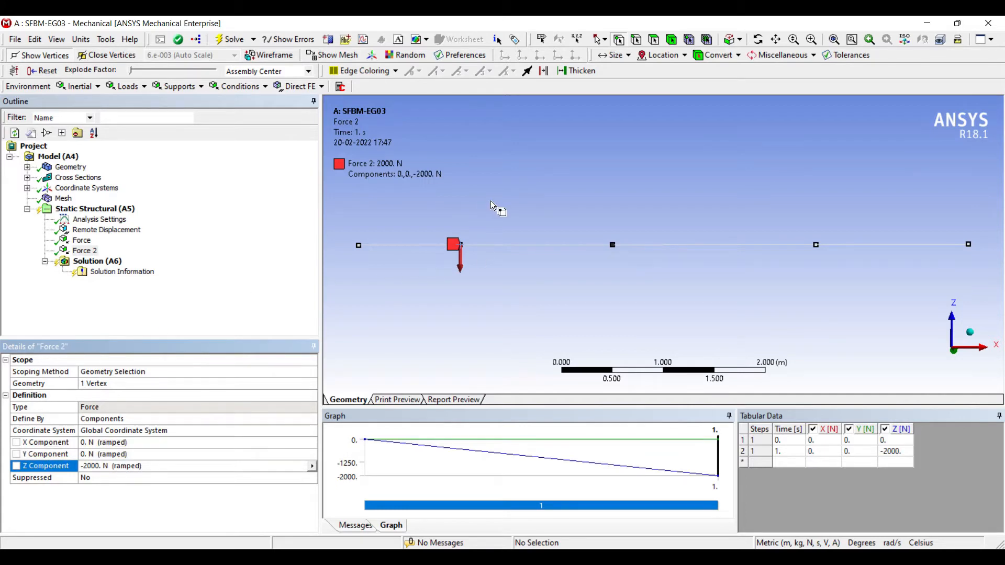
# Insert Forces 3 and 4 at the 2.5 m vertex: X = -4243 N and Z = -4243 N
pyautogui.rightClick(612, 245)
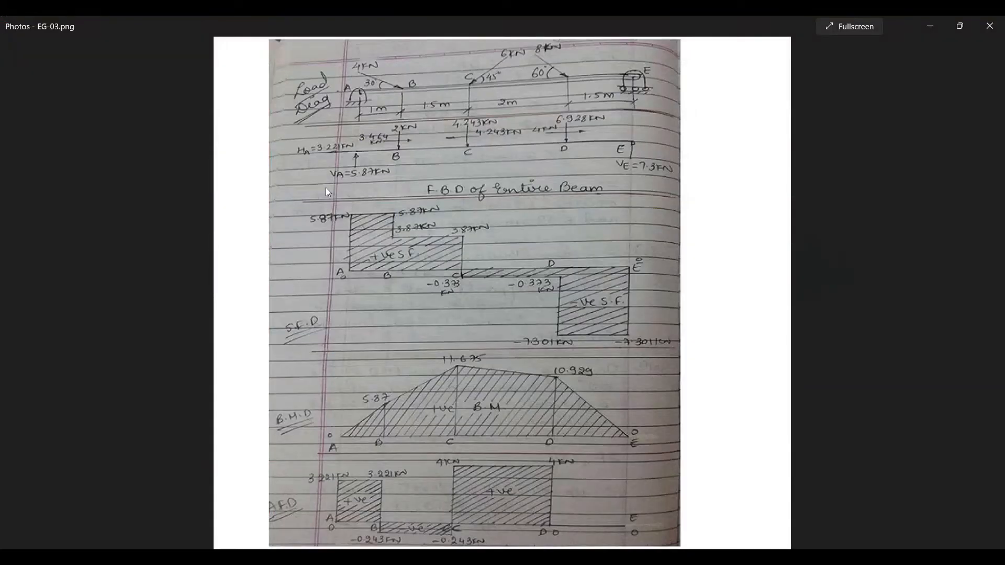
pyautogui.moveTo(450, 450)
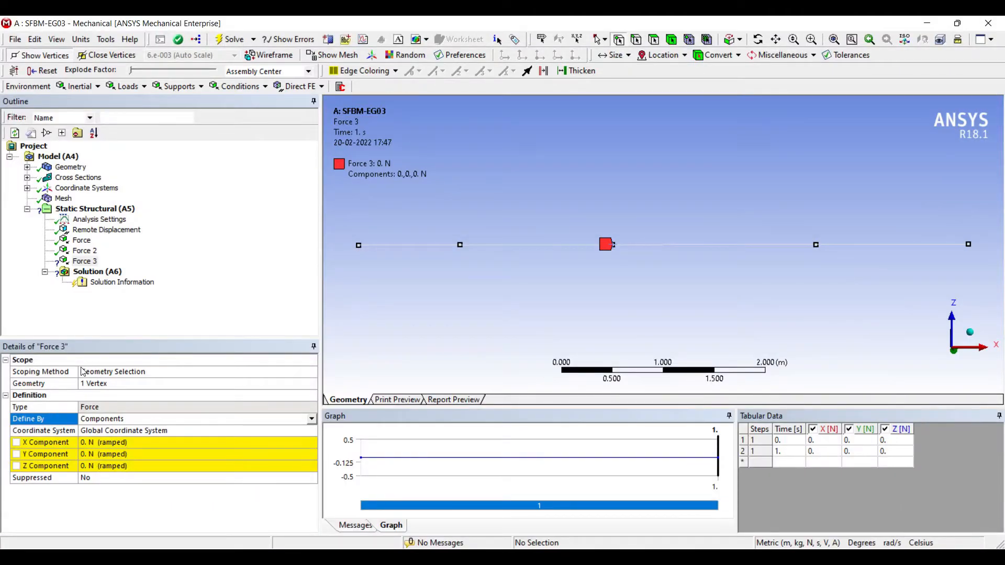
pyautogui.click(192, 442)
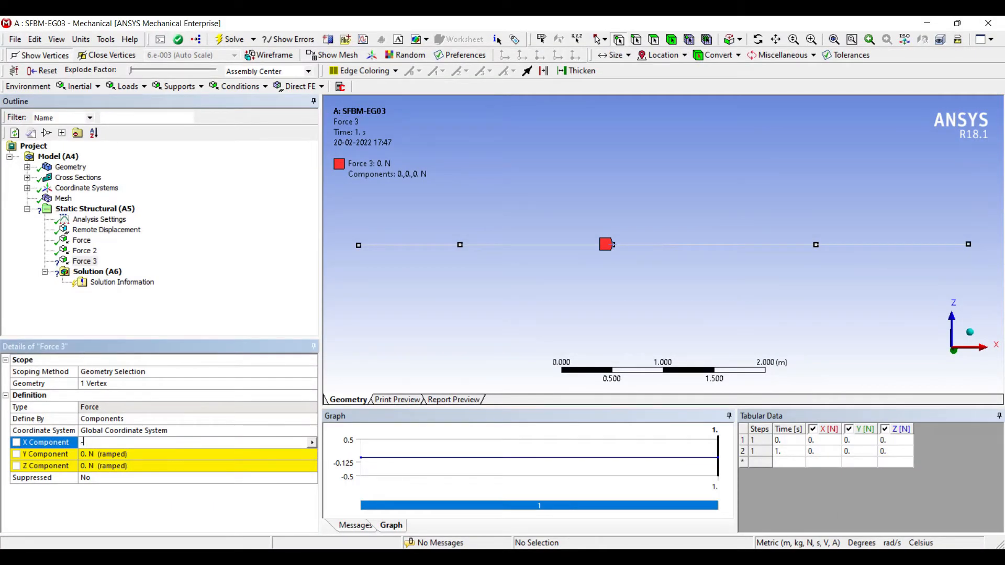
pyautogui.write('-4243. N  (ramped')
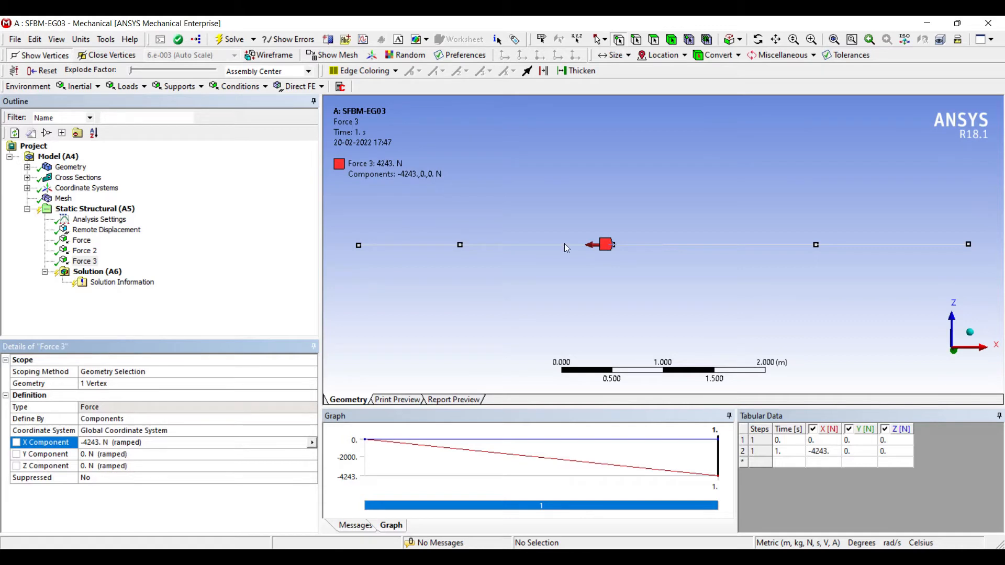
pyautogui.rightClick(602, 244)
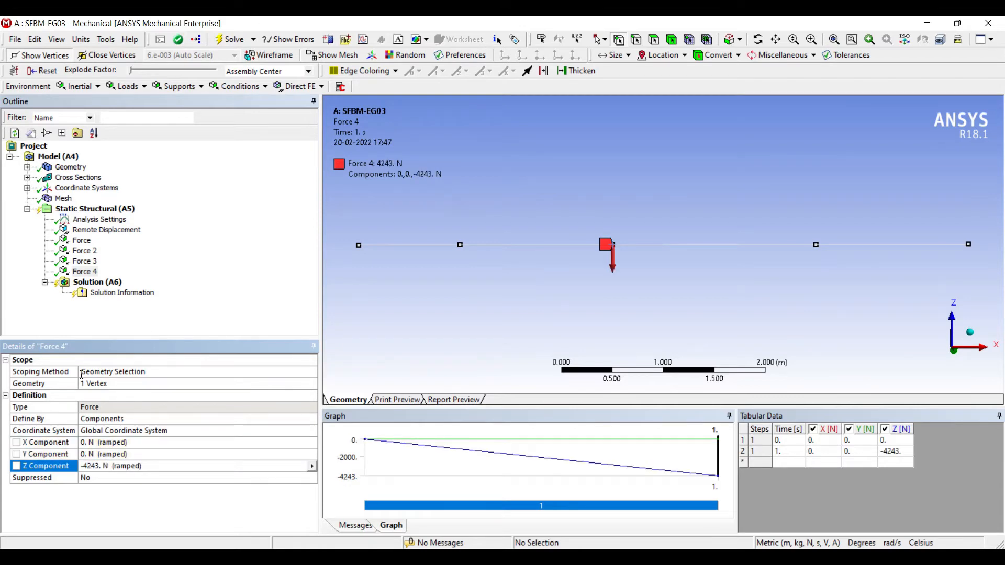
pyautogui.moveTo(654, 205)
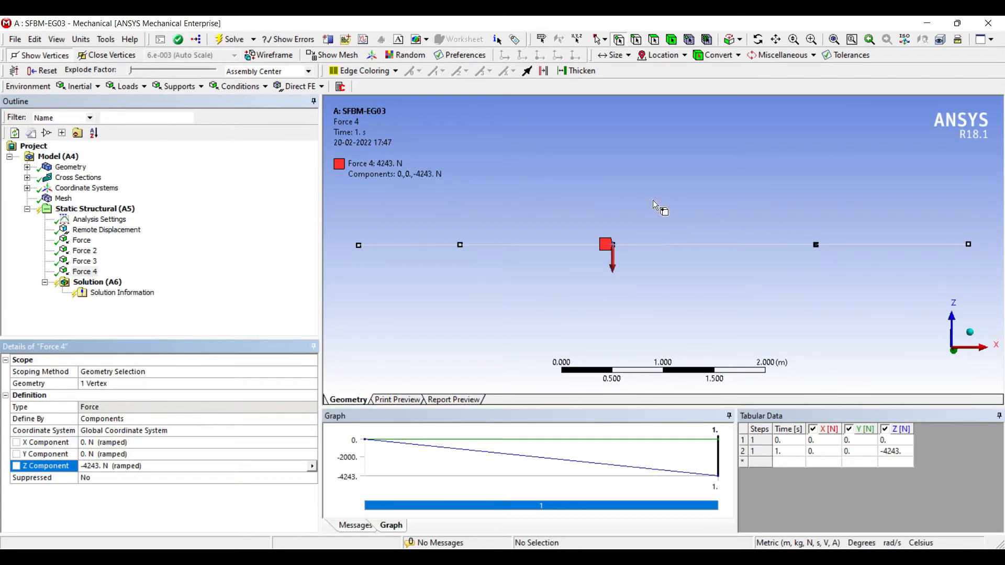
# Insert Force 5 at the 4.5 m vertex with Z component -6928 N
pyautogui.rightClick(605, 245)
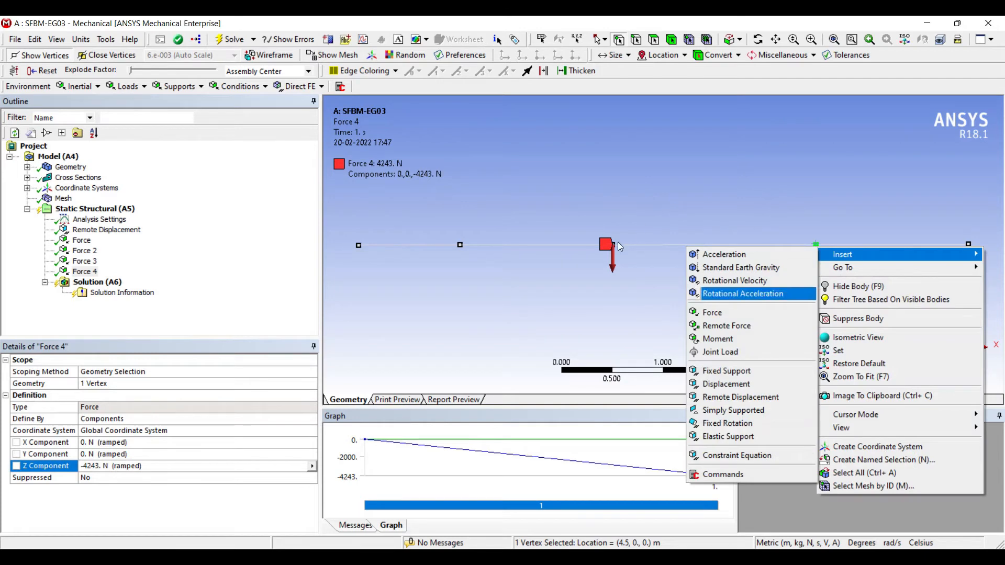
pyautogui.click(711, 312)
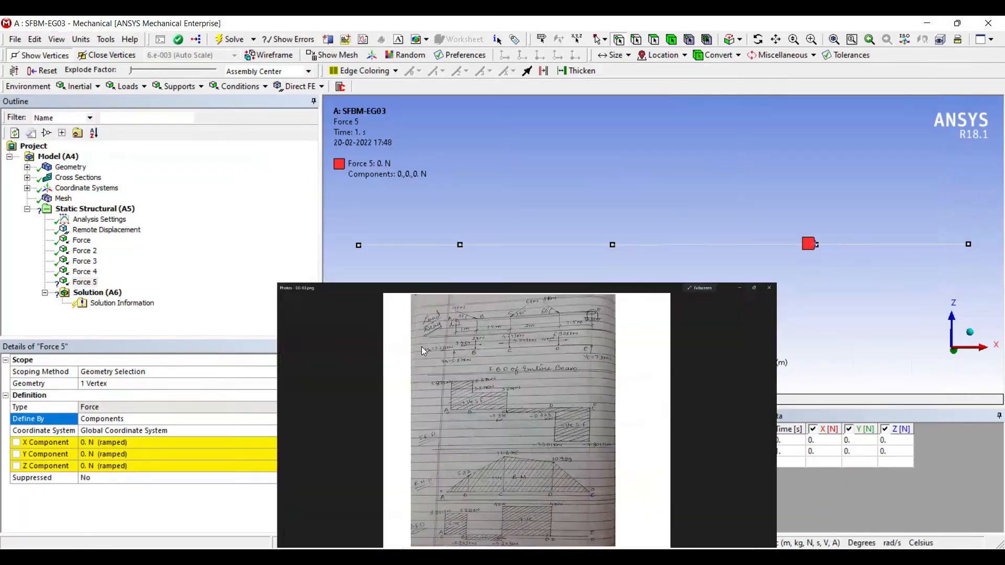
pyautogui.click(768, 287)
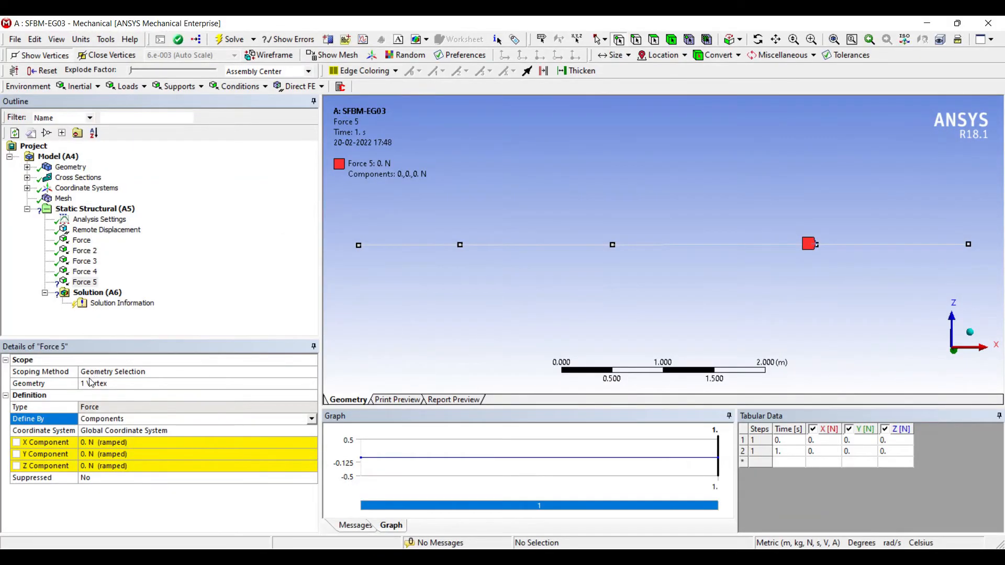
pyautogui.click(192, 466)
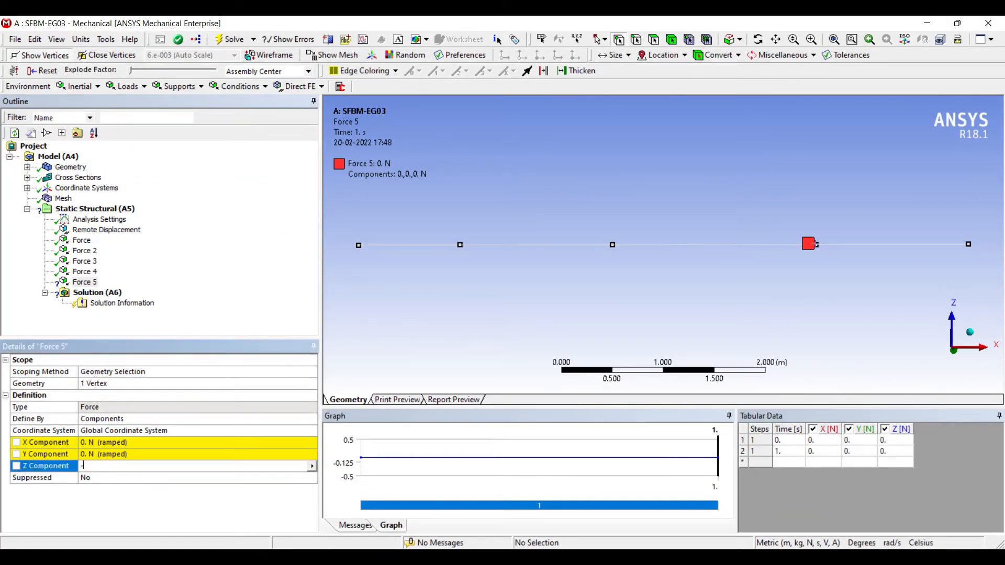
pyautogui.write('-6928. N (ramped')
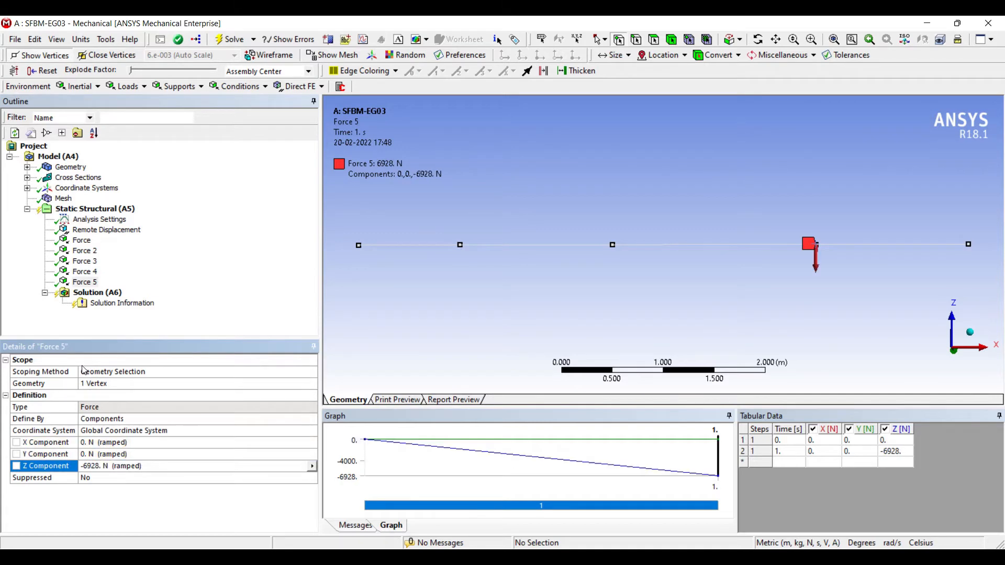
pyautogui.moveTo(649, 207)
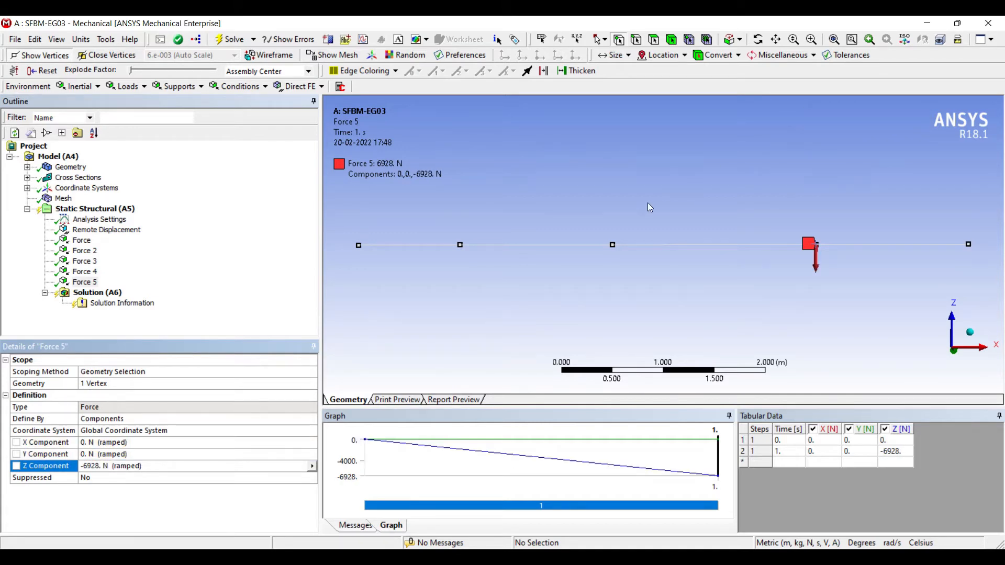
# Add Force 6 at the same vertex, defined by components with X = 4000 N
pyautogui.rightClick(809, 244)
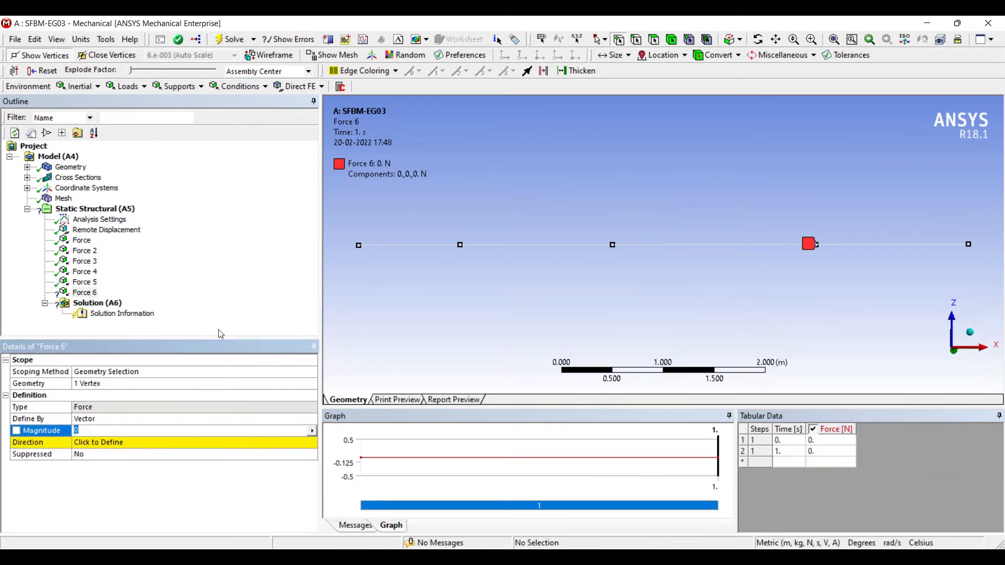
pyautogui.click(312, 419)
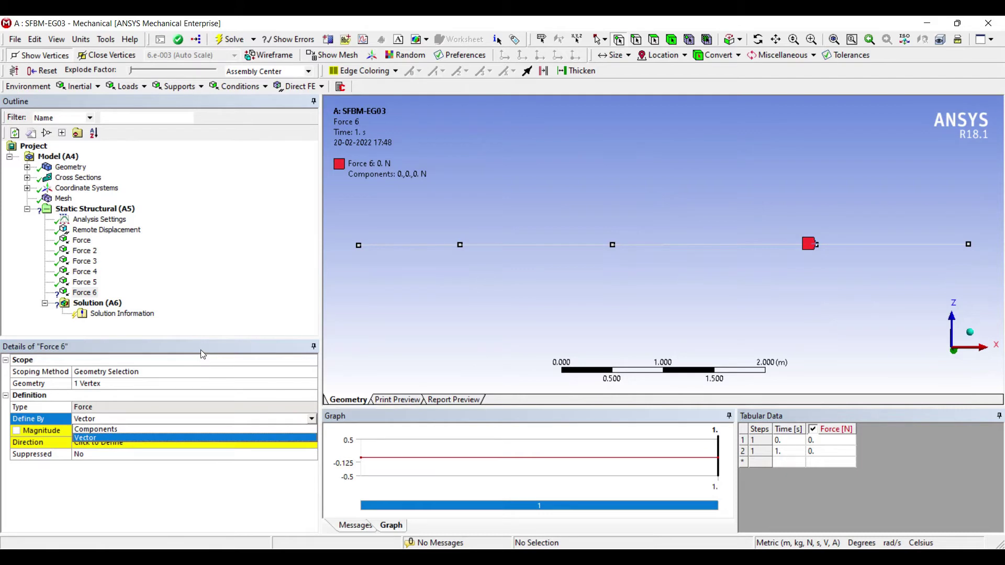
pyautogui.click(85, 437)
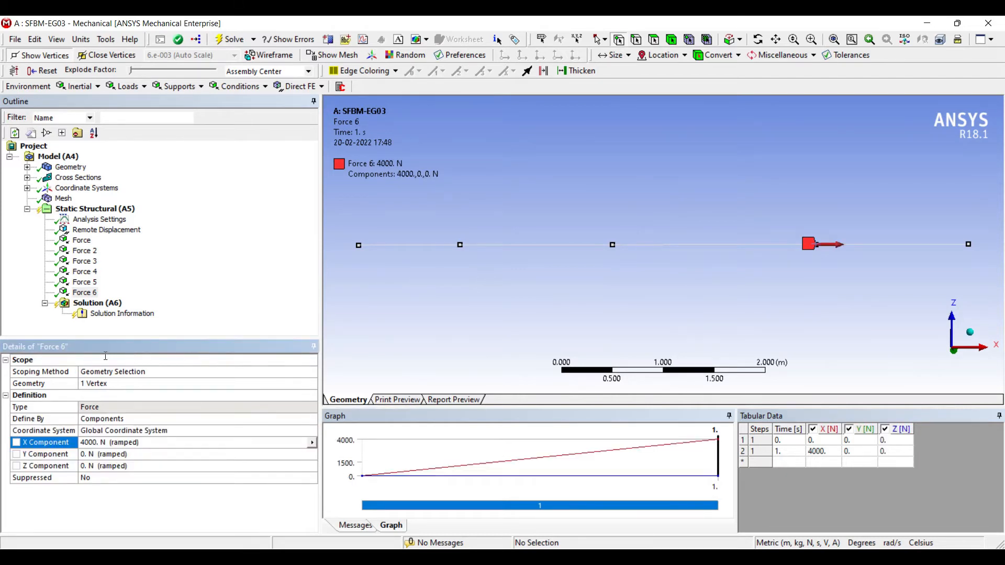
pyautogui.moveTo(277, 240)
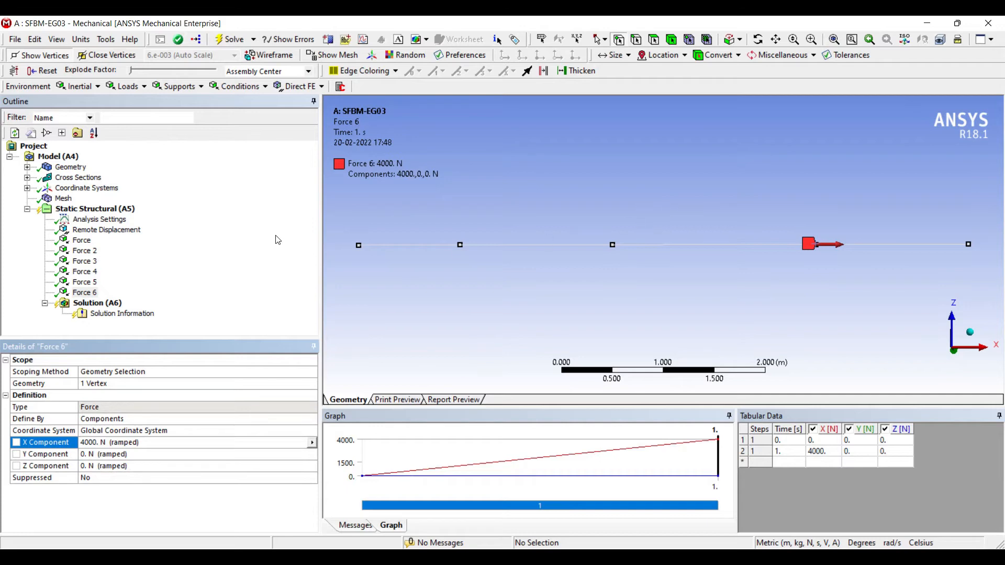
pyautogui.moveTo(782, 206)
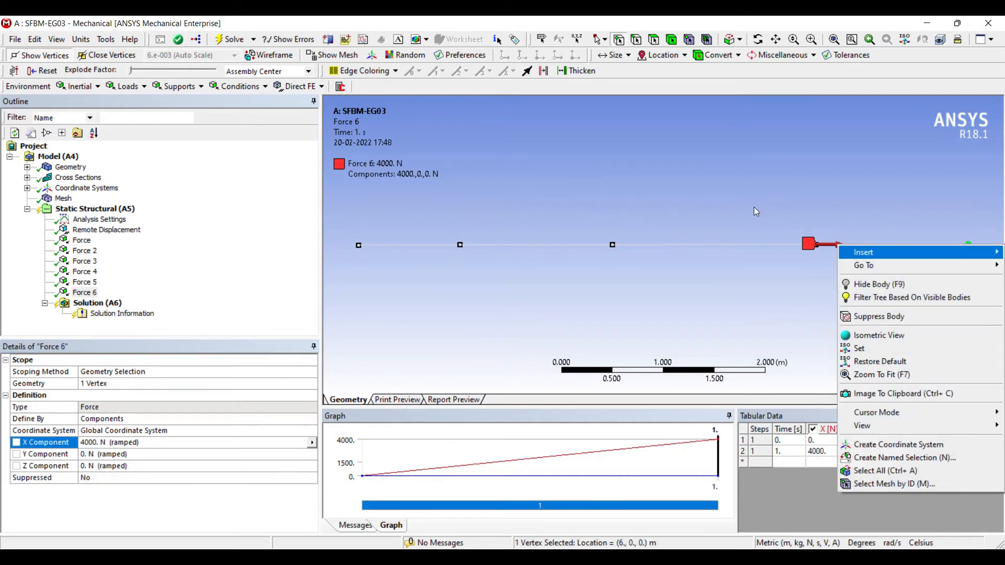
# Add Remote Displacement 2 at the 6 m right-end vertex with Y, Z and rotation X at 0
pyautogui.click(863, 252)
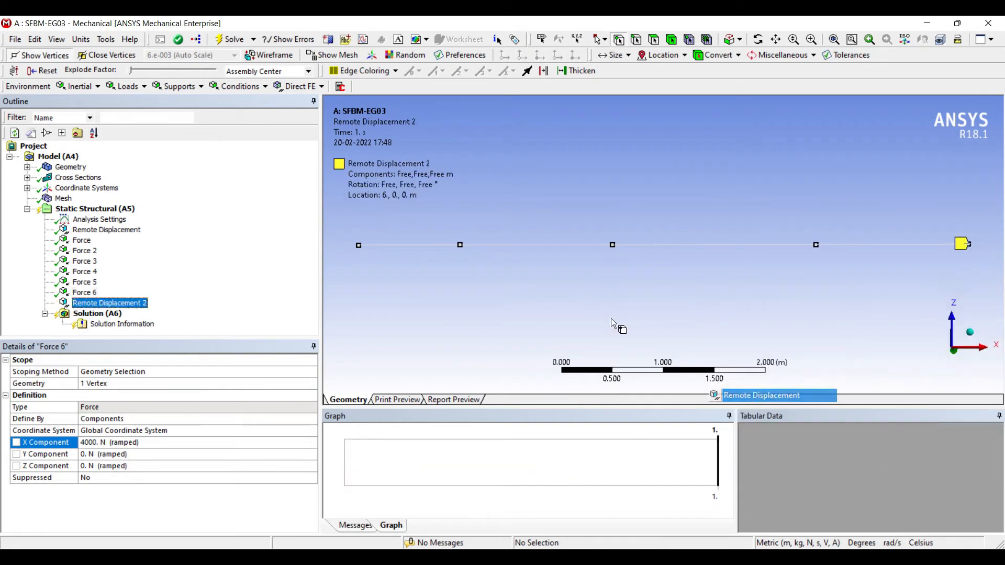
pyautogui.click(109, 303)
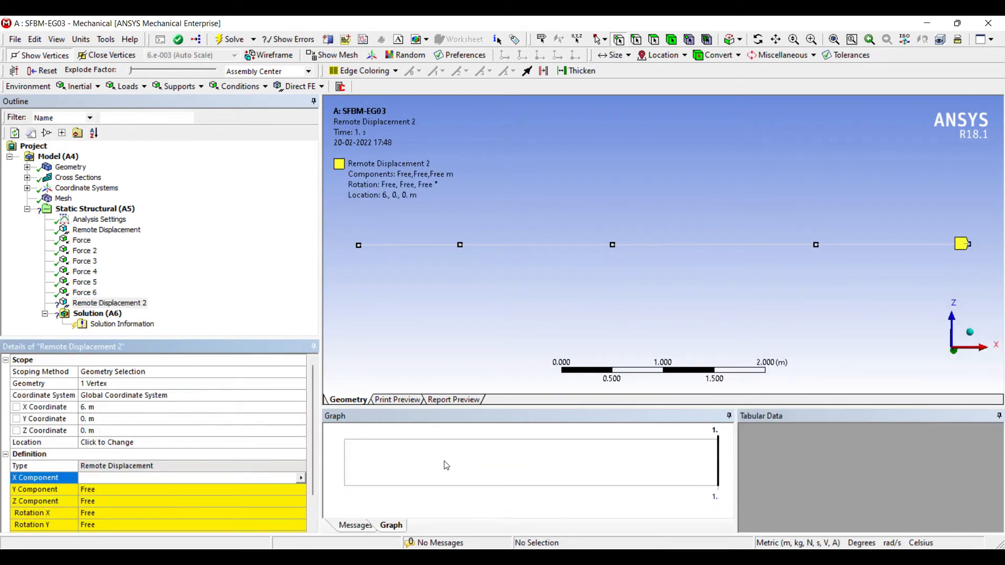
pyautogui.click(185, 477)
pyautogui.write('0')
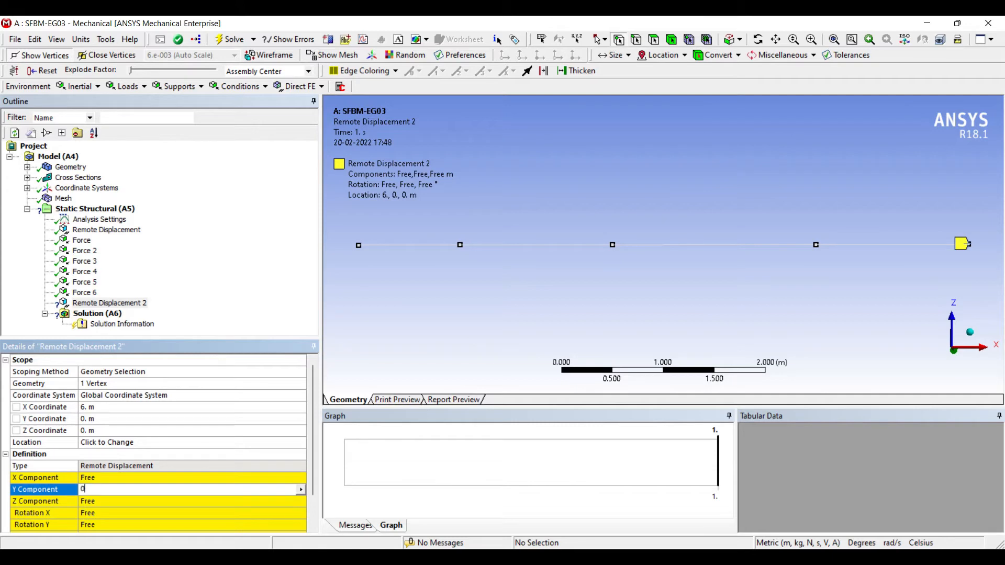
pyautogui.press('Return')
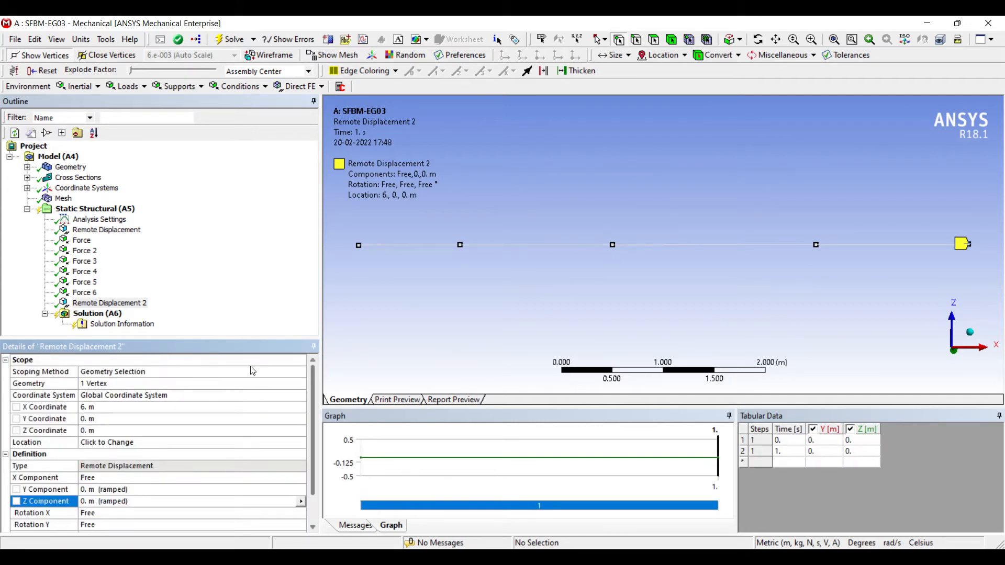
pyautogui.scroll(-3)
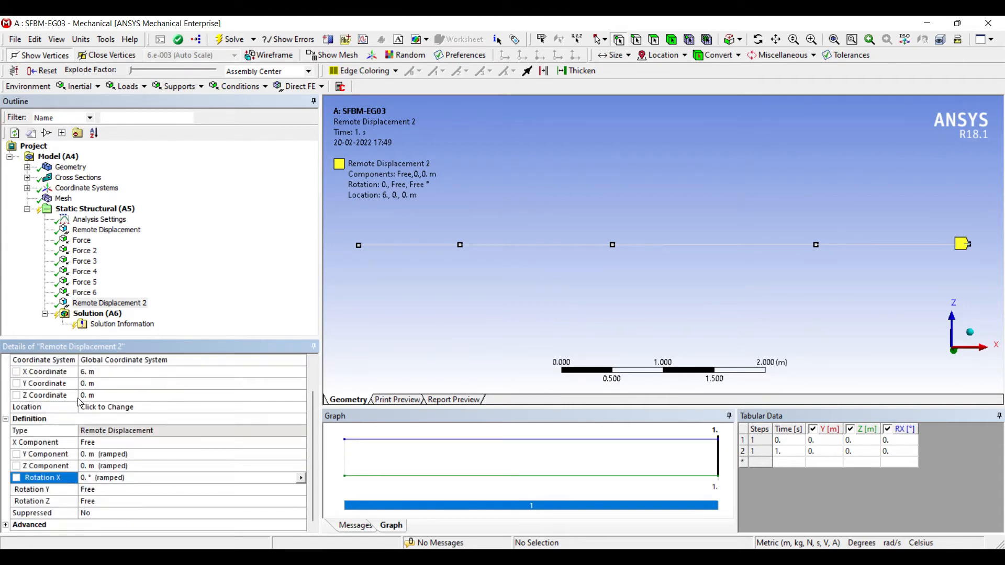
# Select Solution (A6) and solve the beam model
pyautogui.click(42, 488)
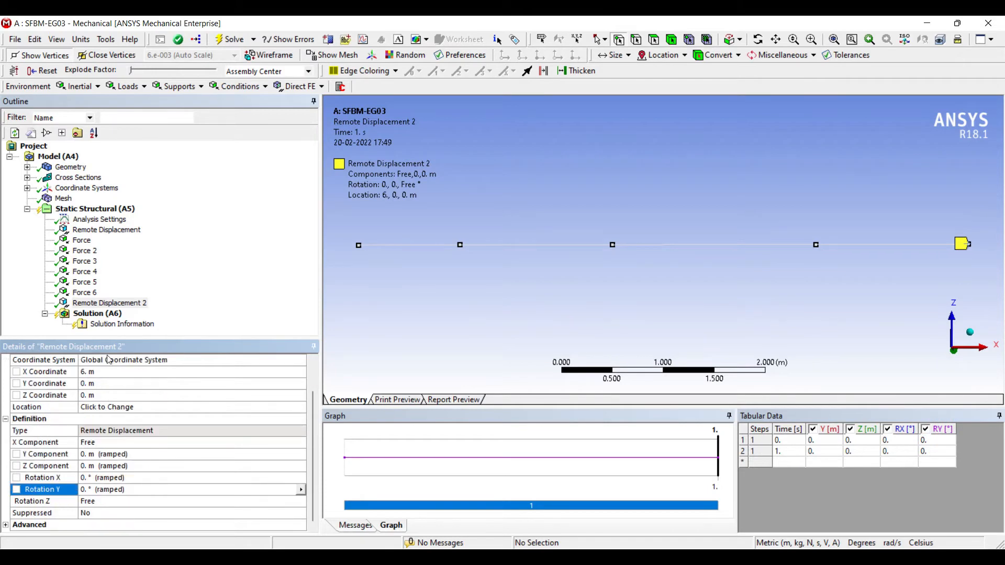
pyautogui.click(97, 313)
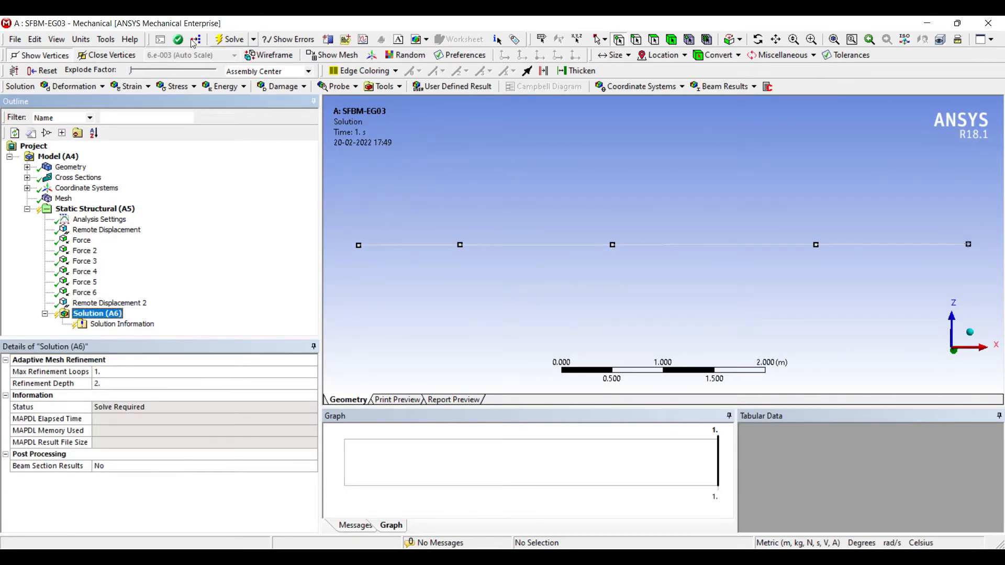
pyautogui.click(234, 39)
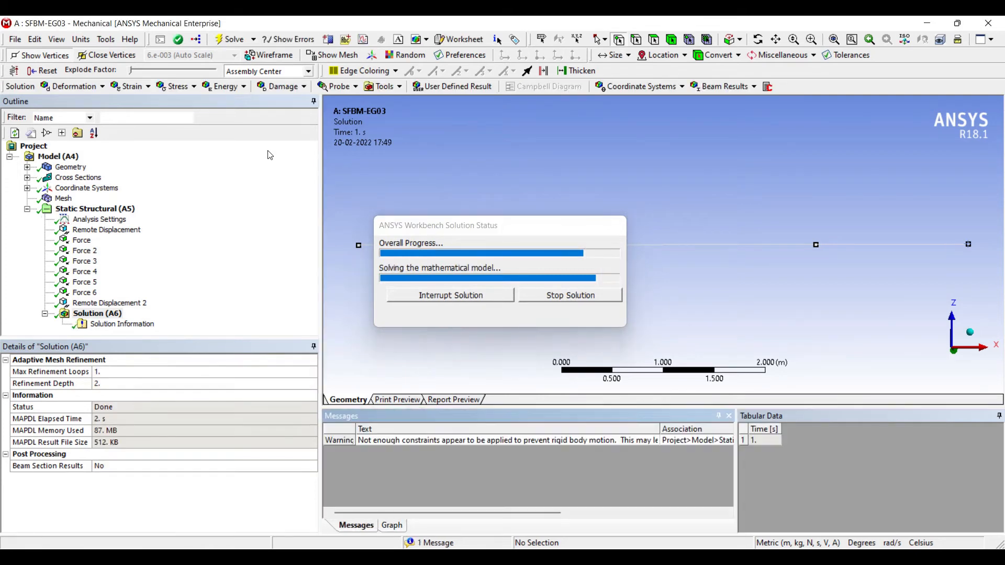
# Insert a Z directional deformation result and a first force reaction probe under Solution
pyautogui.rightClick(97, 313)
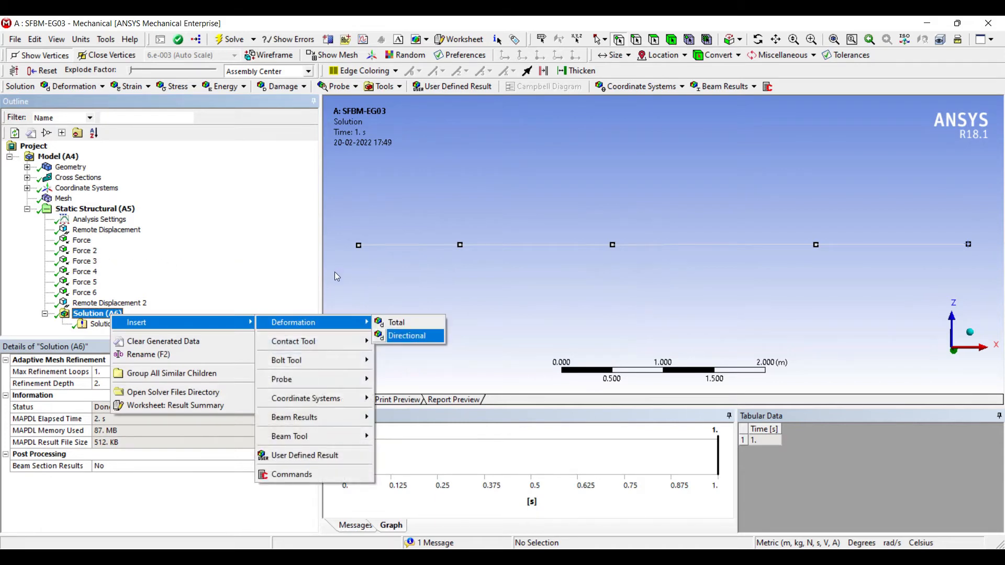
pyautogui.click(406, 335)
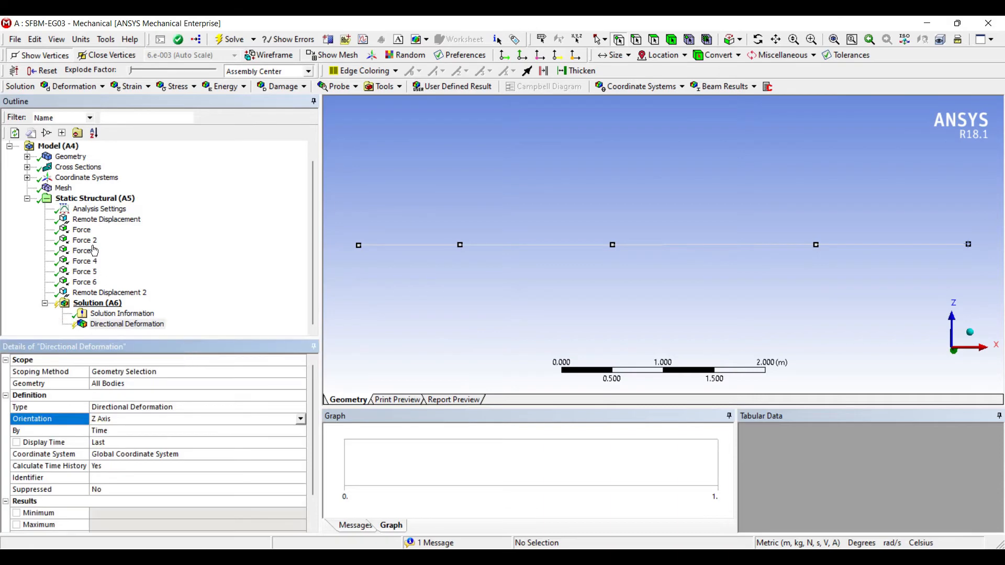
pyautogui.rightClick(96, 303)
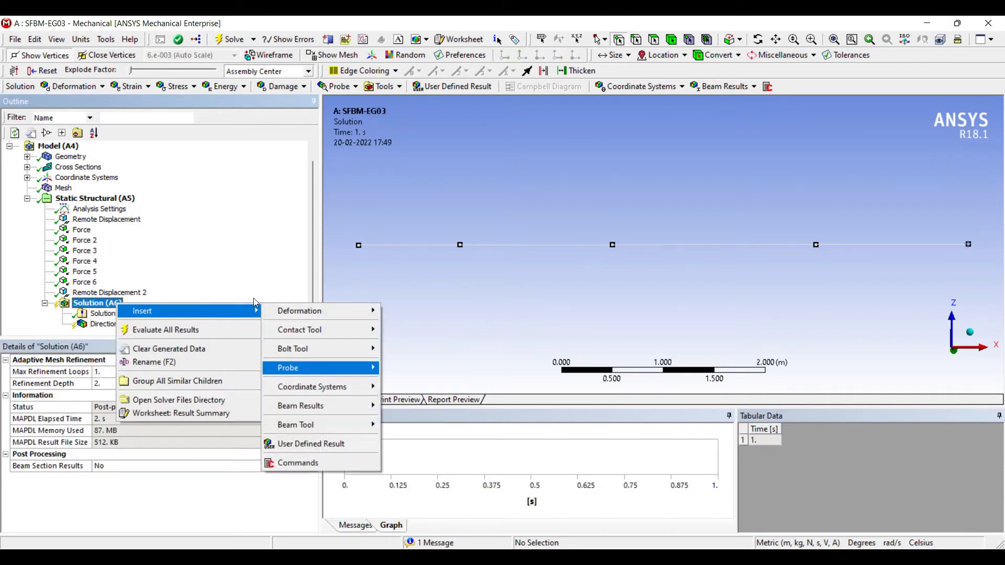
pyautogui.click(288, 367)
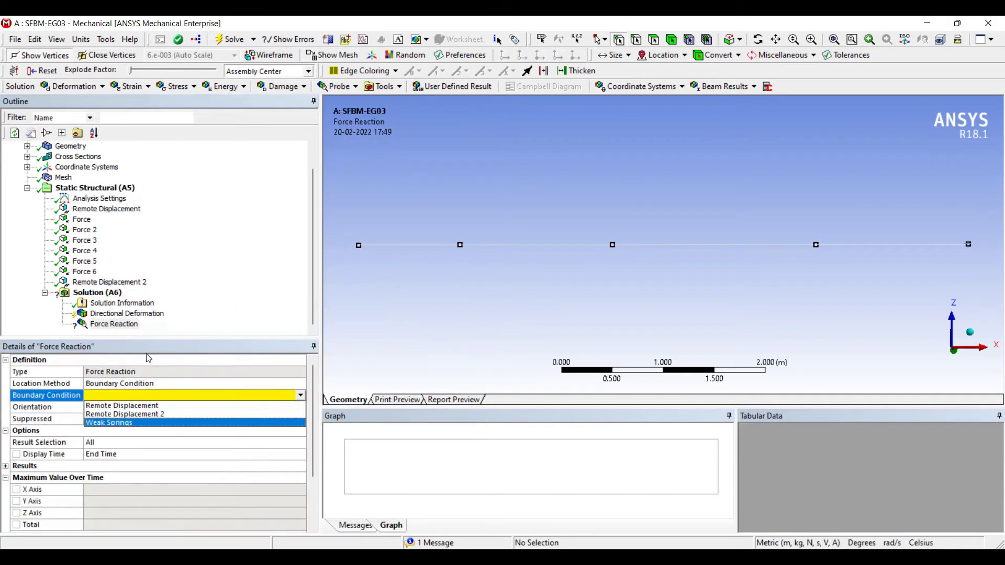
# Add a second force reaction probe, an axial force beam result and a shear-moment diagram
pyautogui.rightClick(97, 292)
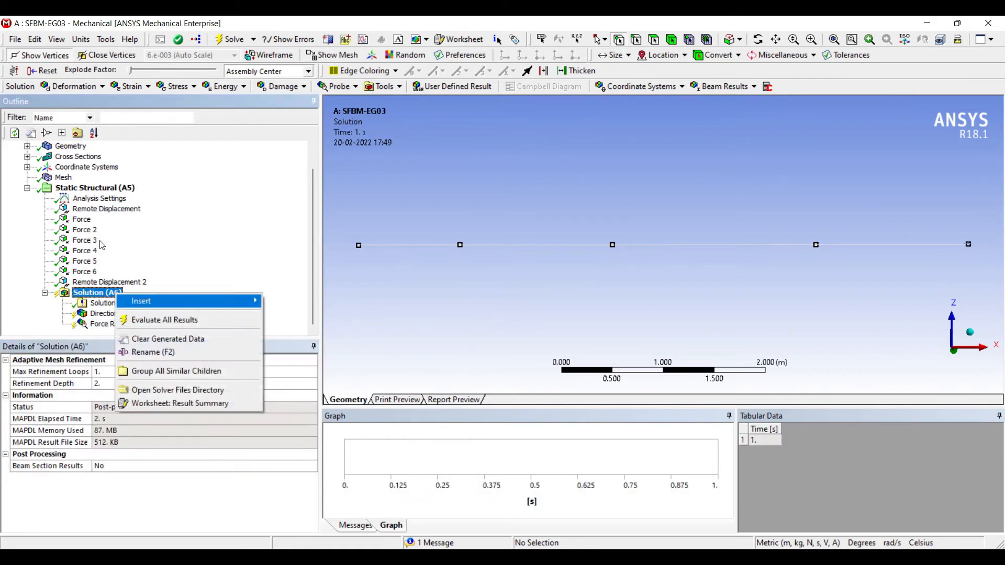
pyautogui.moveTo(286, 357)
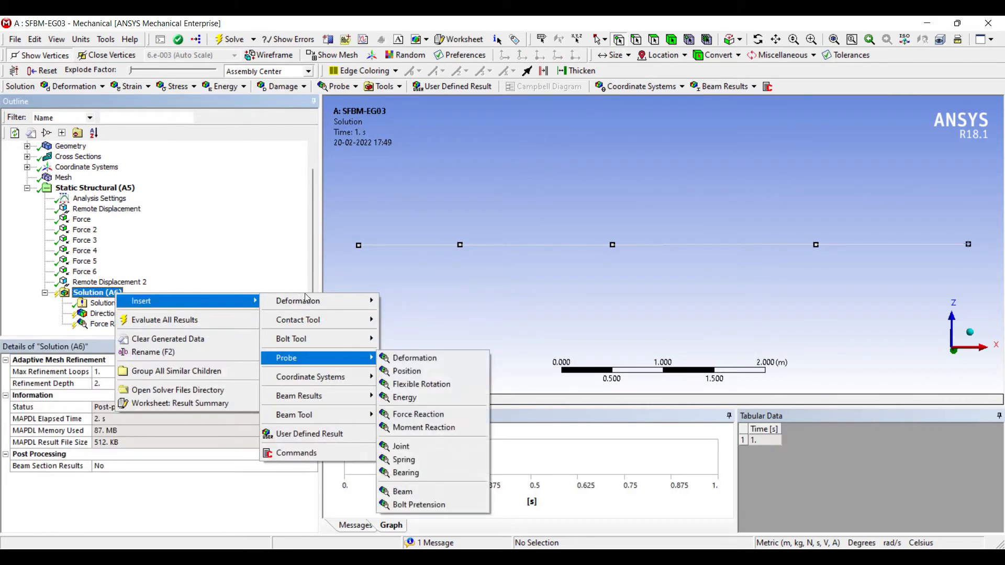
pyautogui.click(419, 414)
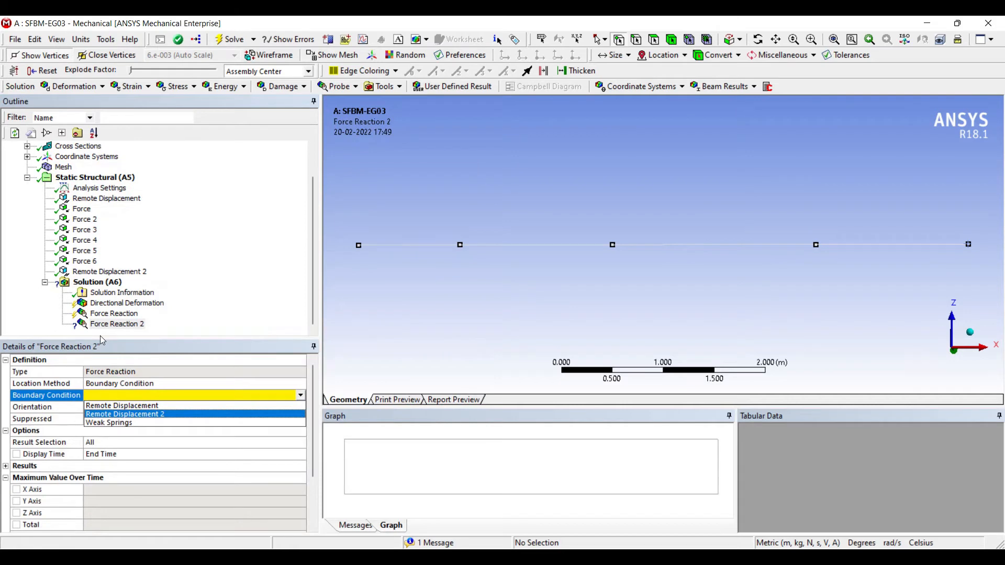
pyautogui.rightClick(97, 282)
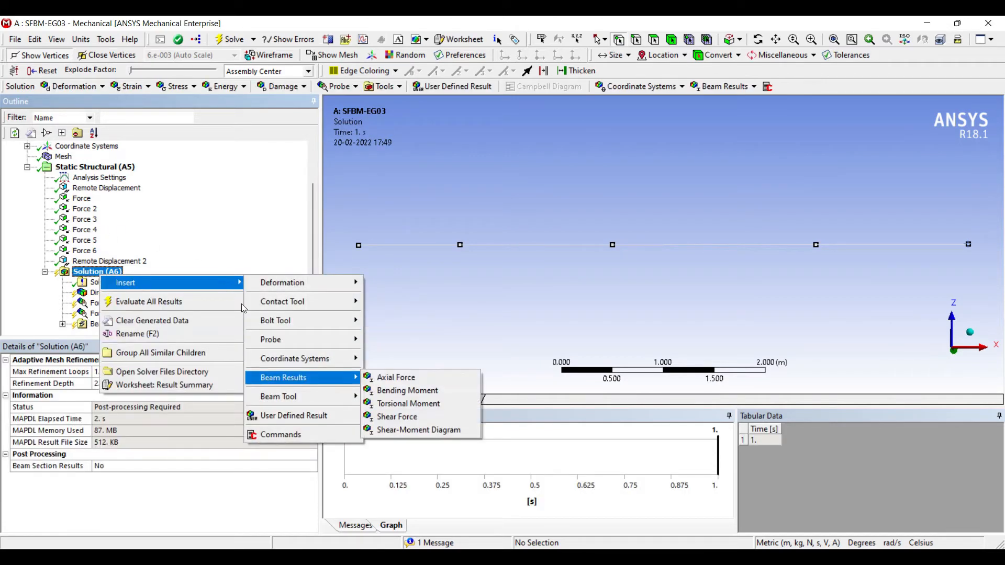
pyautogui.click(396, 376)
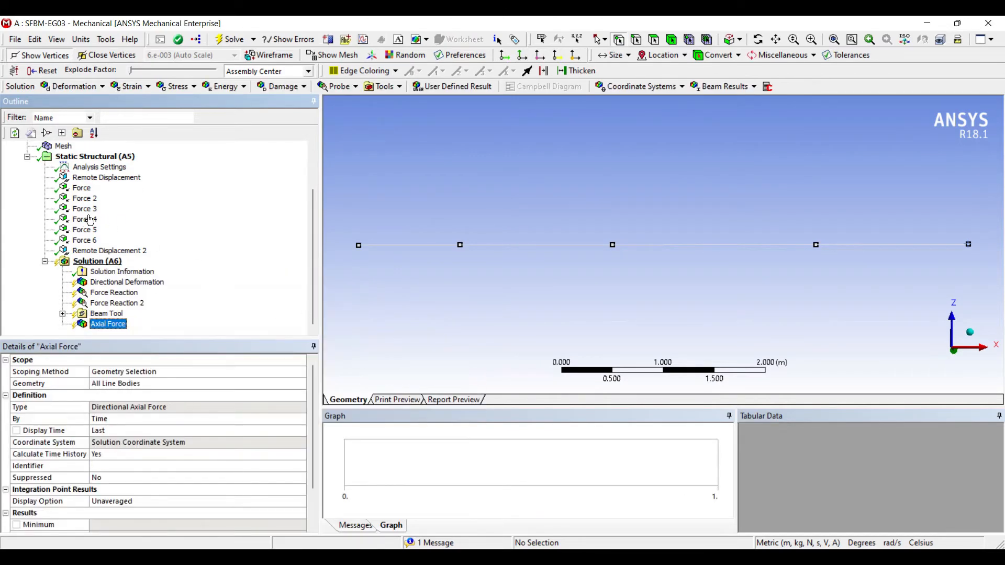
pyautogui.rightClick(98, 261)
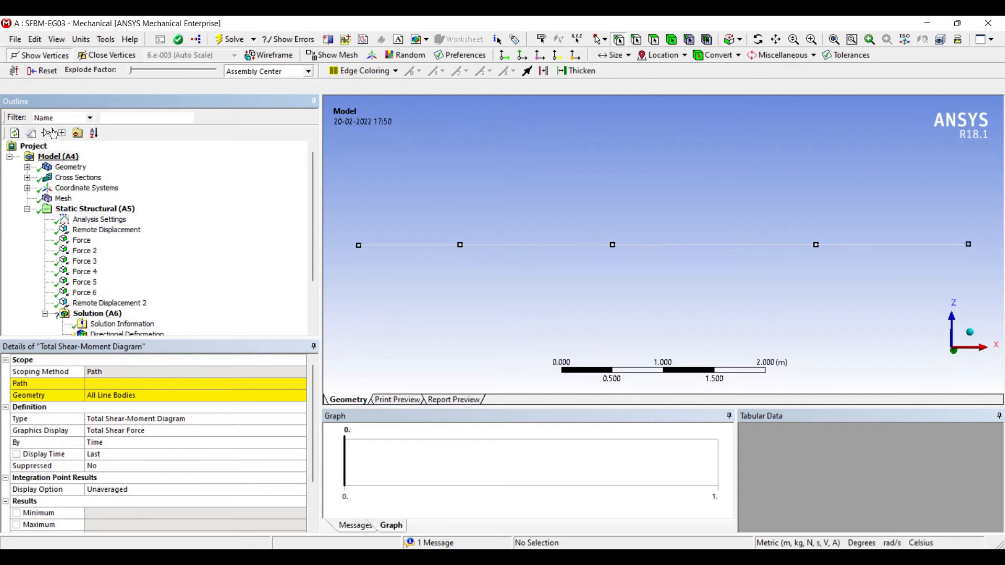
# Create a construction-geometry edge path across all four beam edges
pyautogui.click(91, 177)
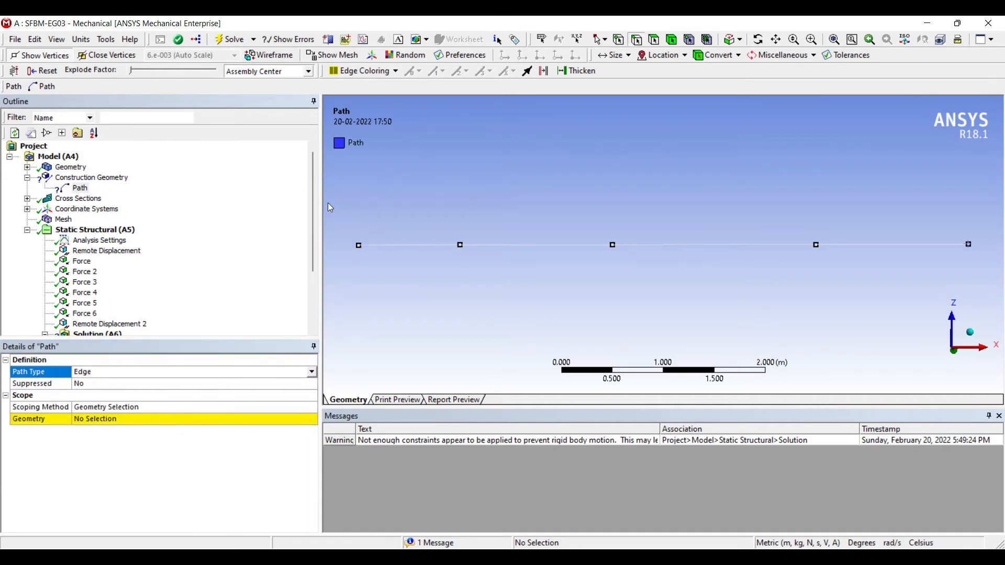
pyautogui.click(459, 244)
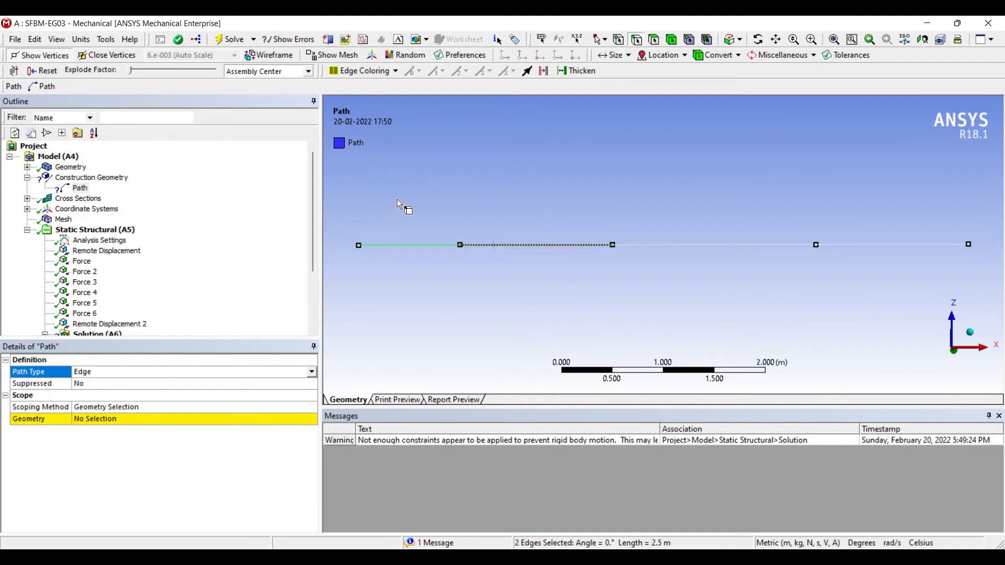
pyautogui.click(890, 244)
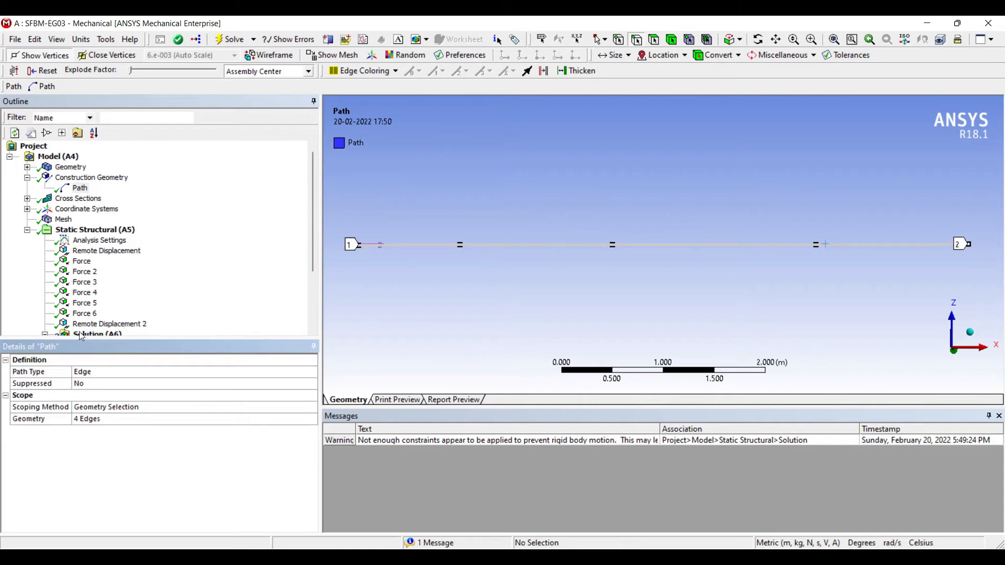
# Set the Total Shear-Moment Diagram's Path property to the new path
pyautogui.click(136, 324)
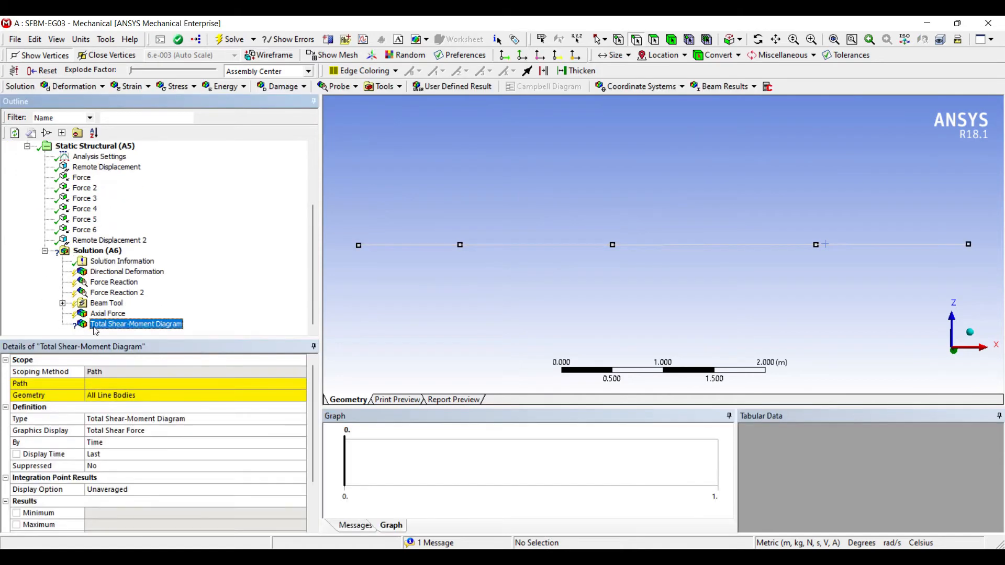
pyautogui.click(192, 383)
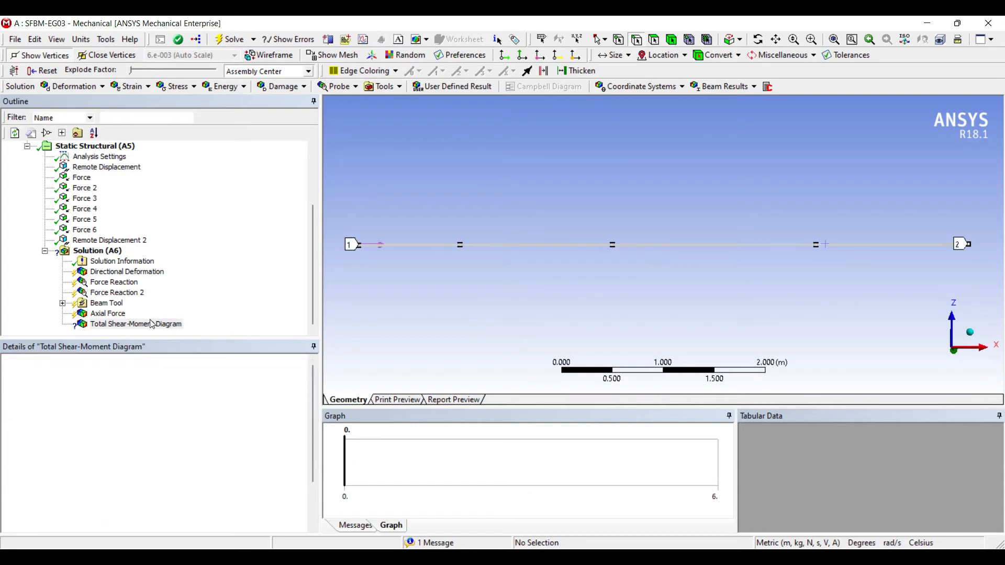
pyautogui.click(98, 250)
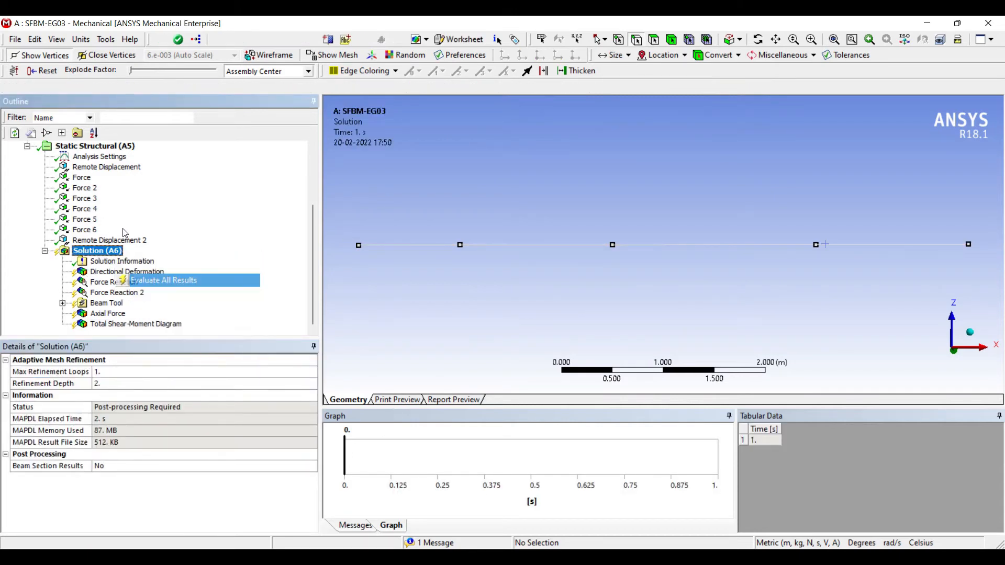
# Evaluate all results and view Z deformation in mm units, minimum −2.023 mm
pyautogui.click(163, 280)
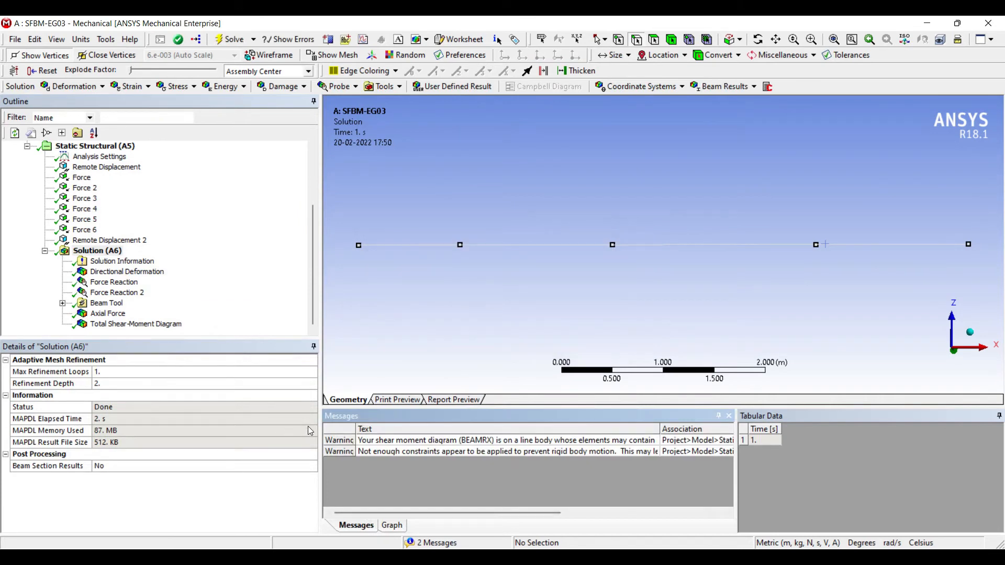
pyautogui.click(391, 525)
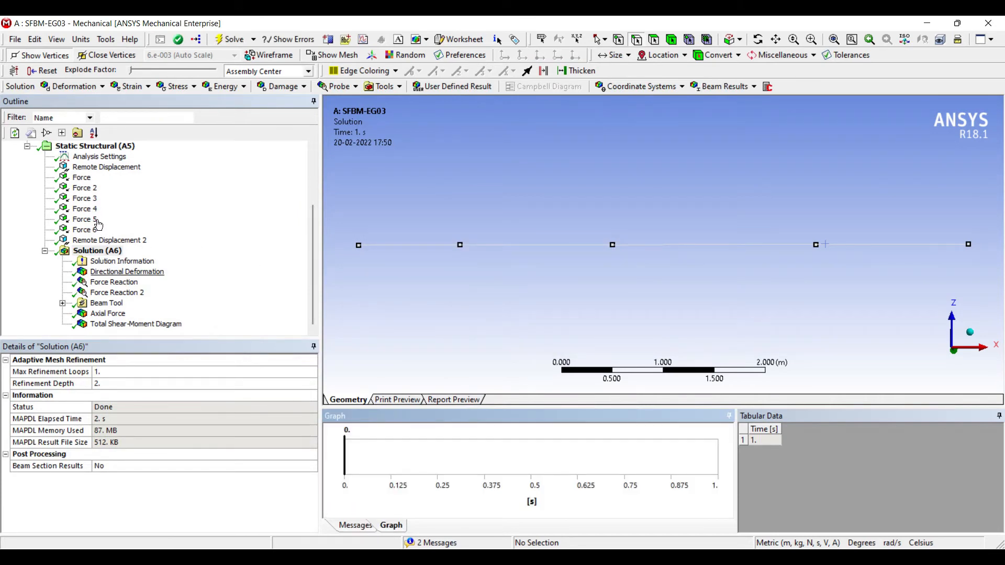
pyautogui.click(127, 271)
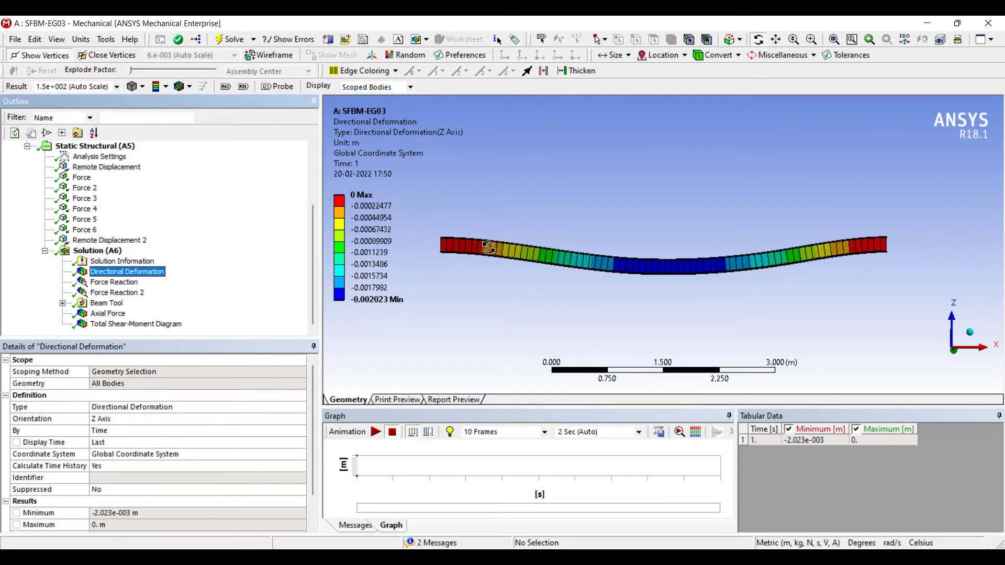
pyautogui.moveTo(288, 122)
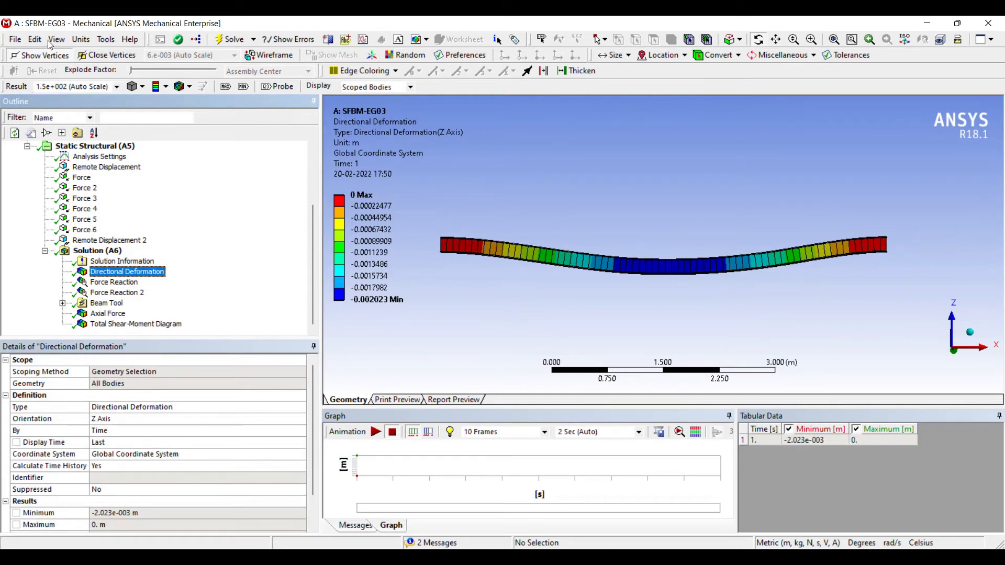
pyautogui.click(81, 40)
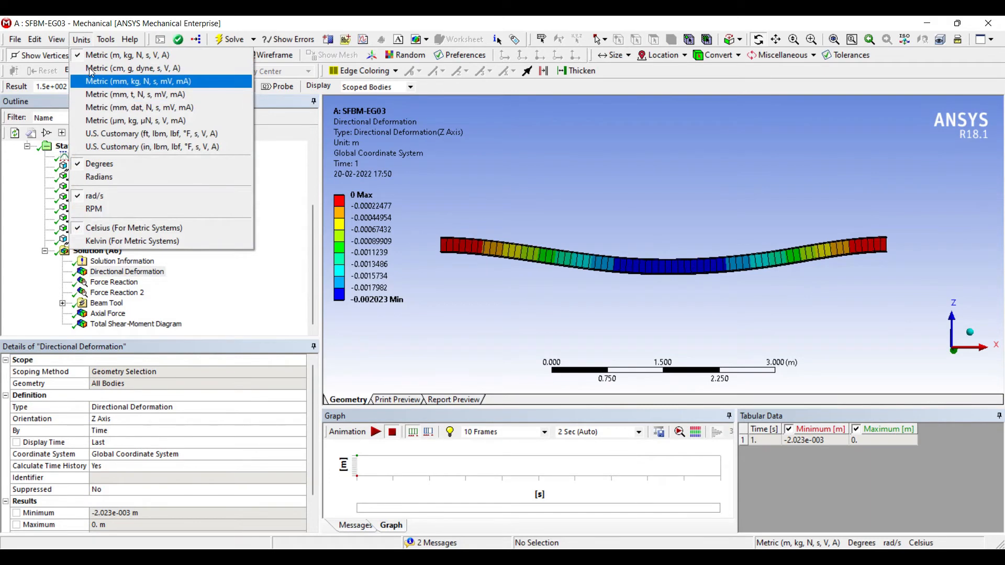
pyautogui.click(137, 82)
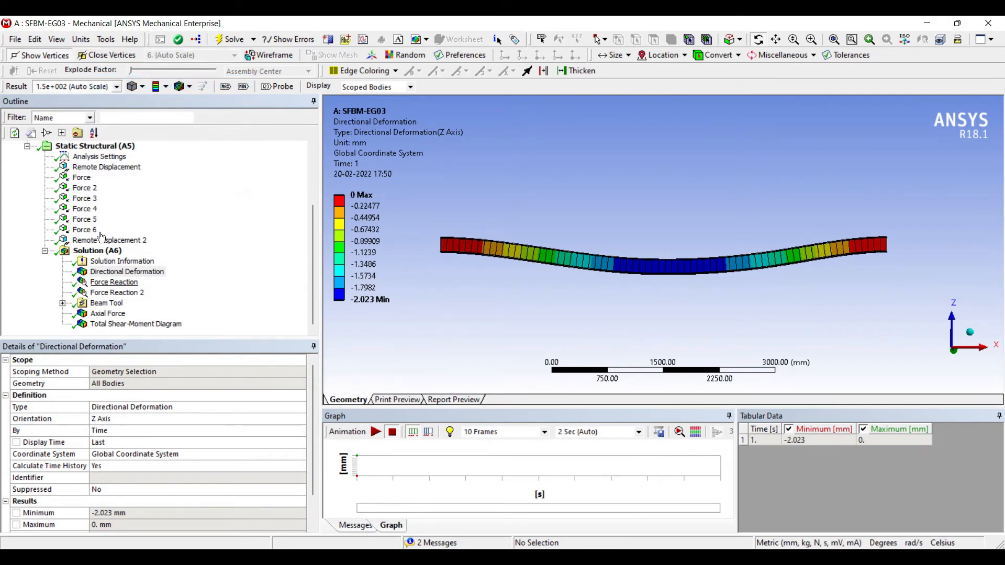
# Read both support reactions: −3217 N X and 5584.4 N Z left, 7586.6 N Z right
pyautogui.click(114, 282)
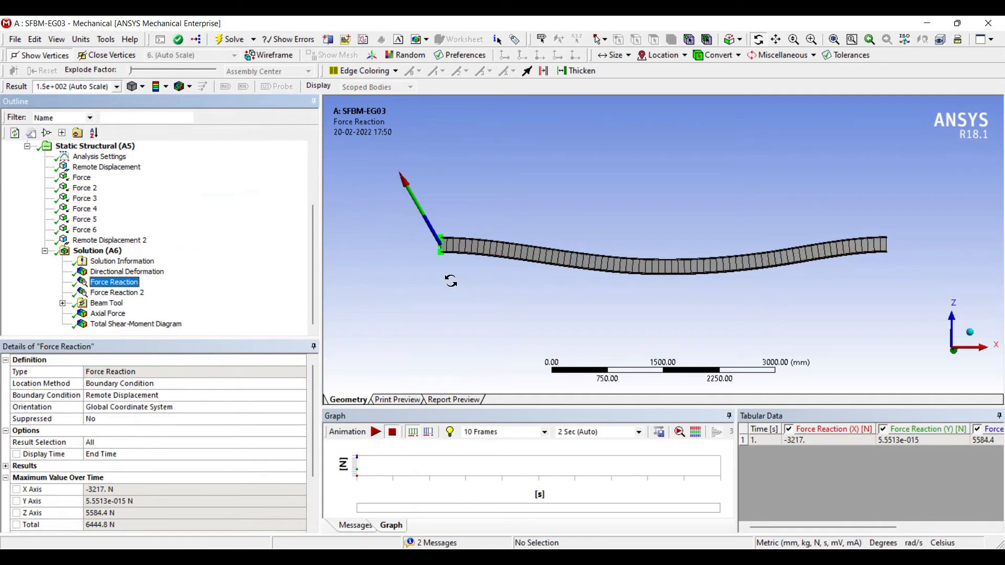
pyautogui.moveTo(741, 447)
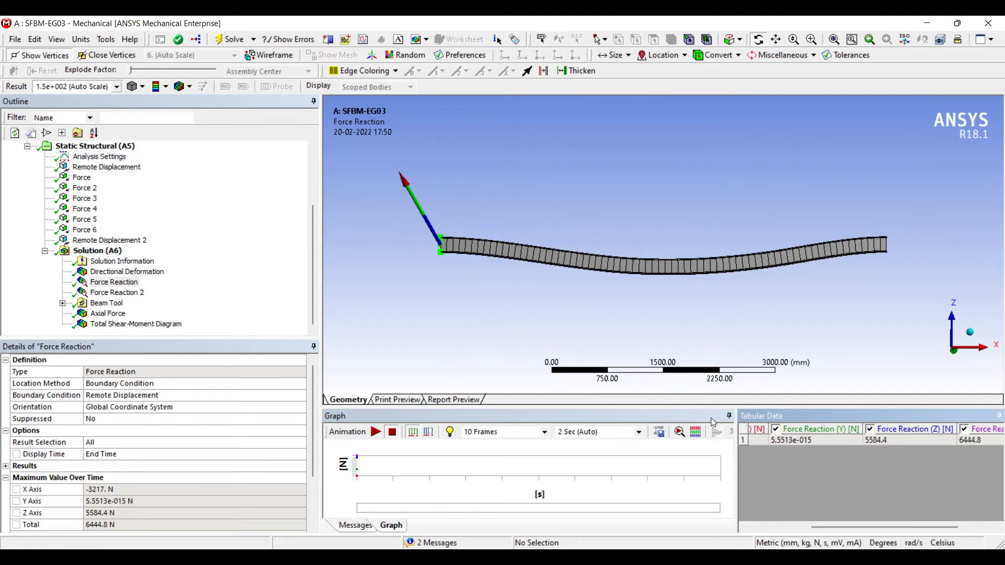
pyautogui.hscroll(3)
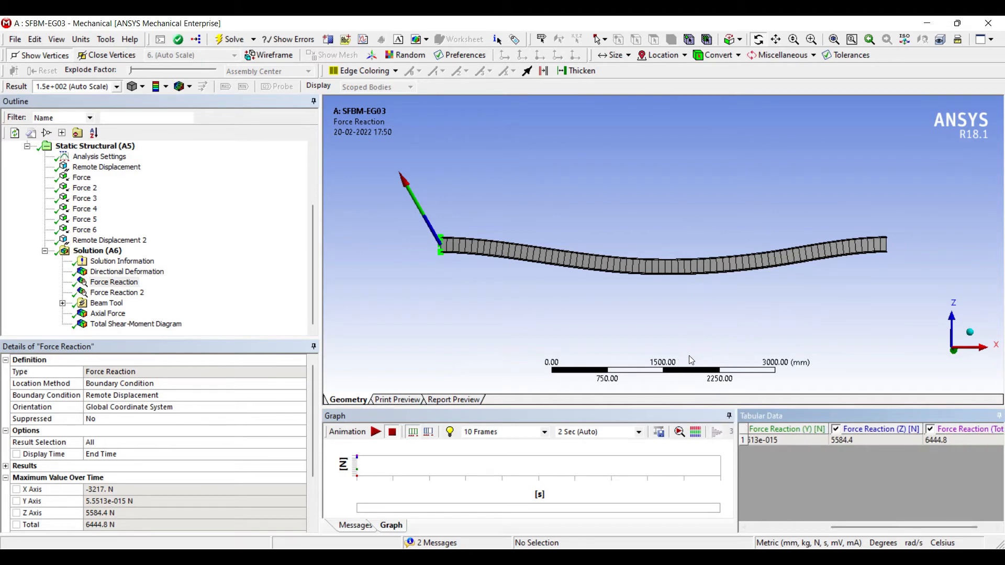
pyautogui.moveTo(670, 362)
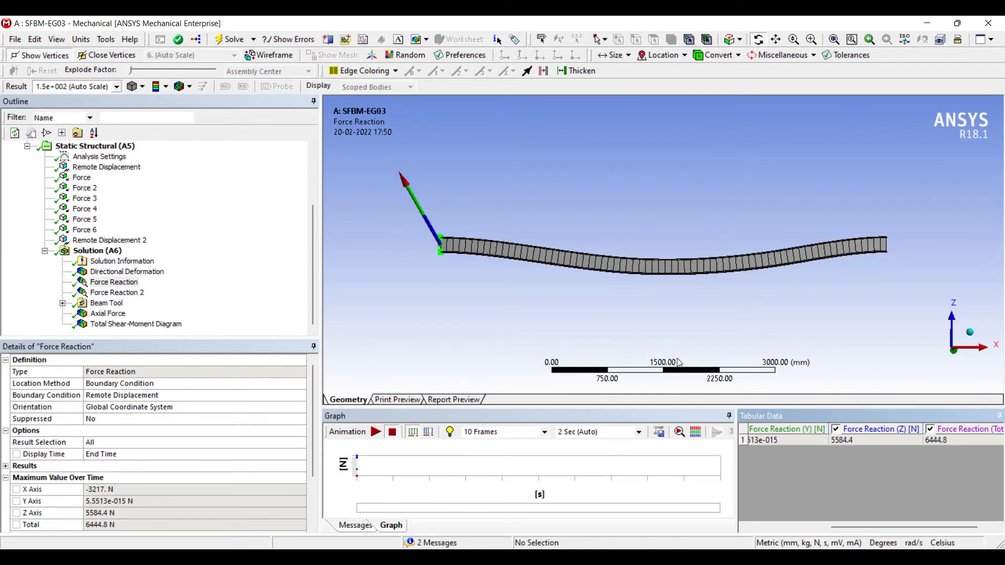
pyautogui.moveTo(457, 461)
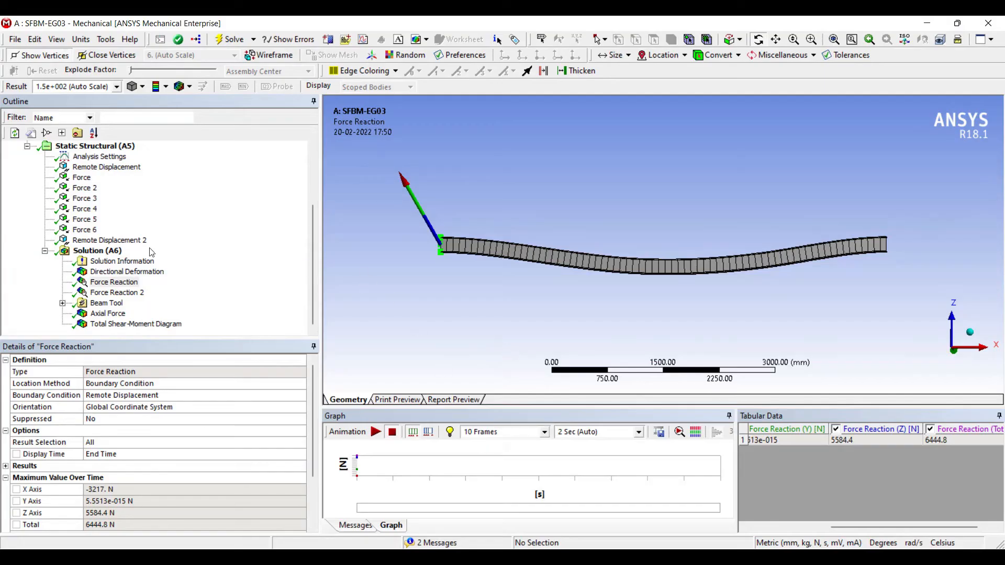
pyautogui.click(117, 292)
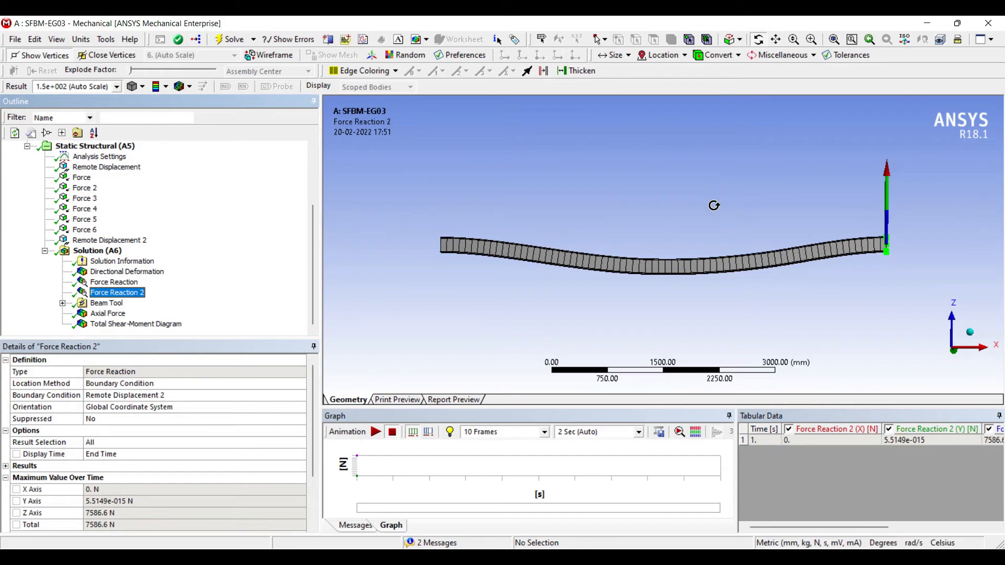
pyautogui.click(202, 247)
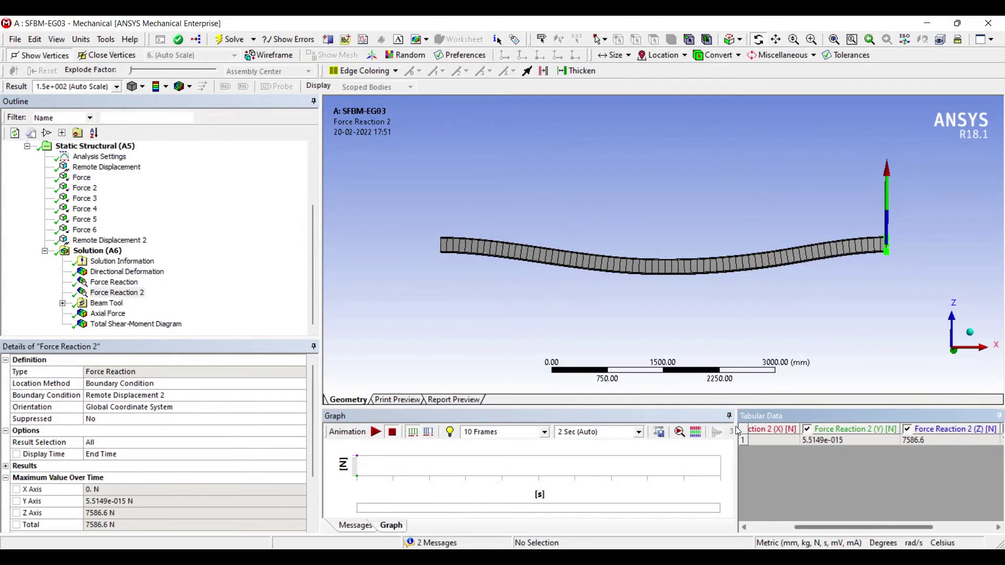
pyautogui.hscroll(3)
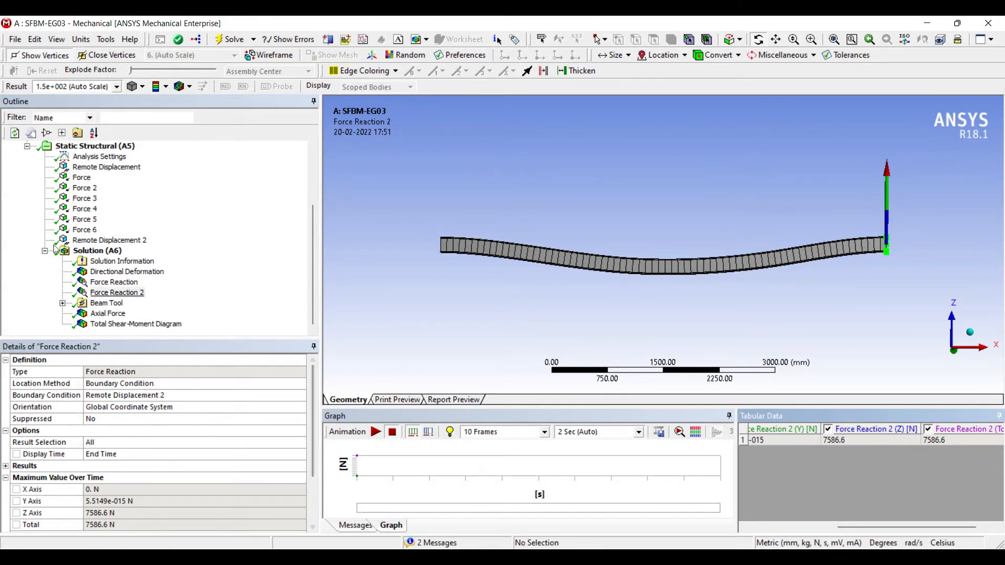
# Inspect minimum and maximum combined stress (±37.913 MPa), animating the minimum, then axial force
pyautogui.click(148, 314)
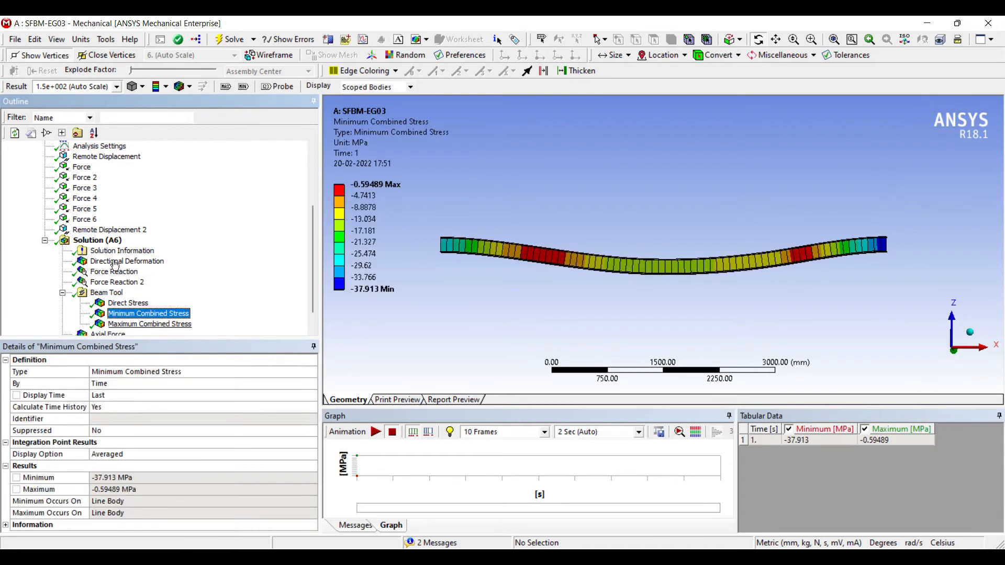
pyautogui.scroll(-3)
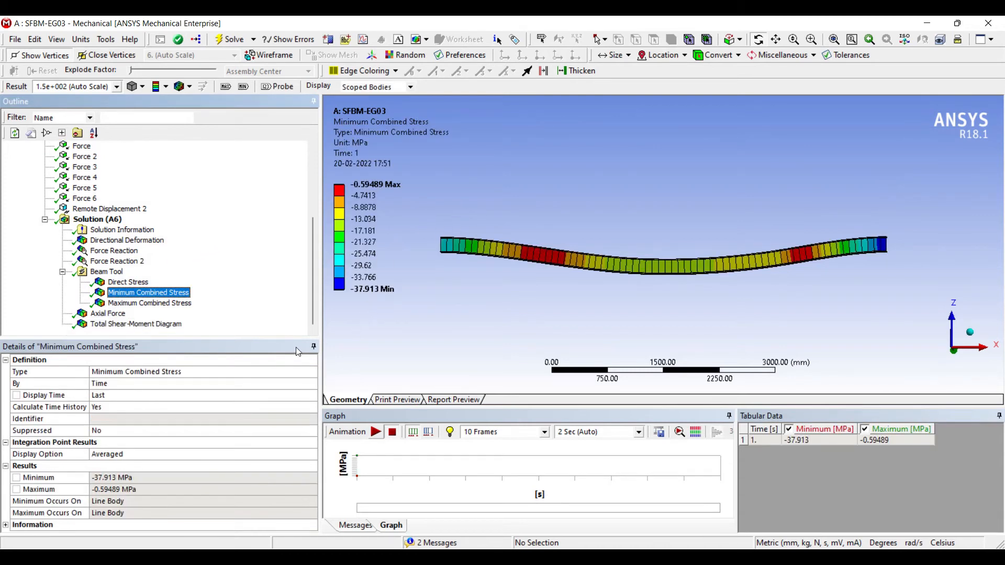
pyautogui.click(376, 431)
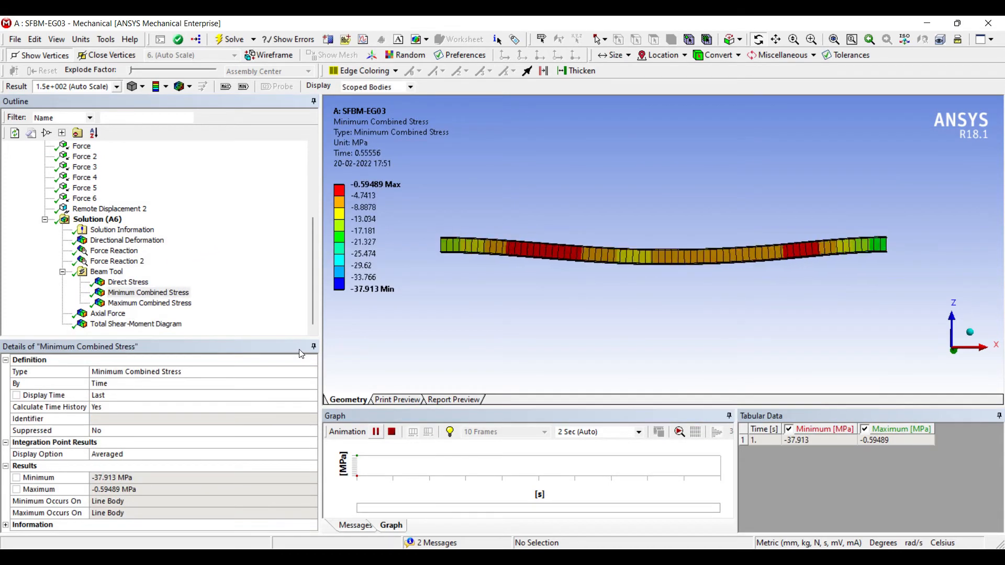
pyautogui.click(150, 302)
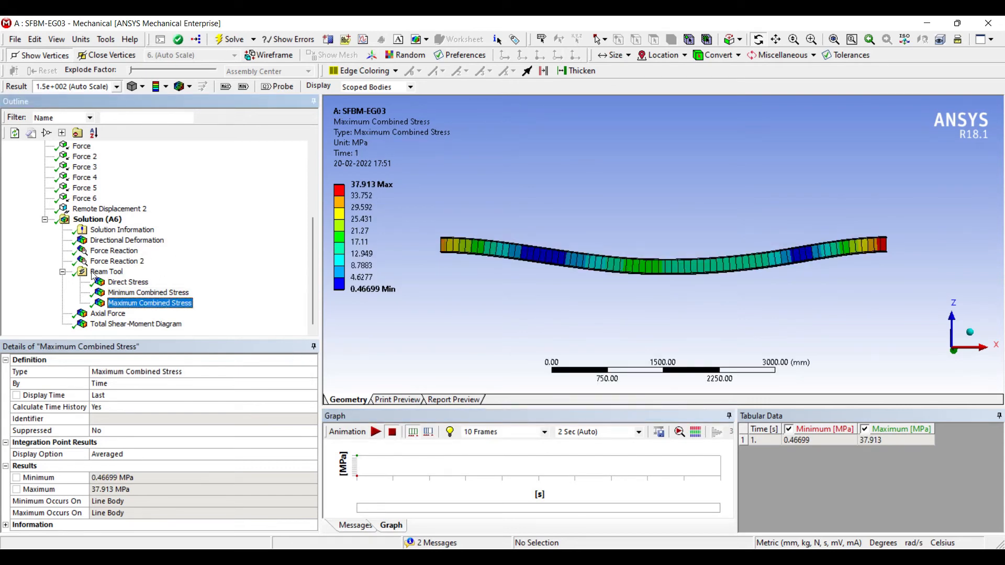
pyautogui.click(108, 313)
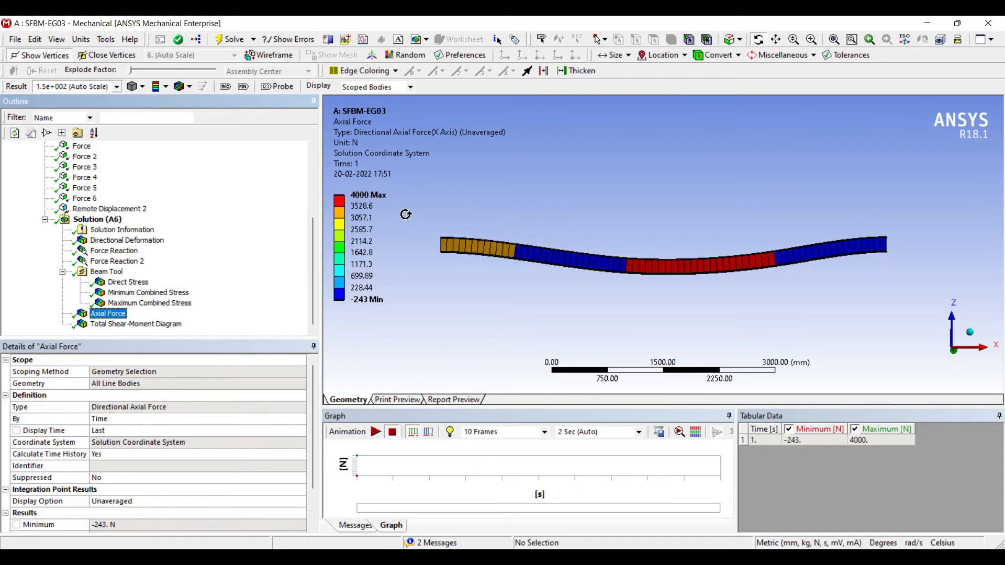
pyautogui.moveTo(373, 212)
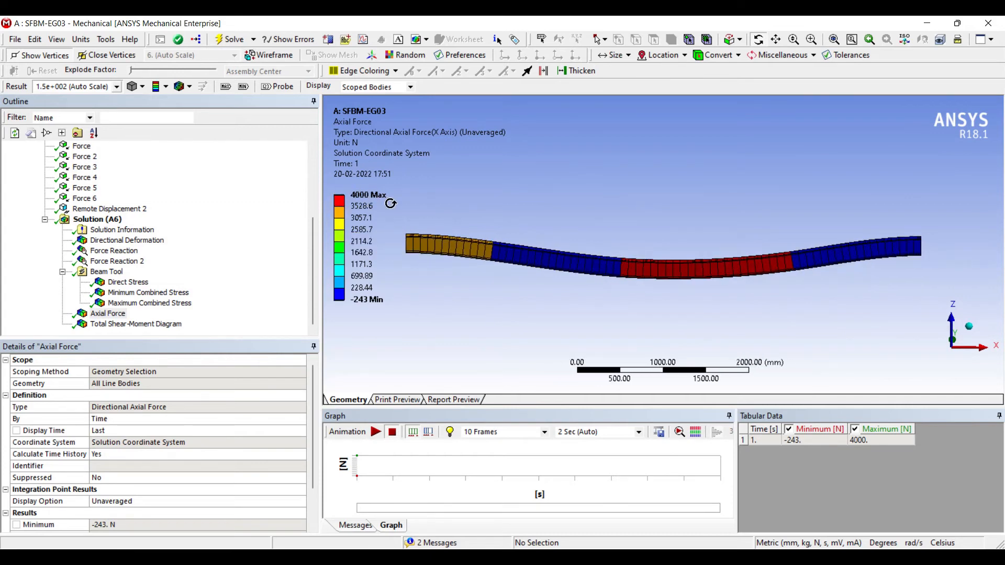
pyautogui.moveTo(409, 200)
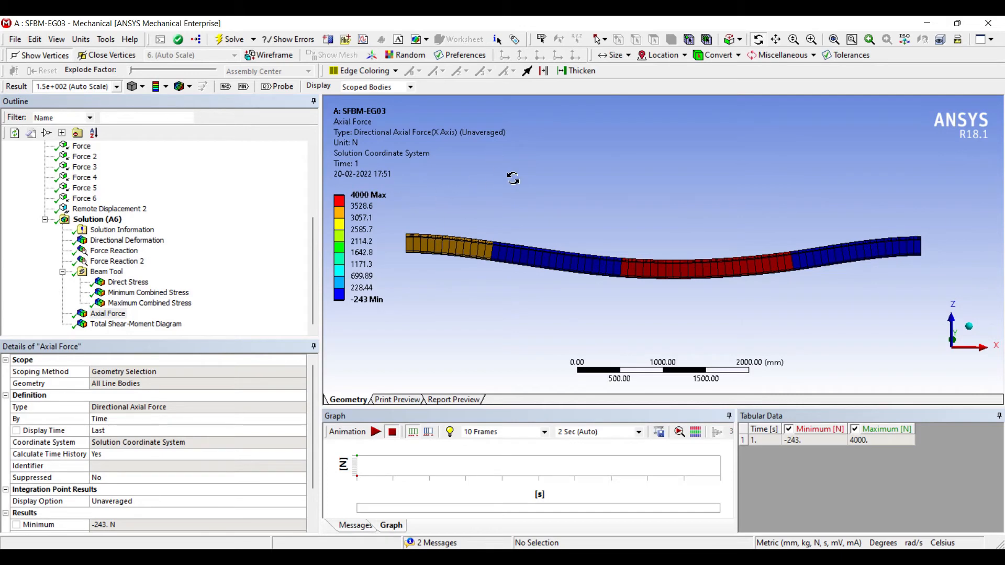
pyautogui.moveTo(695, 182)
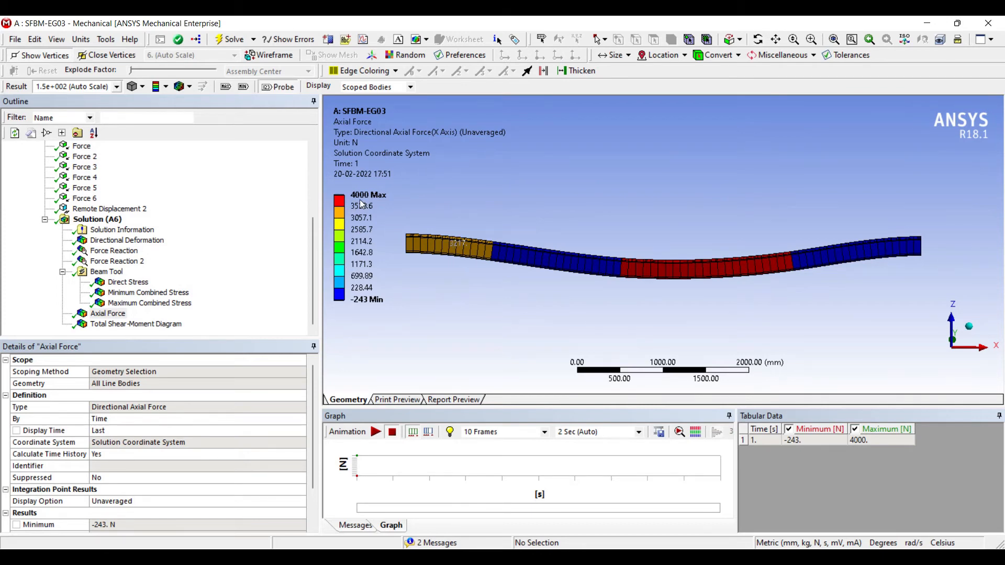
# Probe axial force on the beam sections, labelling 3217, −243, 4000 and about 0 N
pyautogui.click(449, 249)
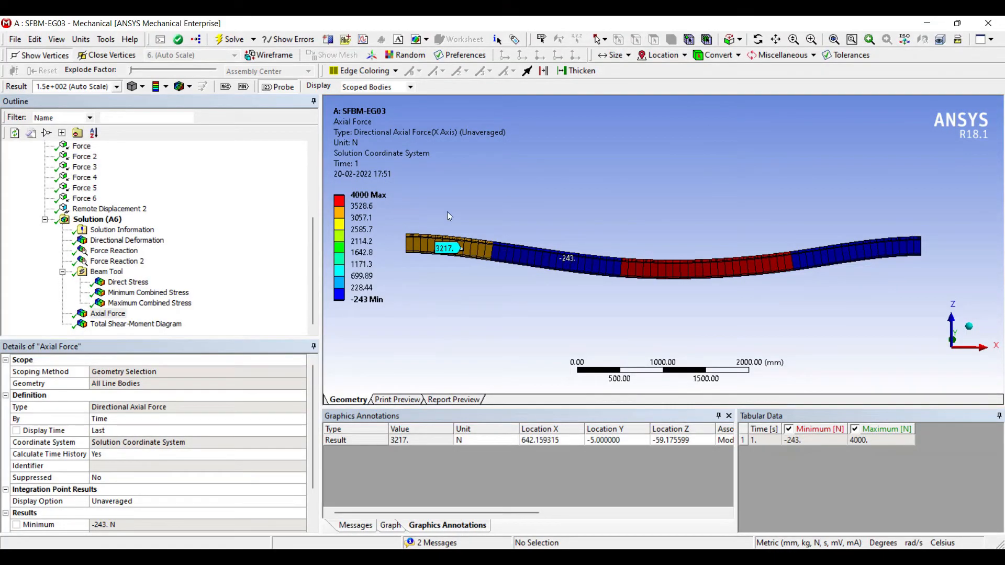
pyautogui.click(566, 258)
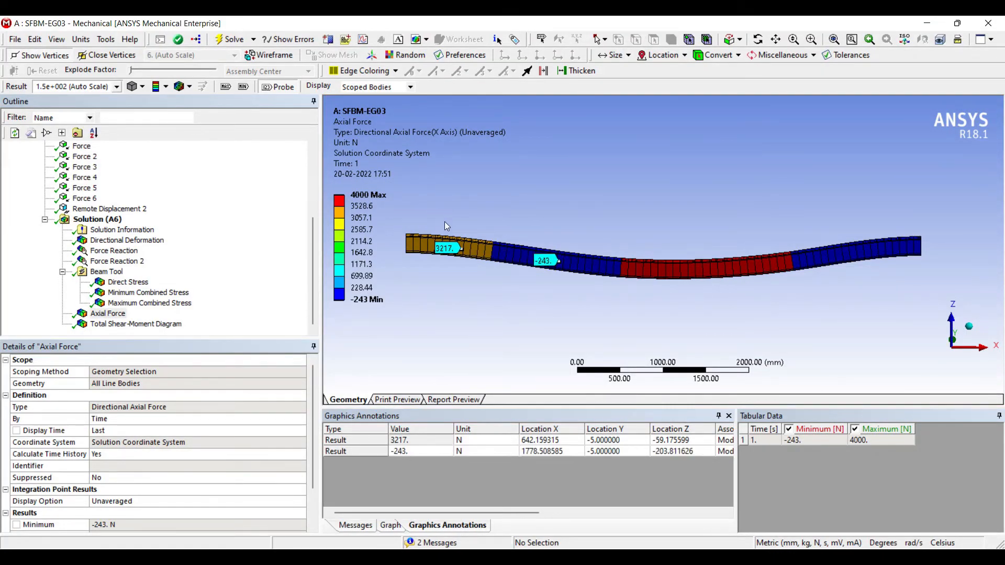
pyautogui.moveTo(452, 465)
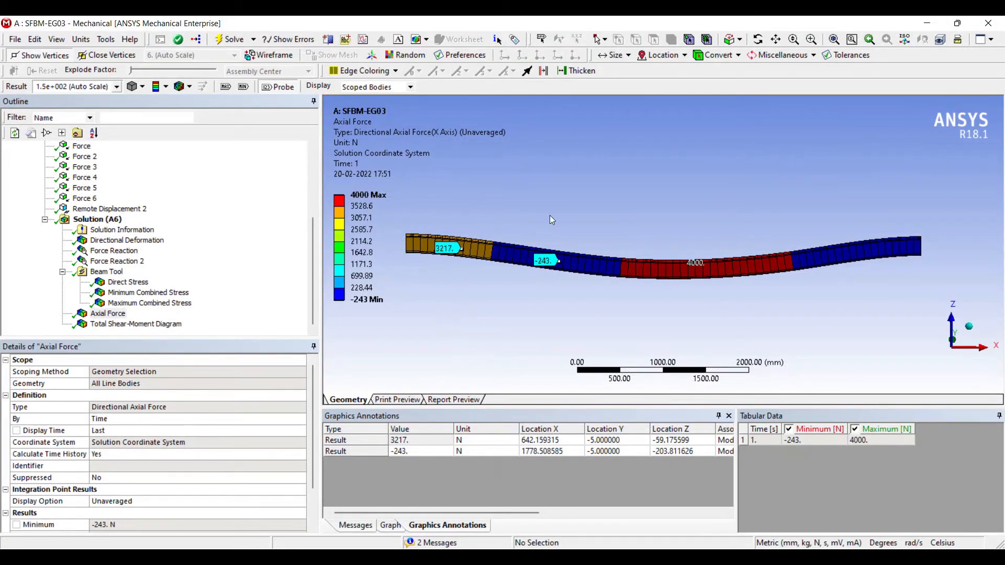
pyautogui.click(696, 262)
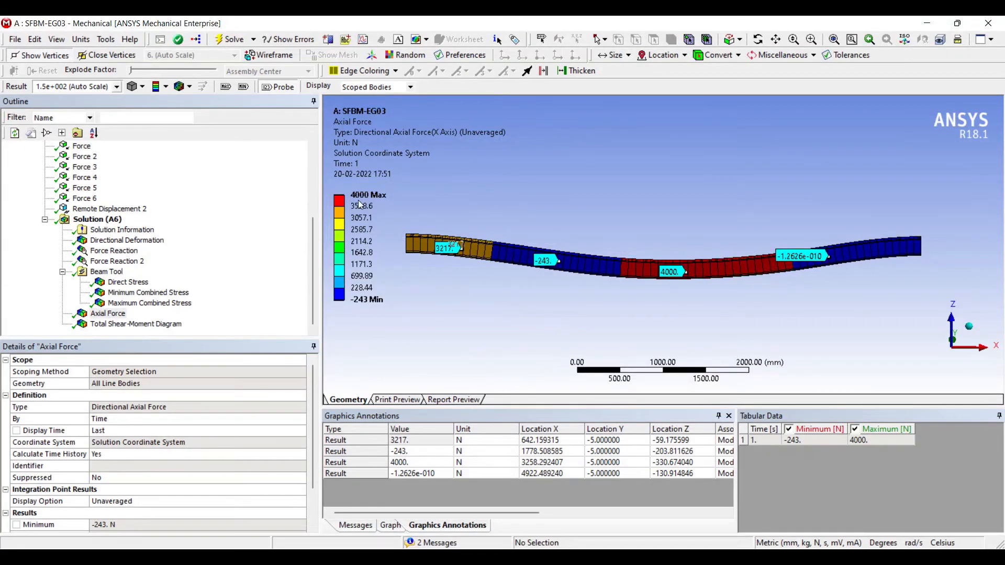
pyautogui.moveTo(611, 203)
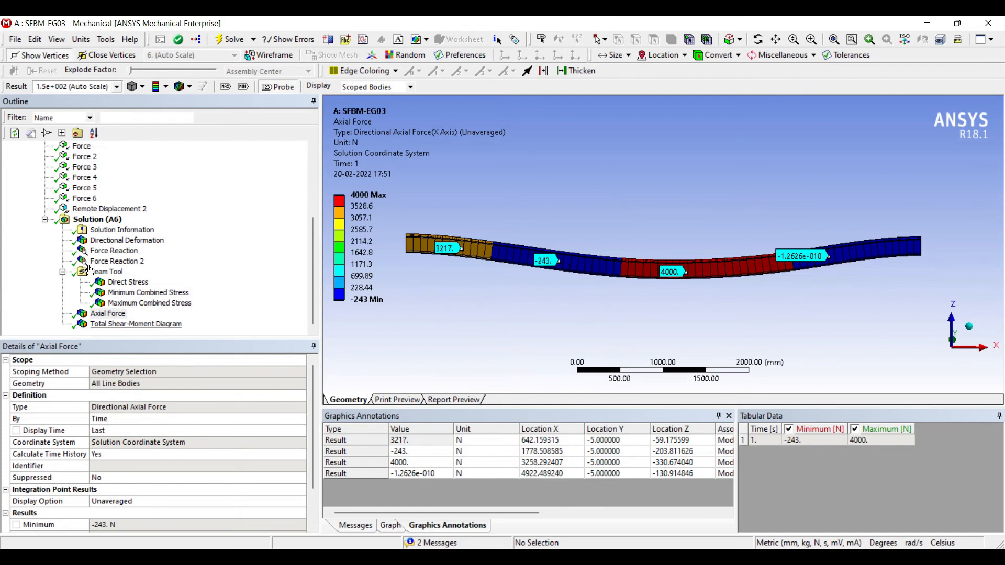
# Display the Total Shear-Moment Diagram: shear 658.58–7586.6 N, moment peak 8.6922e6 N·mm
pyautogui.click(135, 323)
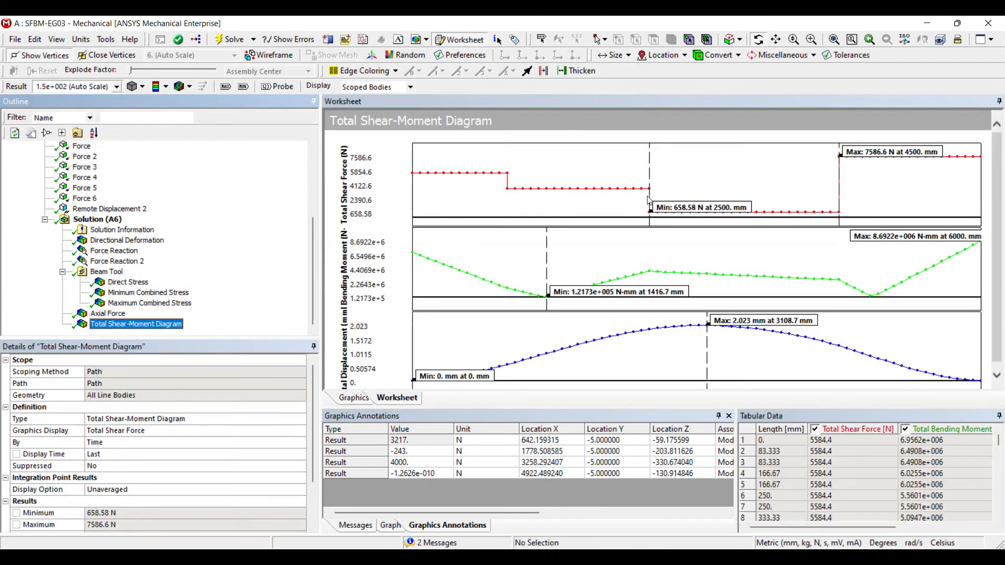
pyautogui.moveTo(575, 171)
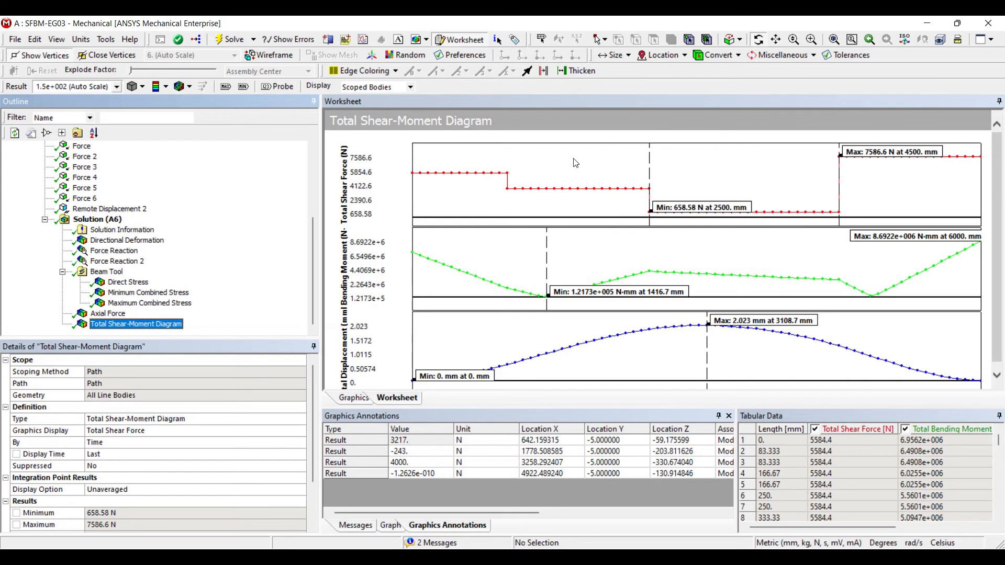
pyautogui.moveTo(574, 178)
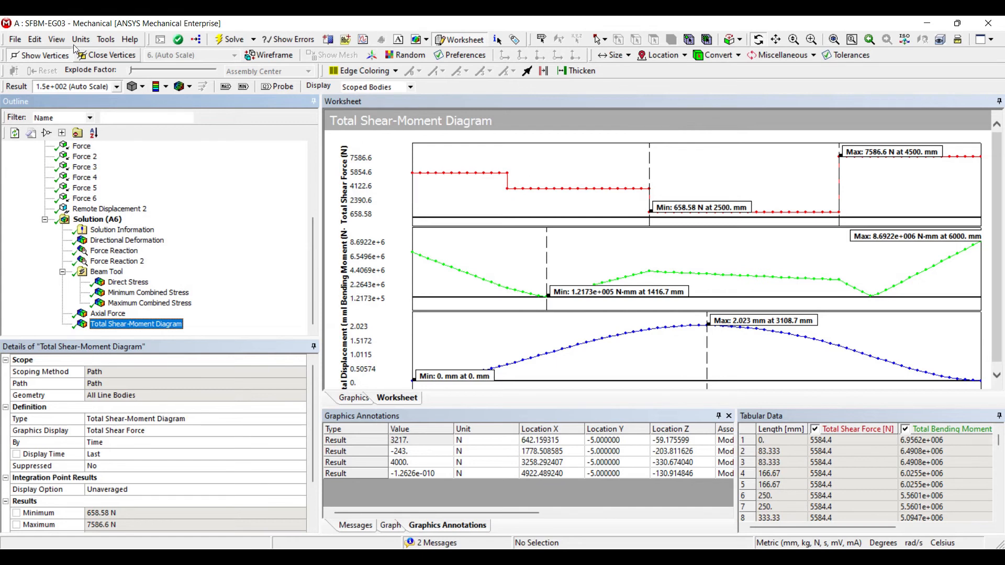
pyautogui.click(80, 39)
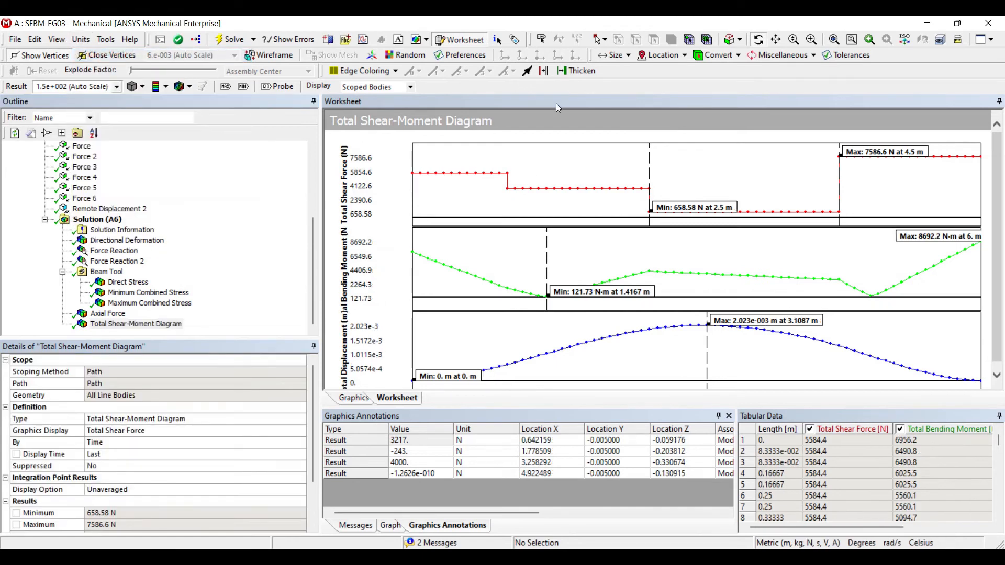
pyautogui.moveTo(579, 178)
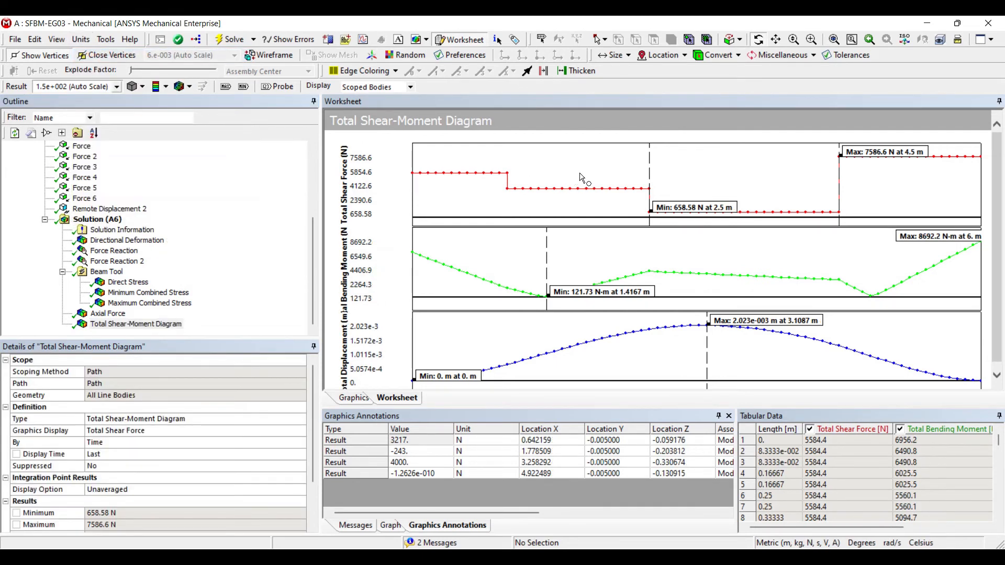
pyautogui.moveTo(542, 178)
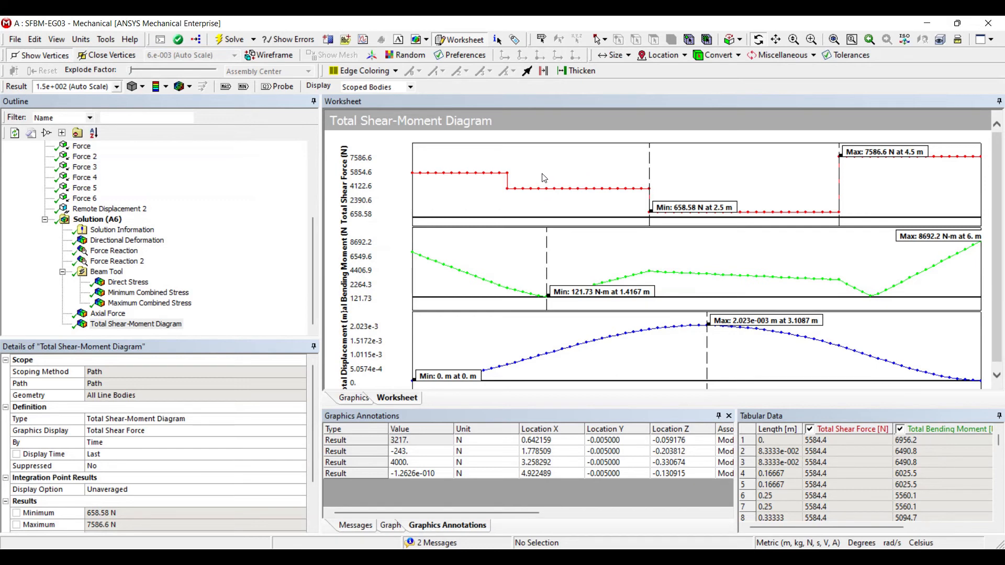
pyautogui.moveTo(507, 391)
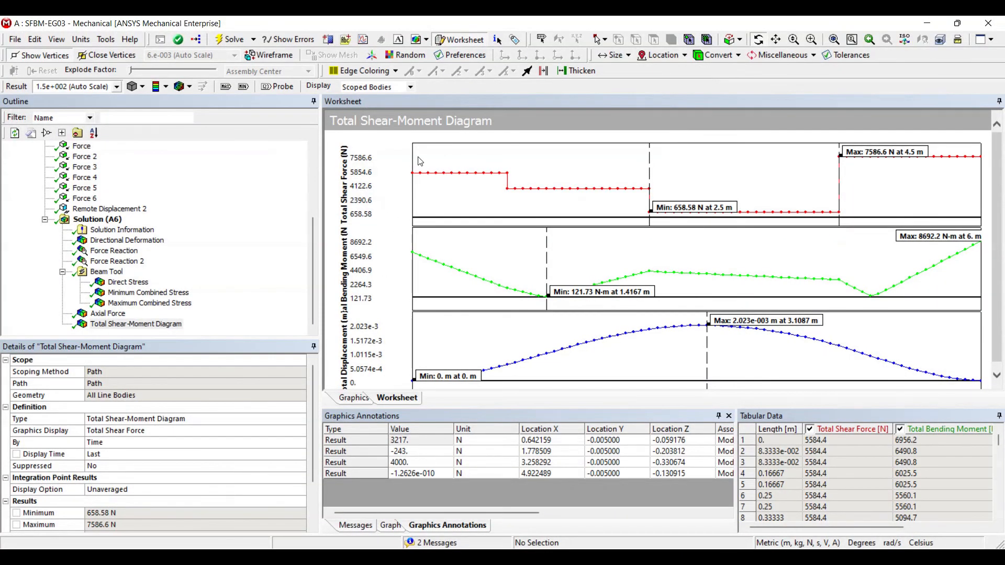
pyautogui.moveTo(505, 158)
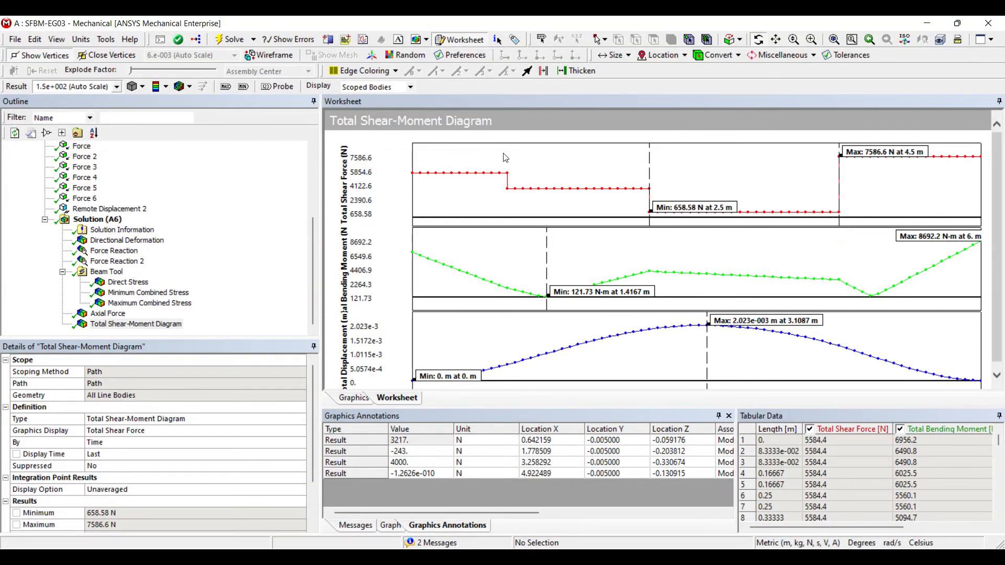
pyautogui.moveTo(691, 159)
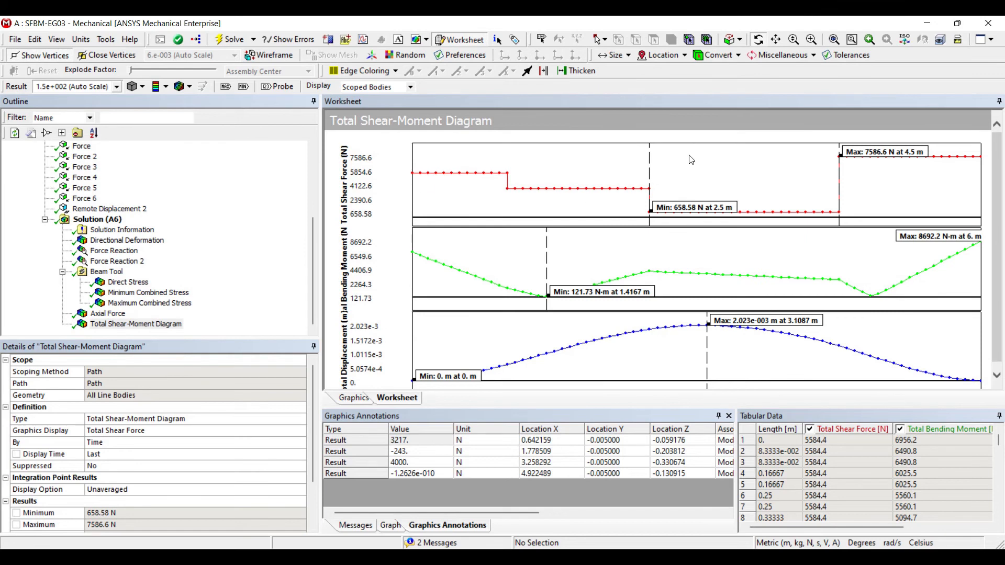
pyautogui.moveTo(732, 141)
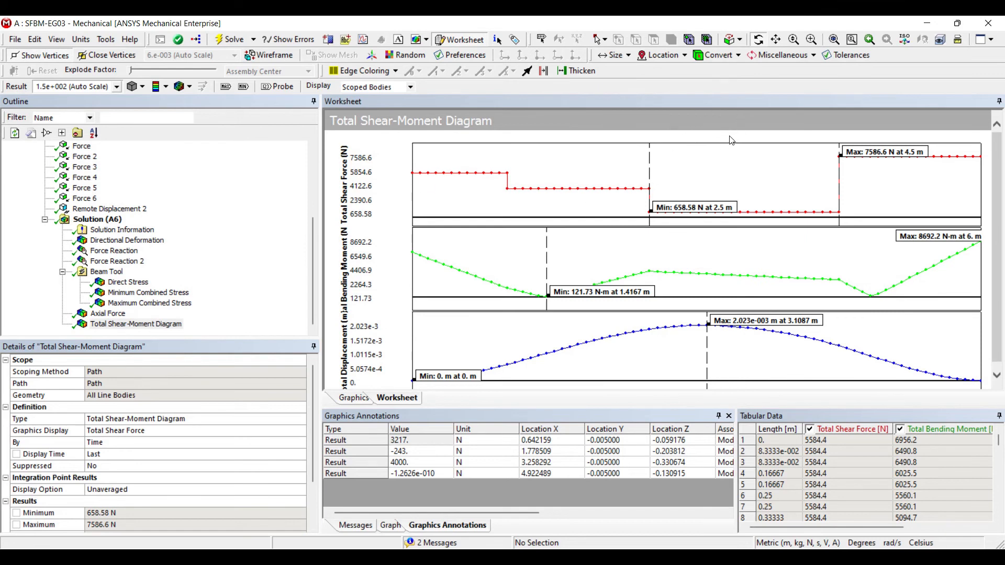
pyautogui.moveTo(696, 134)
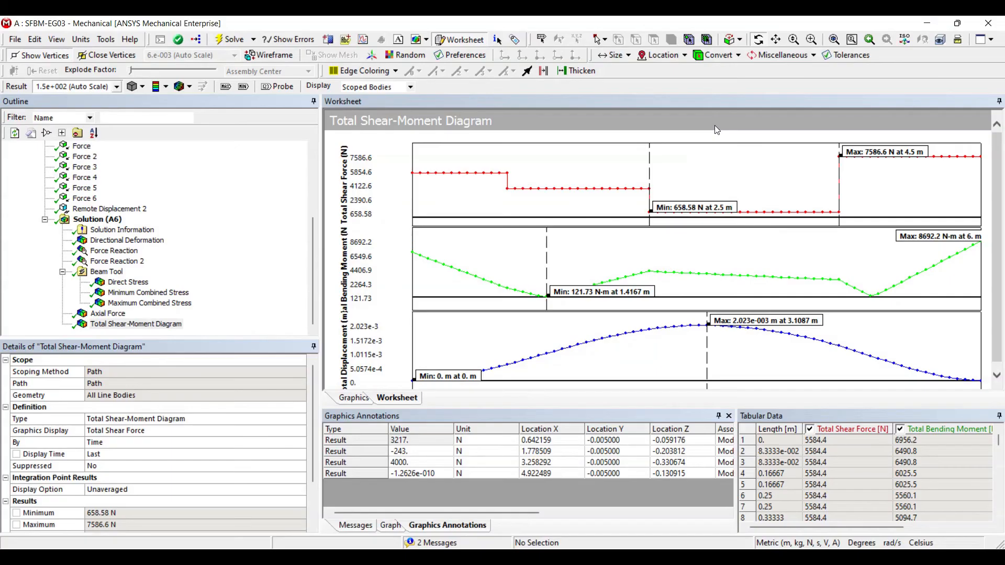
pyautogui.moveTo(332, 223)
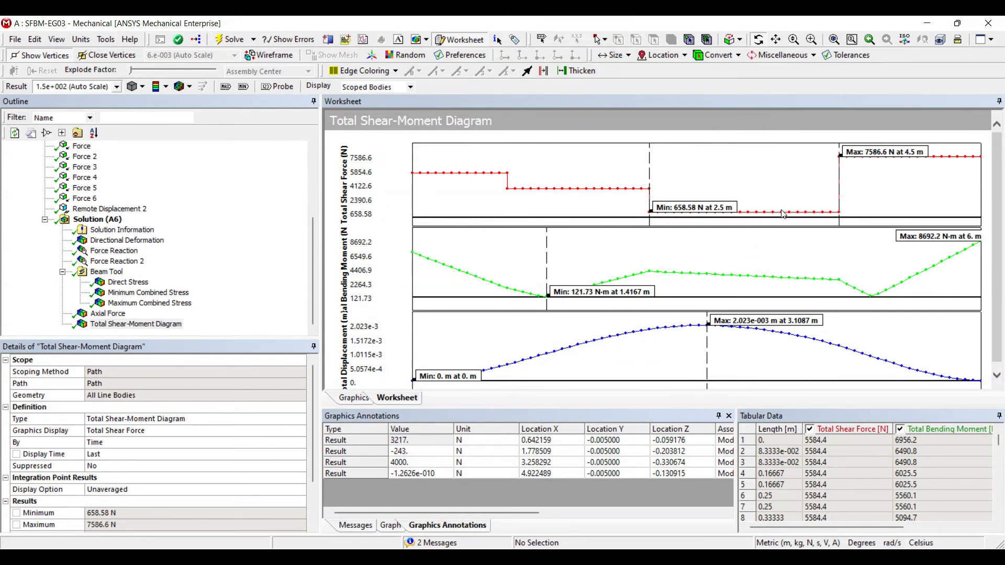
pyautogui.moveTo(479, 228)
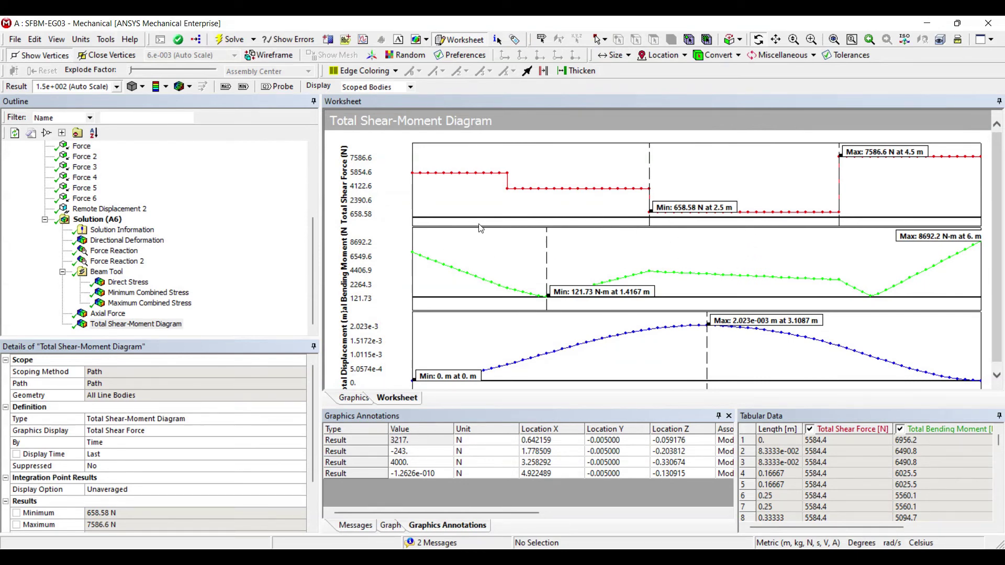
pyautogui.moveTo(448, 246)
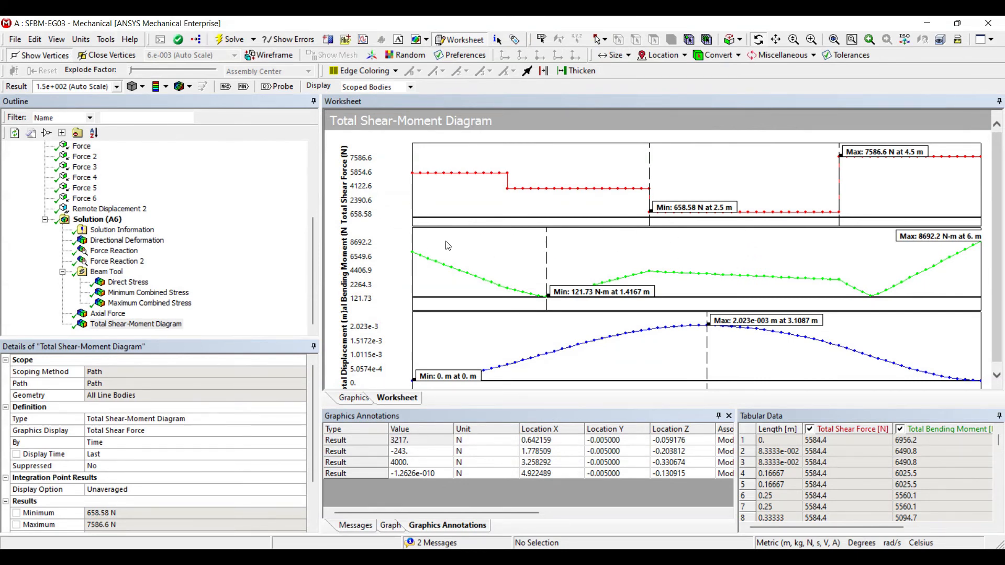
pyautogui.moveTo(501, 247)
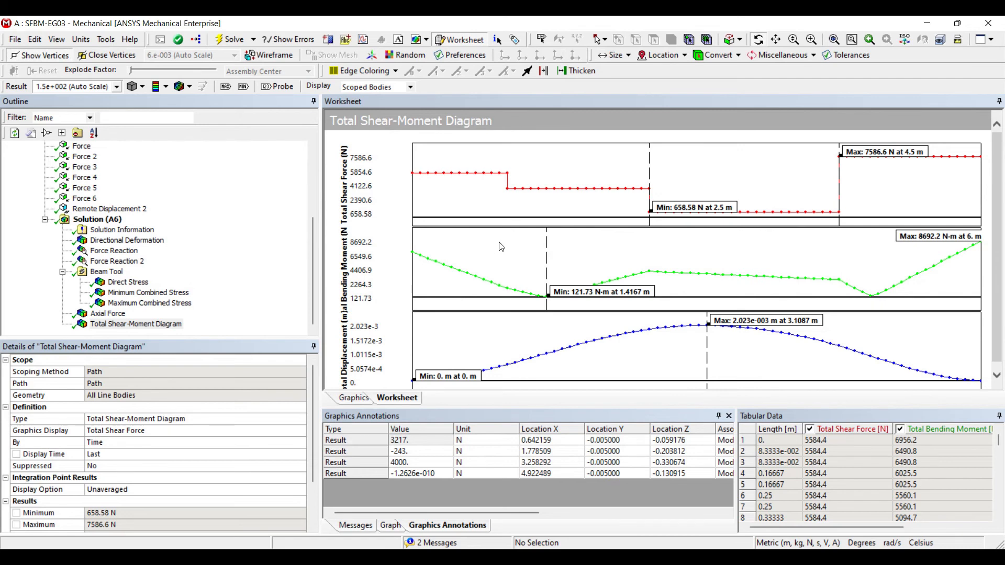
pyautogui.moveTo(509, 246)
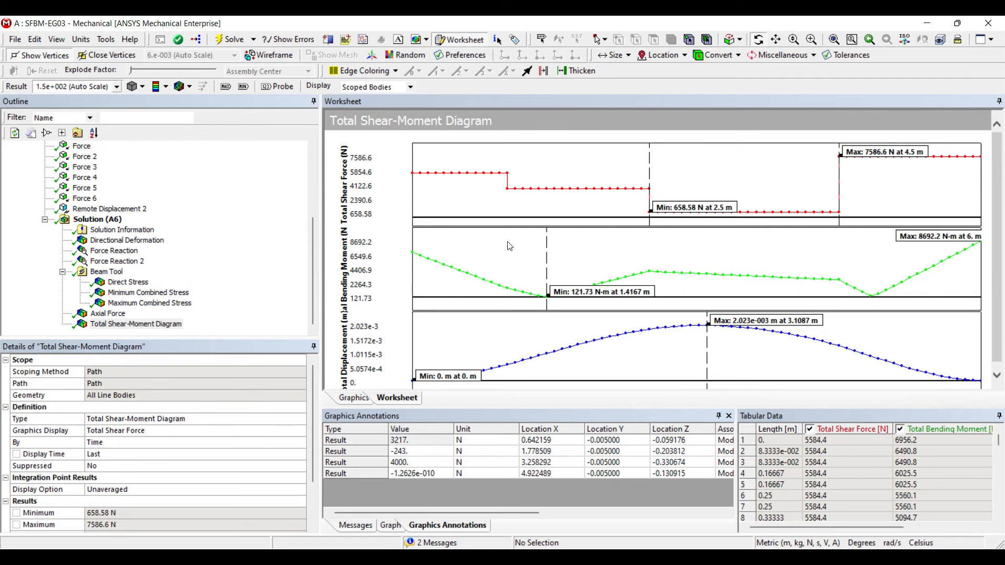
pyautogui.moveTo(460, 249)
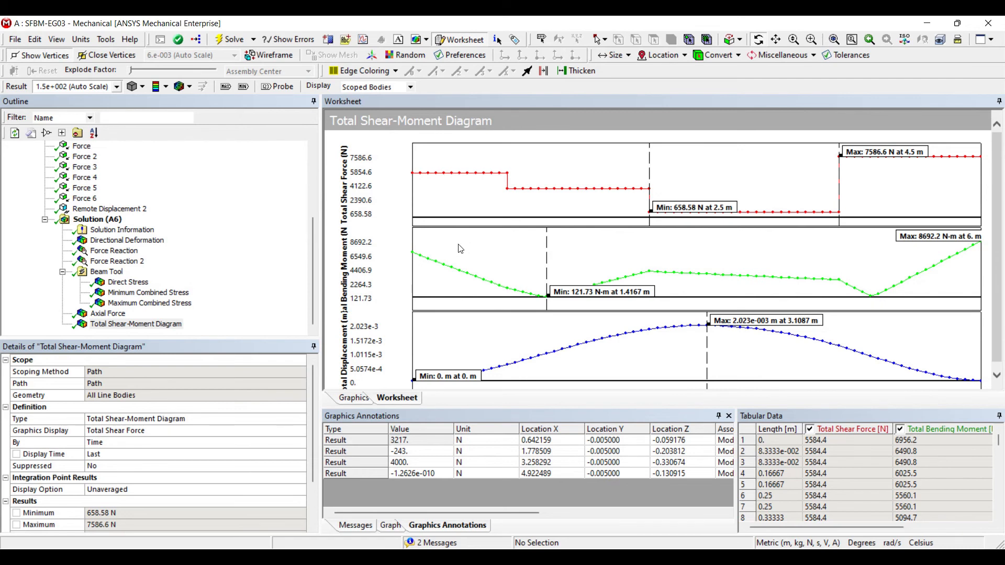
pyautogui.moveTo(474, 244)
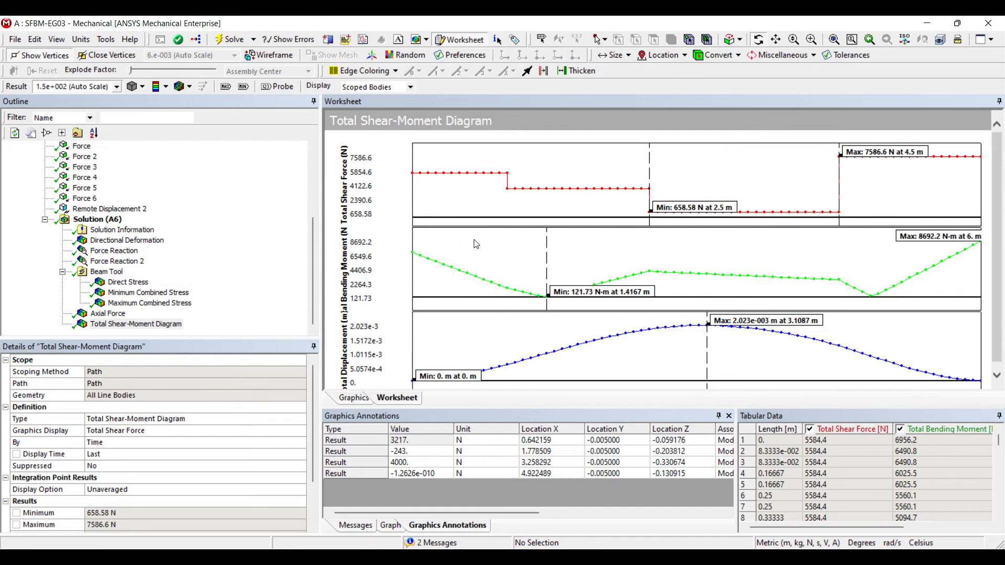
pyautogui.moveTo(514, 348)
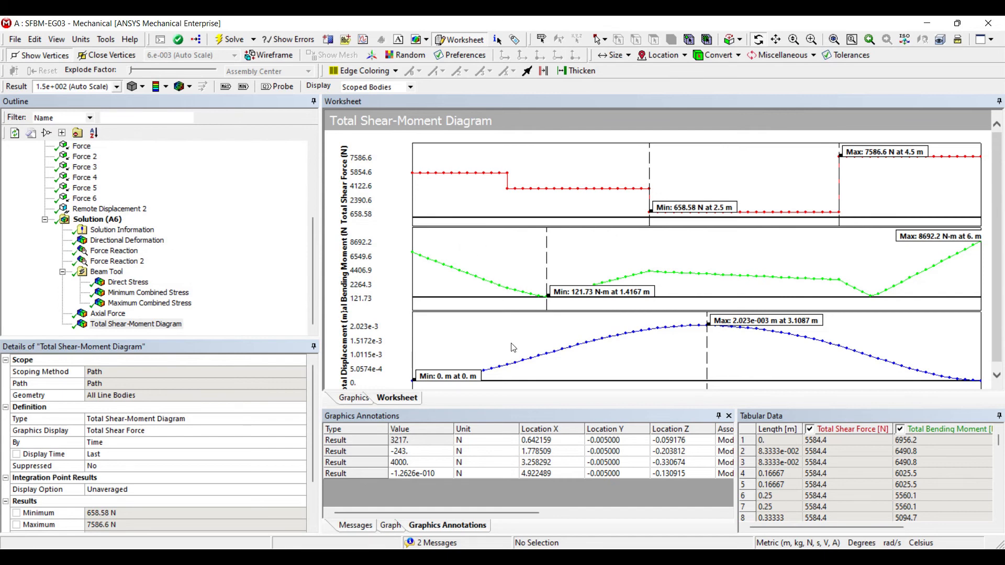
pyautogui.moveTo(705, 229)
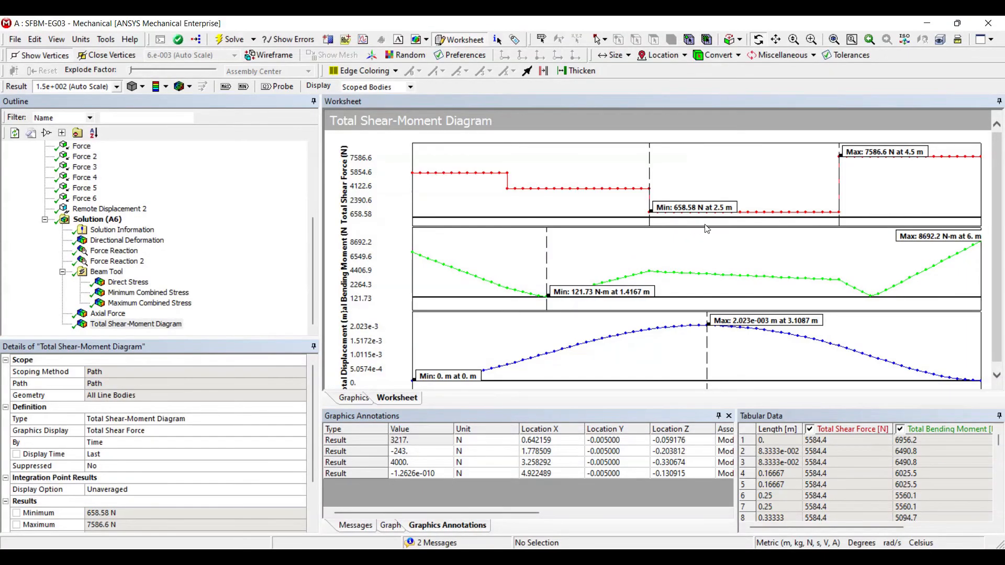
pyautogui.moveTo(742, 201)
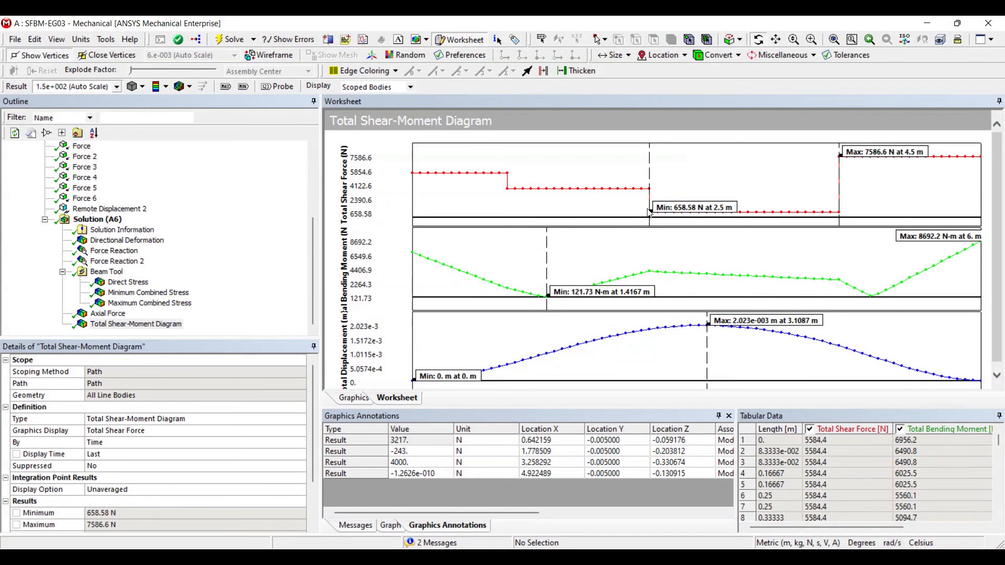
pyautogui.scroll(-3)
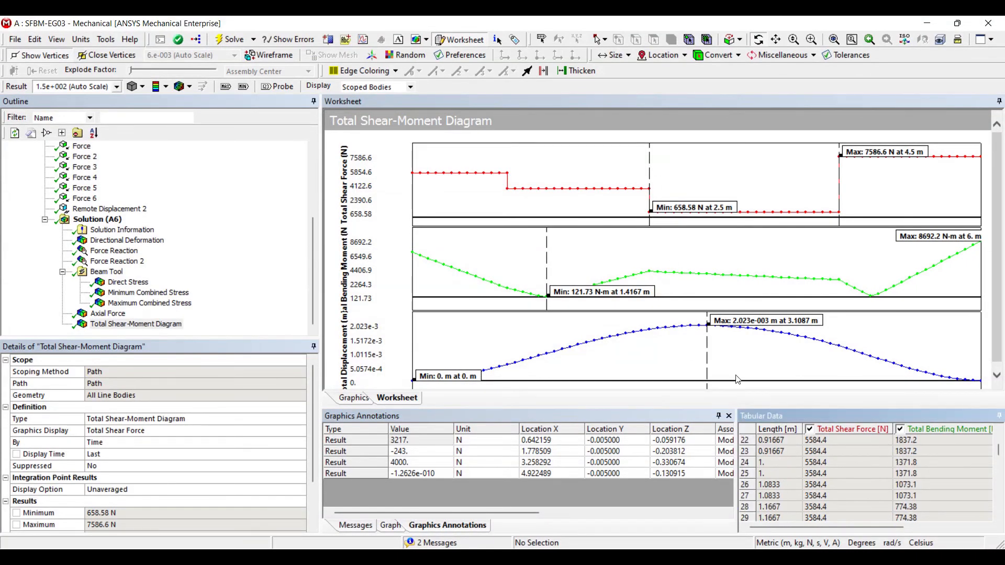
pyautogui.scroll(-3)
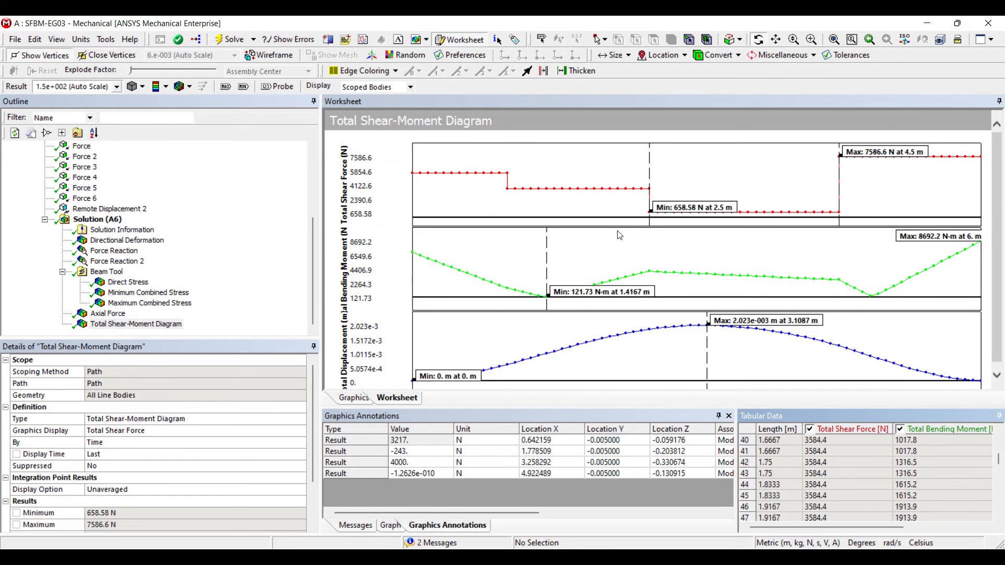
pyautogui.scroll(-3)
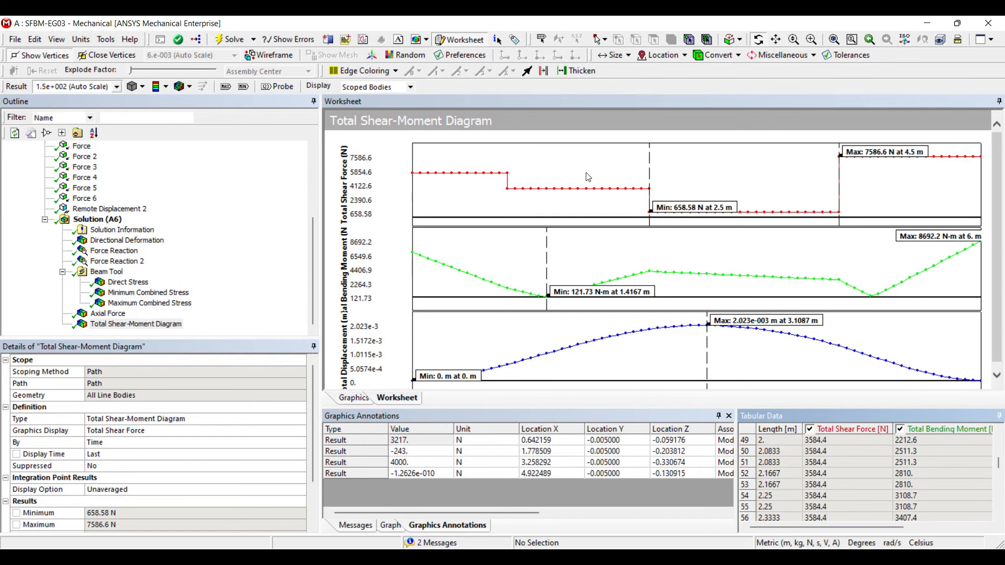
pyautogui.moveTo(326, 201)
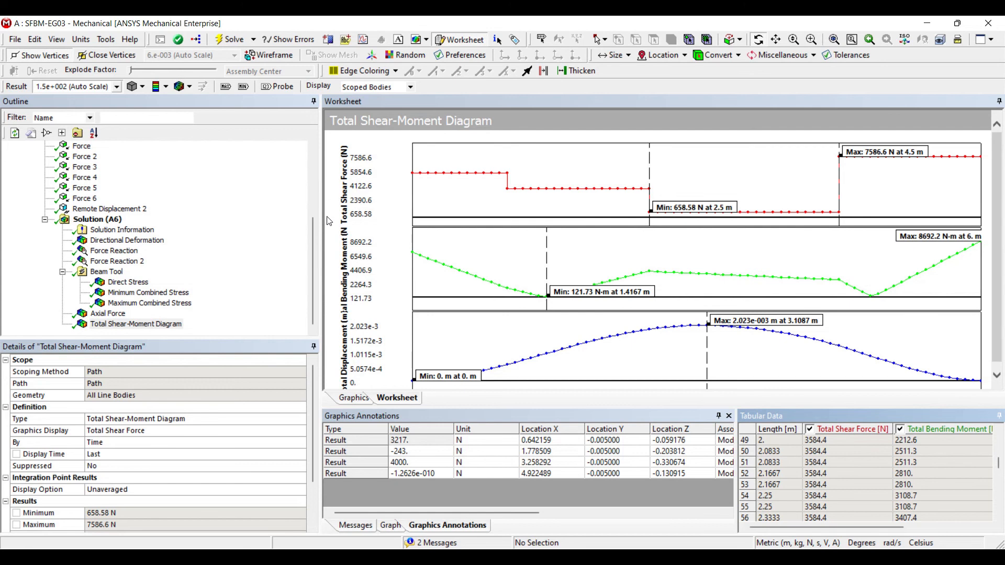
pyautogui.moveTo(593, 233)
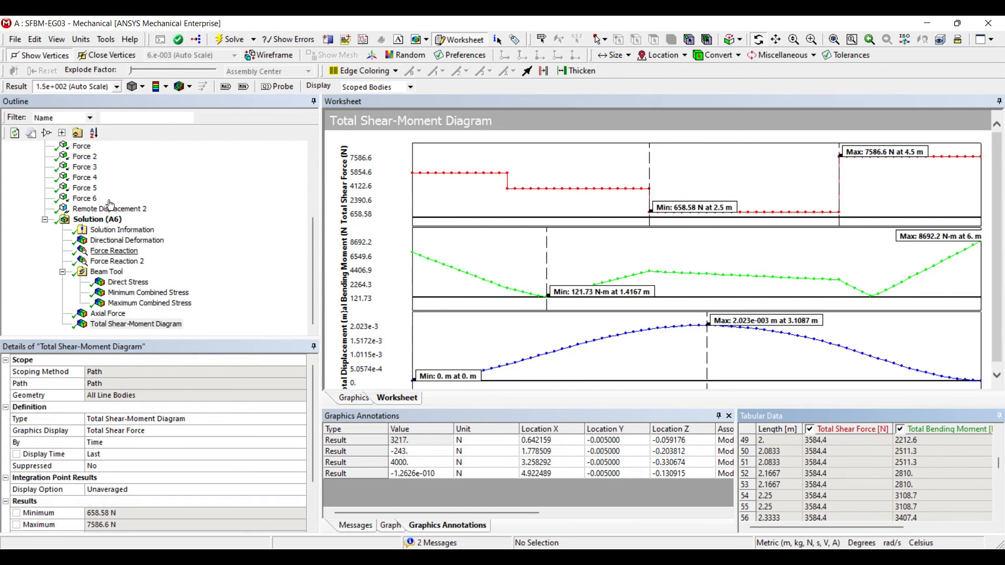
# Insert a Total Bending Moment beam result under Solution (A6)
pyautogui.rightClick(98, 219)
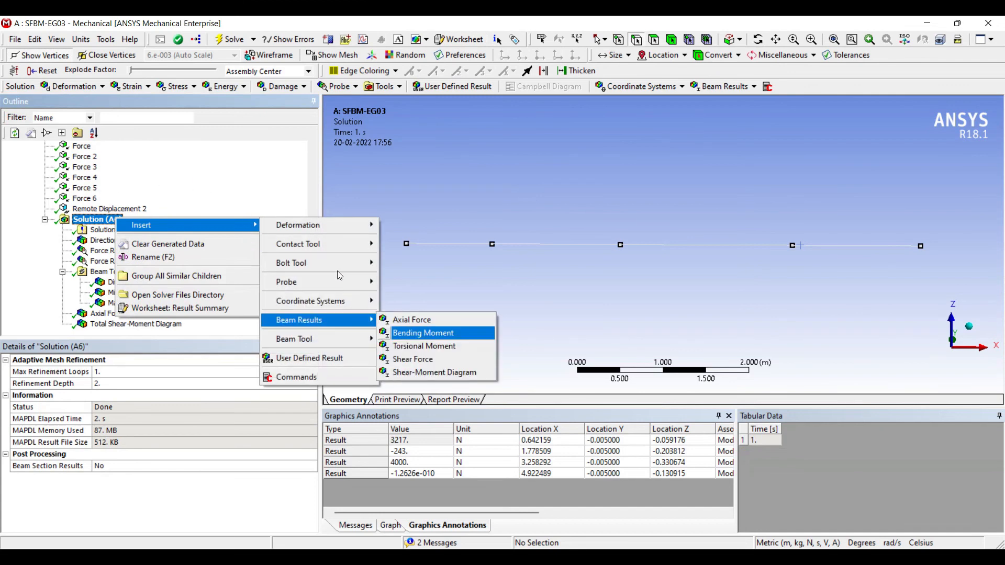
pyautogui.click(423, 333)
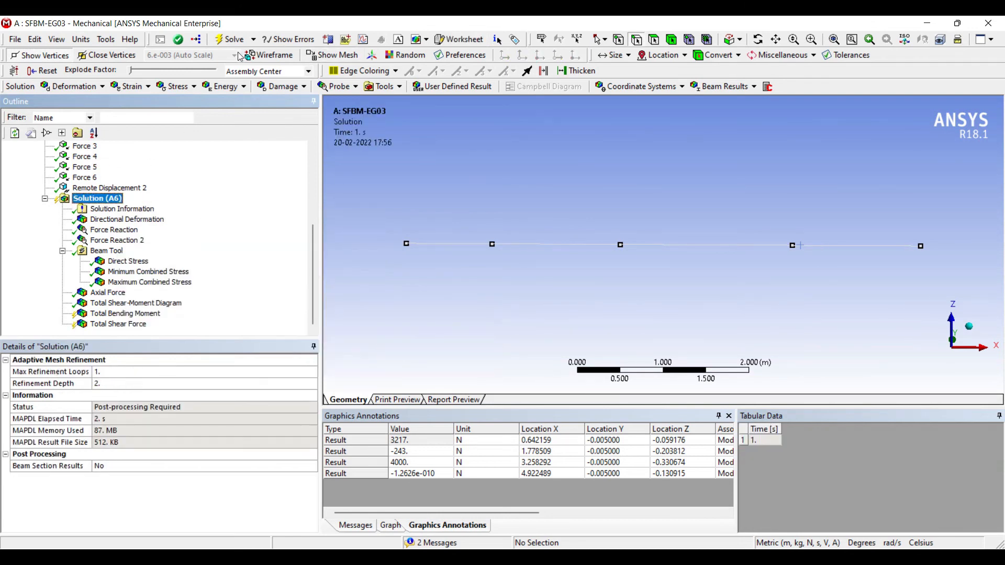
# Solve the new beam results and display the Total Shear Force contour (658.58–7586.6 N)
pyautogui.click(125, 314)
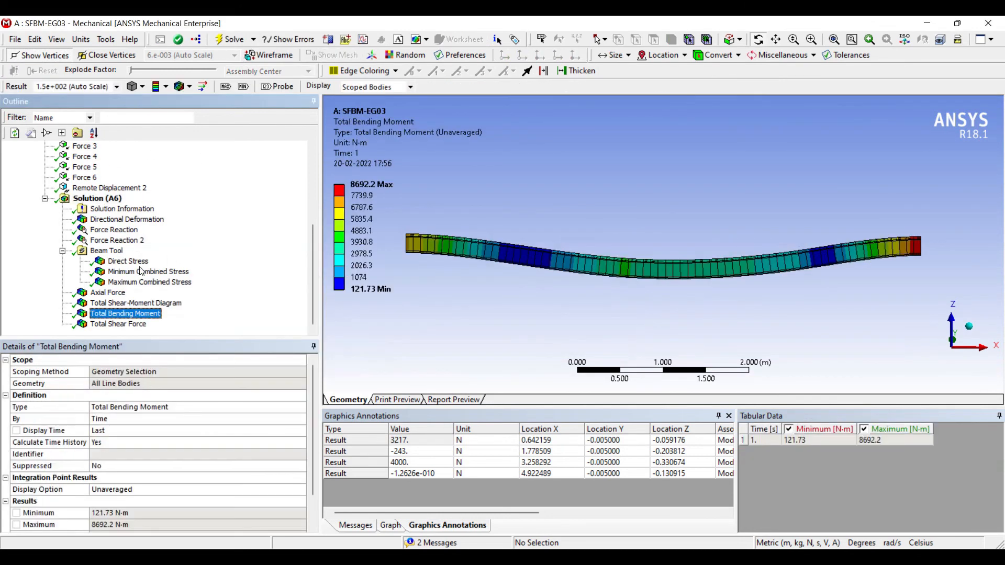
pyautogui.click(118, 323)
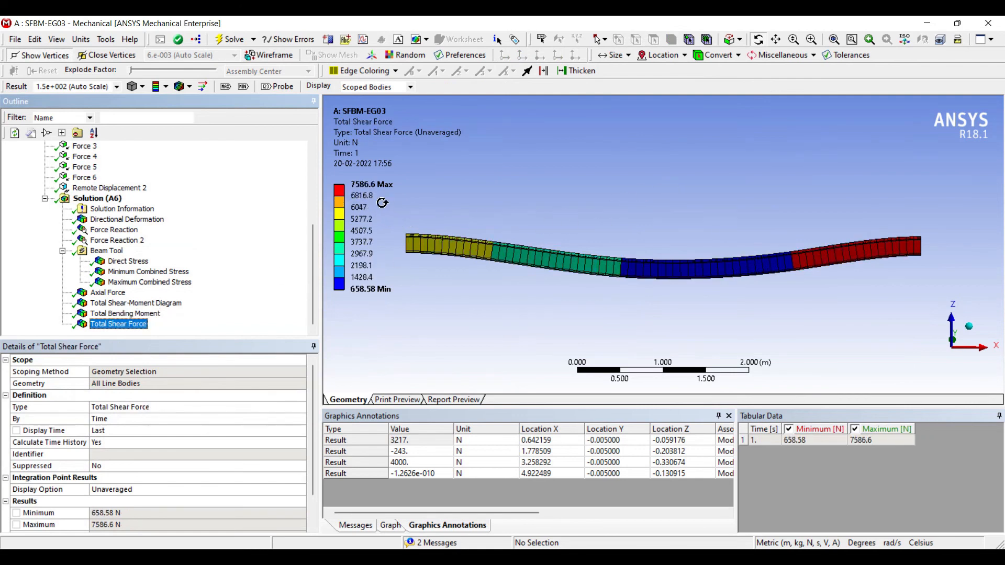
pyautogui.moveTo(622, 219)
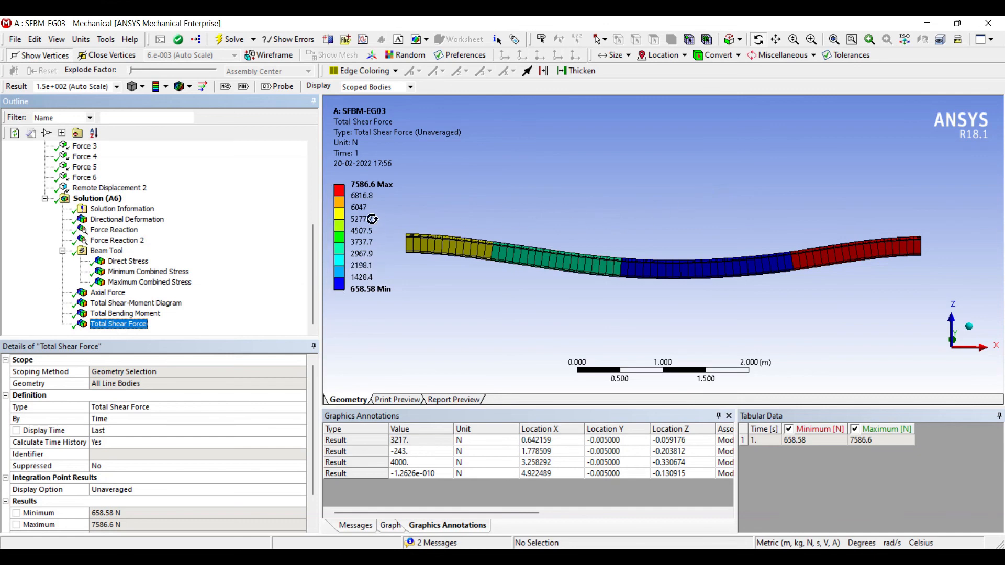
pyautogui.moveTo(227, 280)
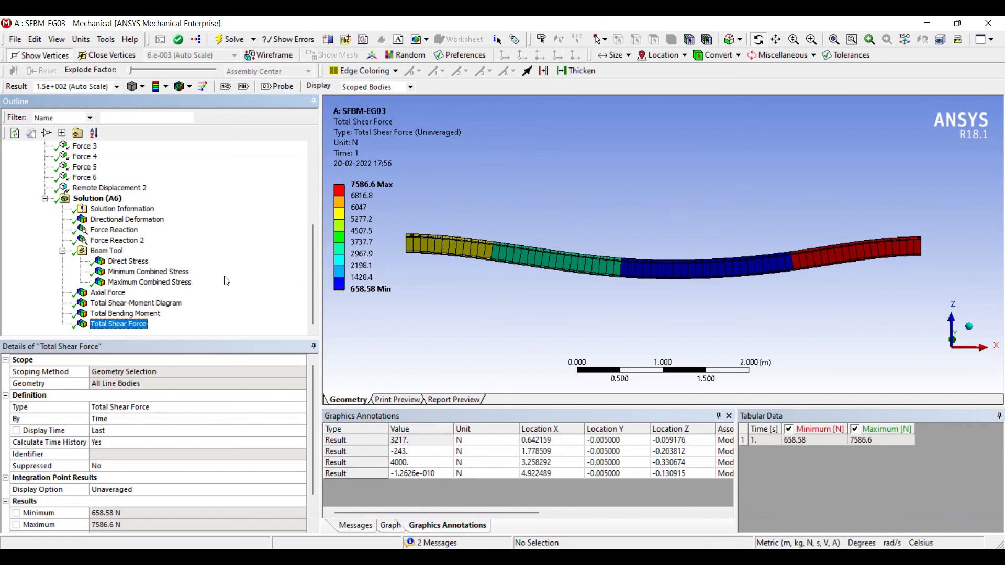
# Select Total Bending Moment to show its 121.73–8692.2 N·m contour along the beam
pyautogui.click(125, 314)
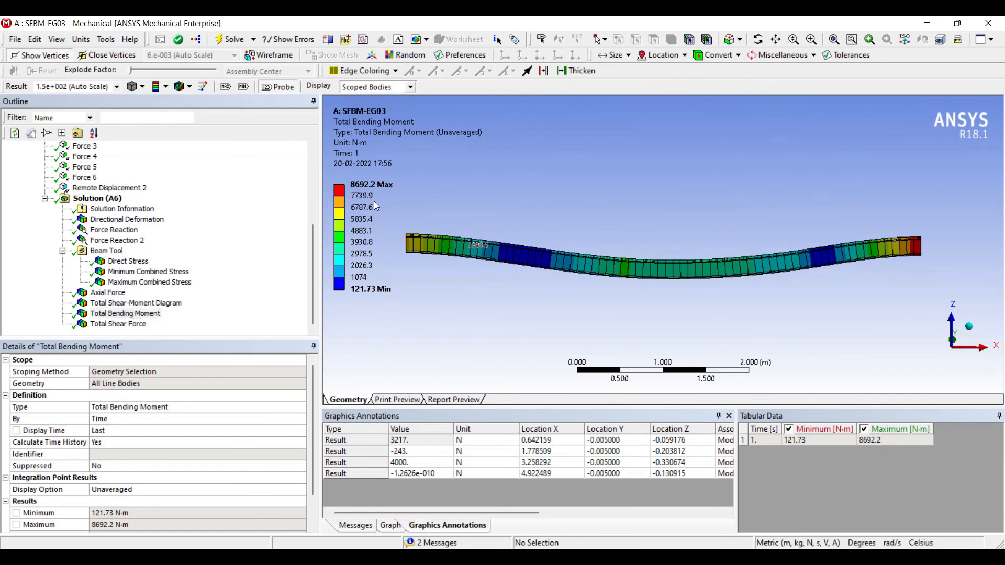
pyautogui.moveTo(421, 233)
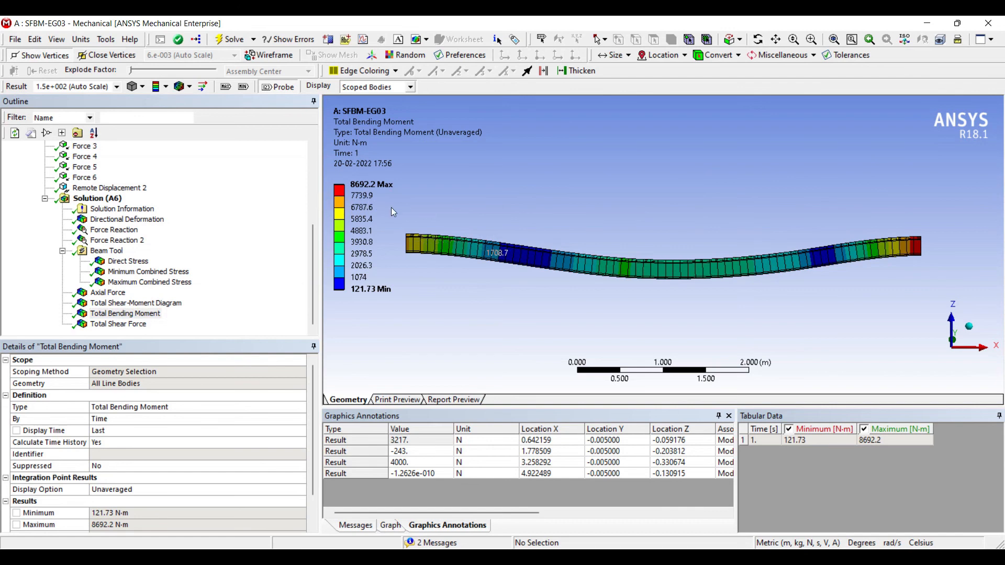
pyautogui.click(125, 313)
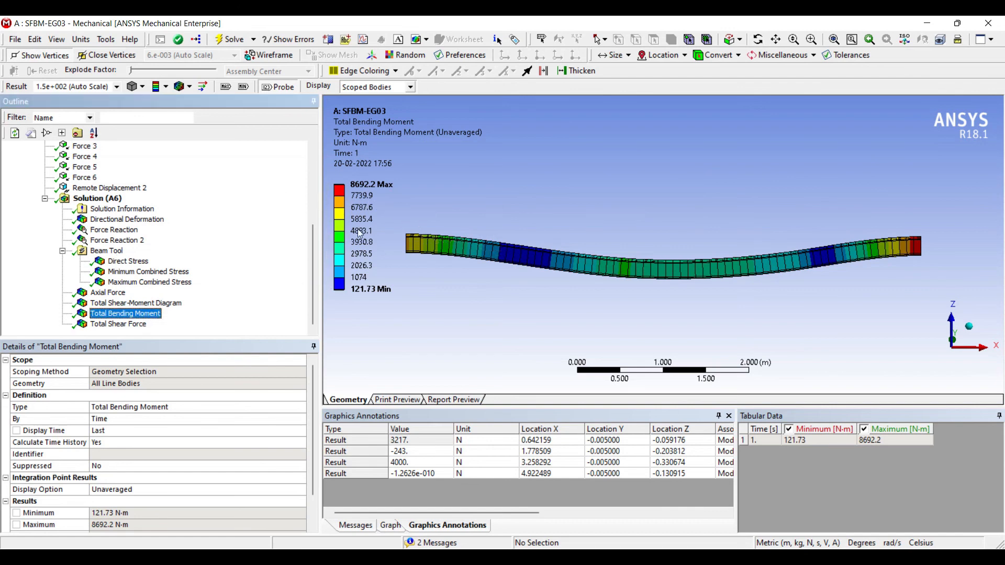
pyautogui.moveTo(329, 204)
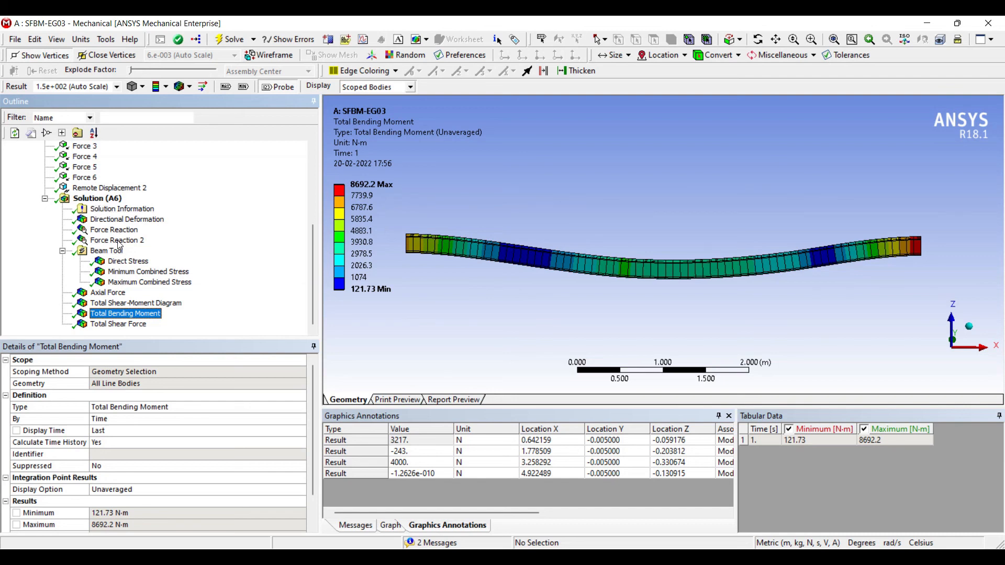
pyautogui.moveTo(139, 271)
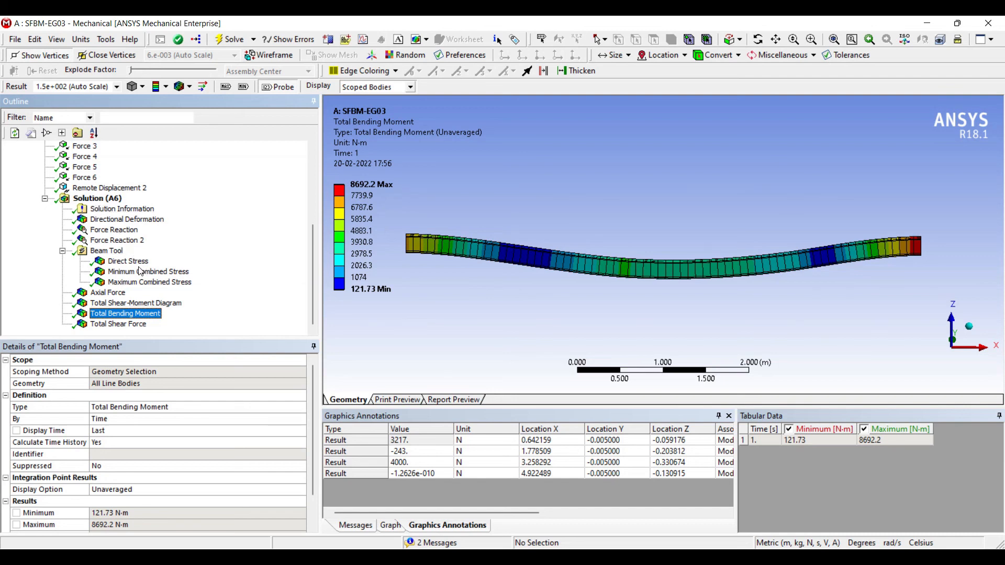